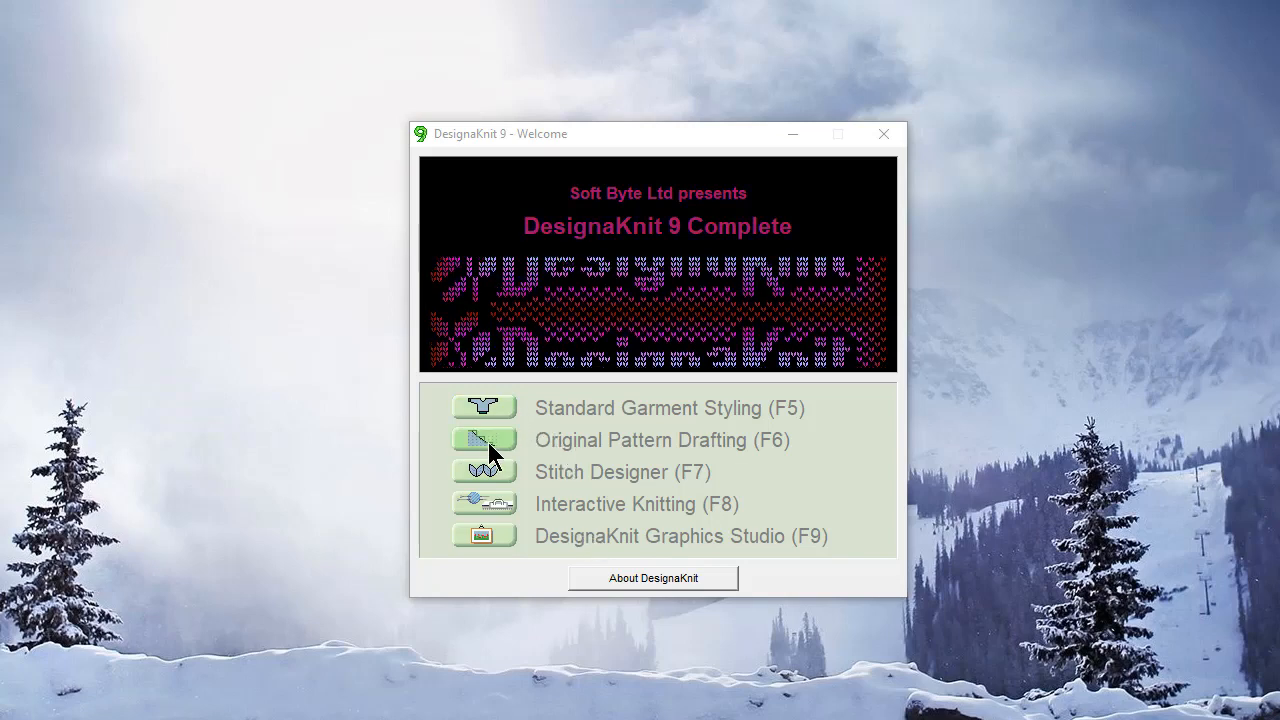
# Step: Start Original Pattern Drafting and bring up the open-shape-file dialog
pyautogui.click(484, 440)
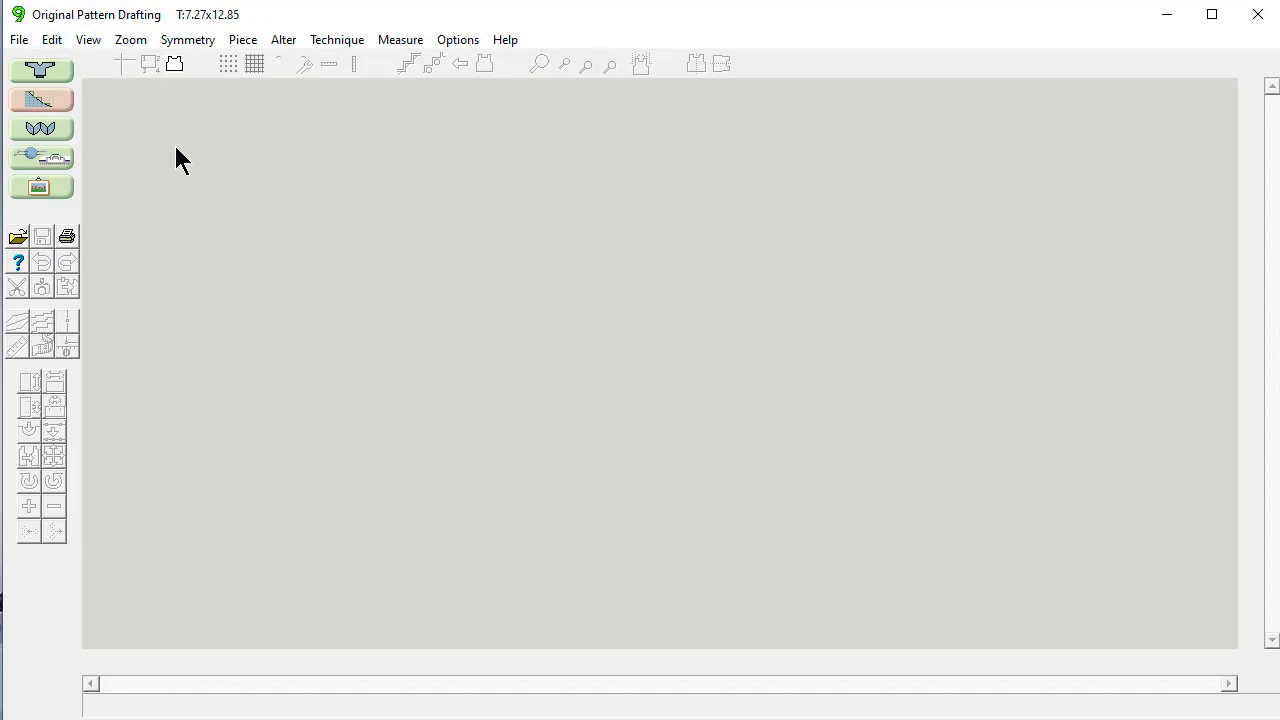
pyautogui.moveTo(18, 40)
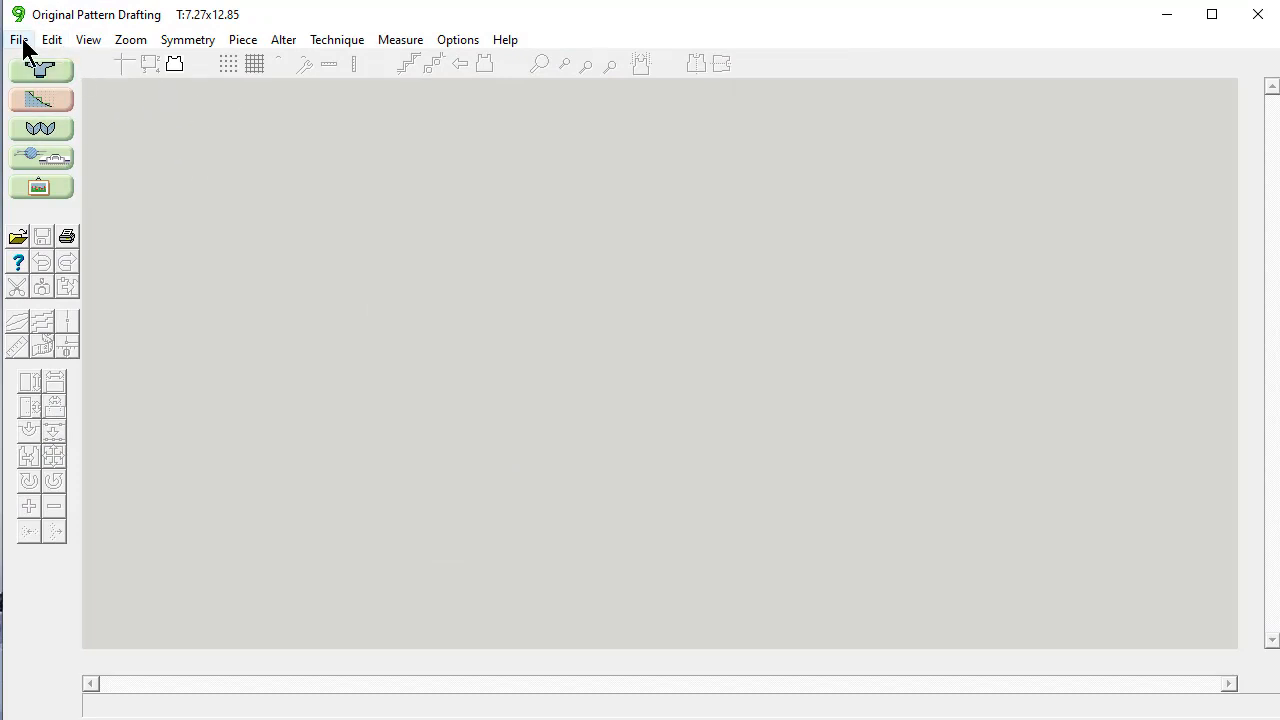
pyautogui.click(18, 40)
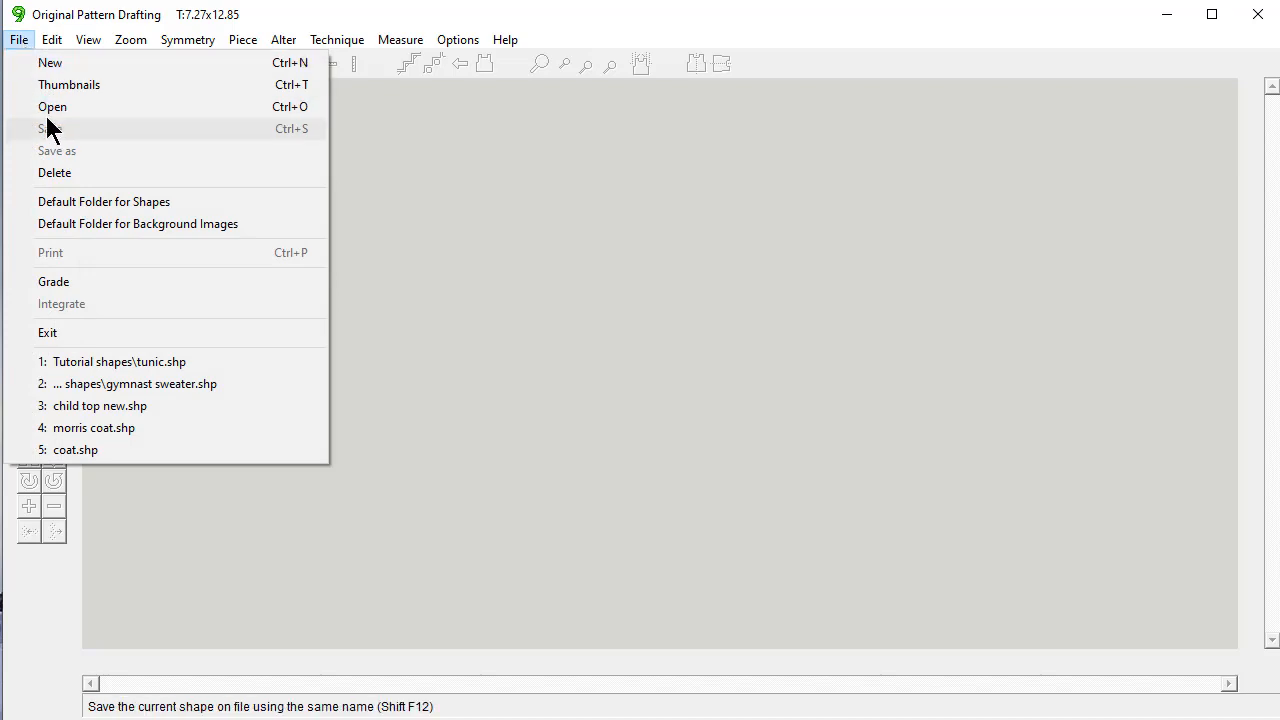
pyautogui.click(52, 108)
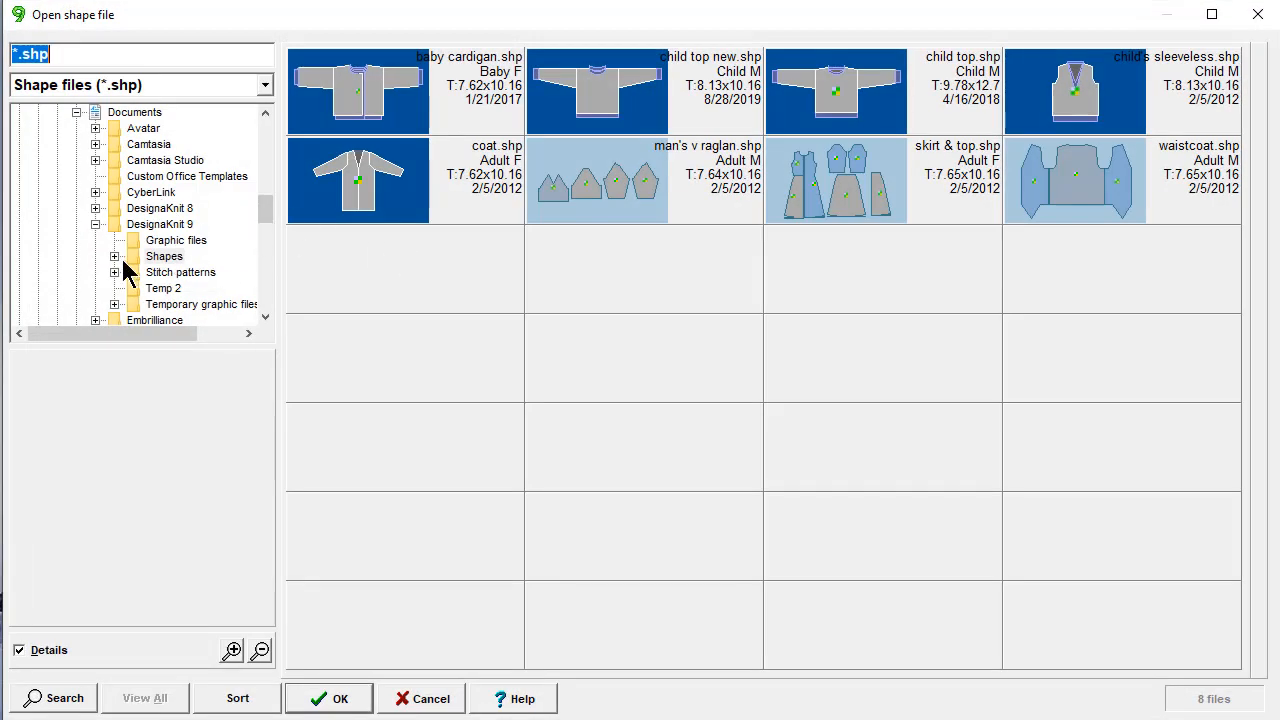
# Step: Browse into Shapes > Tutorial shapes and pick tunic.shp
pyautogui.click(164, 256)
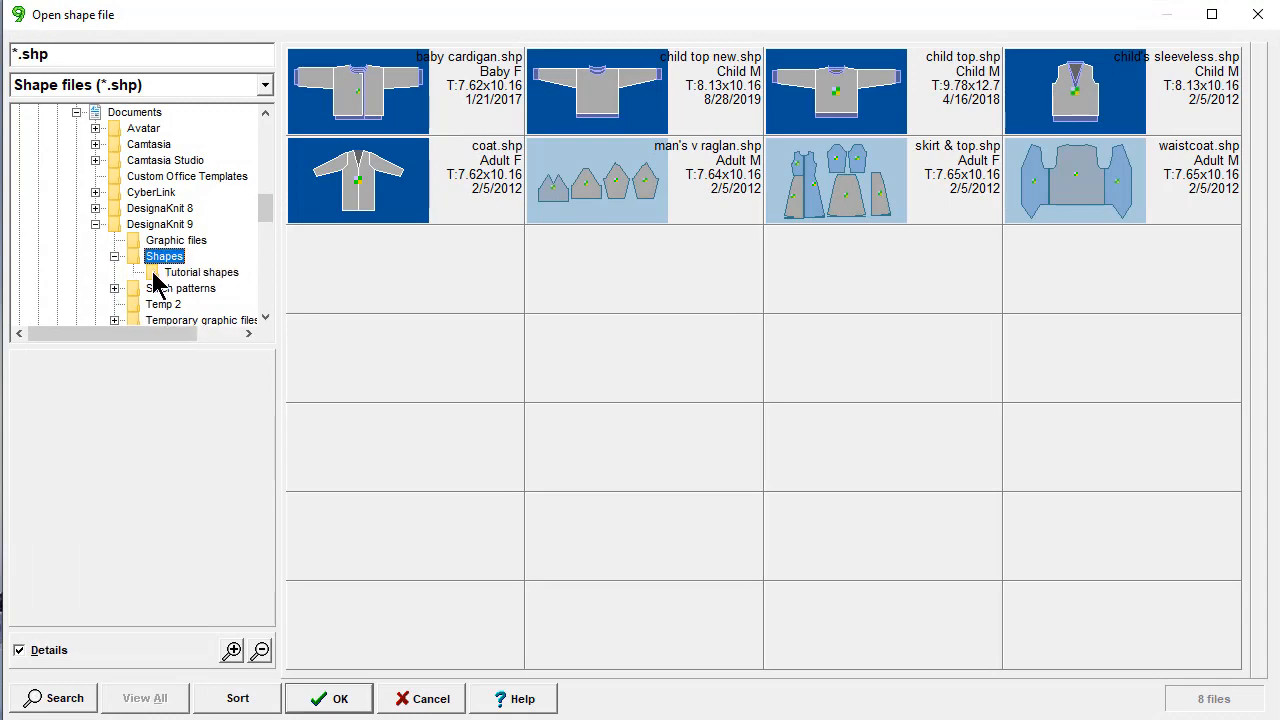
pyautogui.click(200, 272)
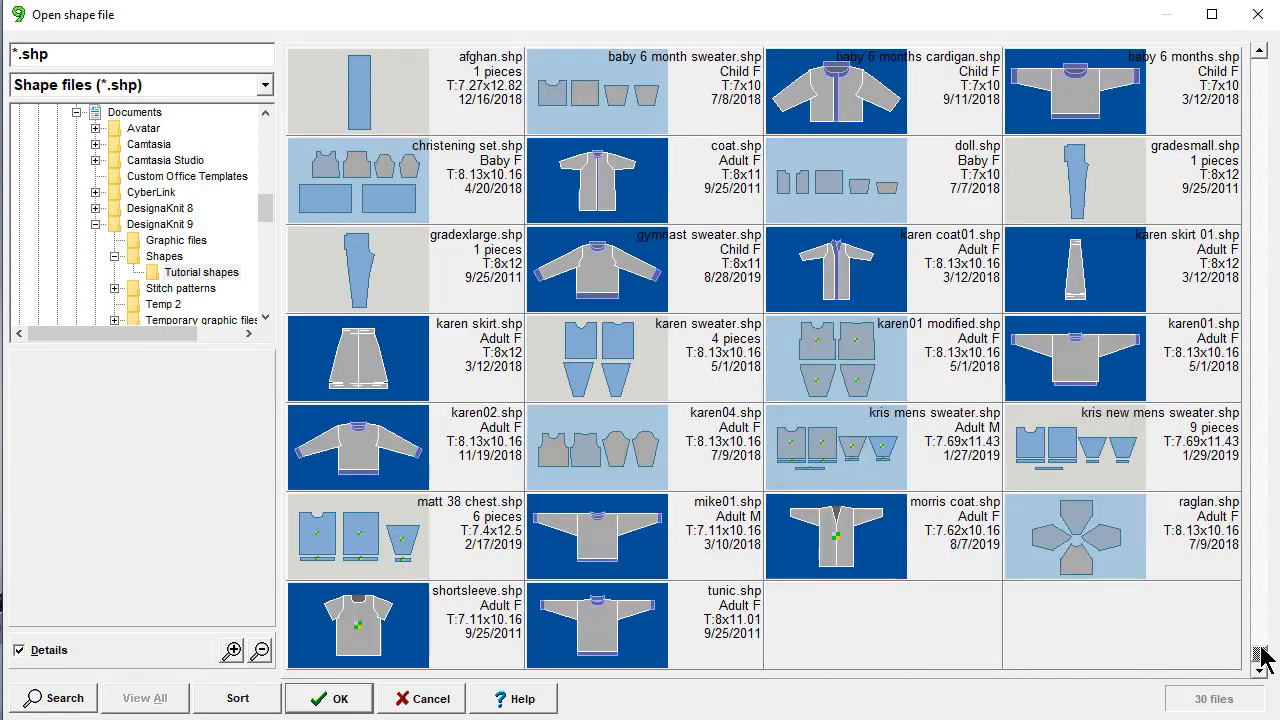
pyautogui.click(596, 624)
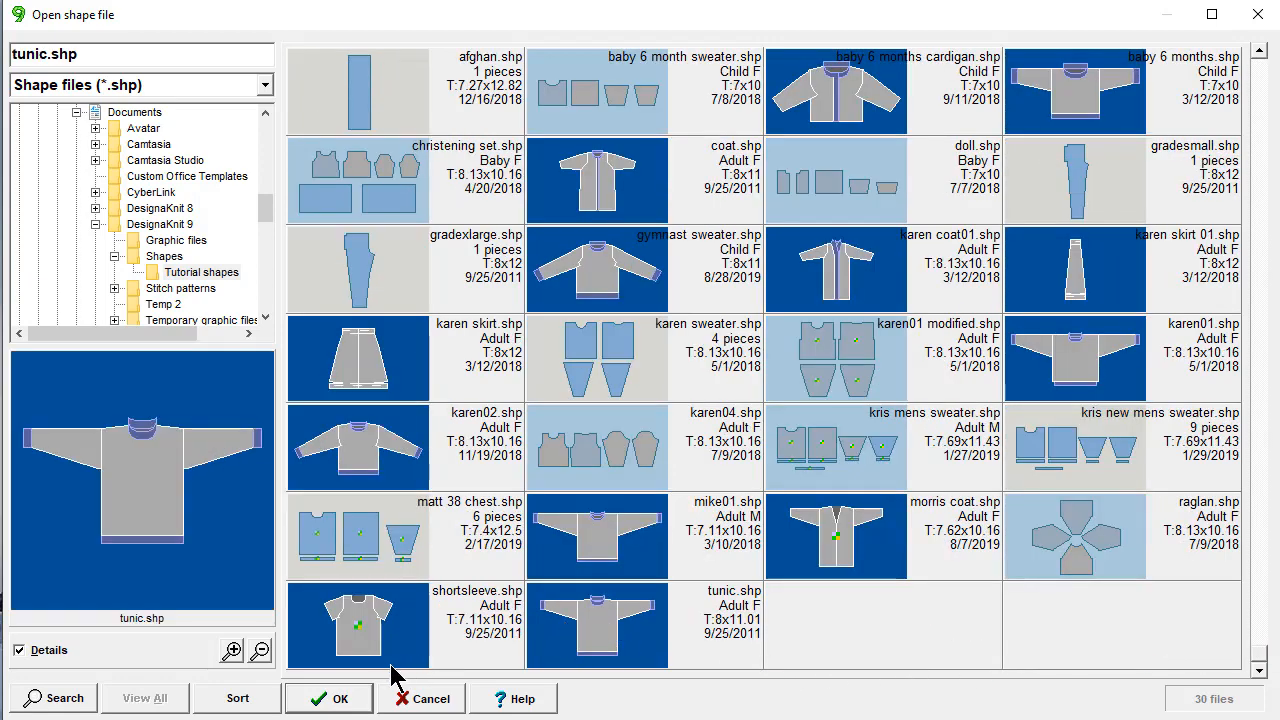
# Step: Load tunic.shp and review Piece Sizes, confirming the front is 166 stitches by 308 rows
pyautogui.click(330, 698)
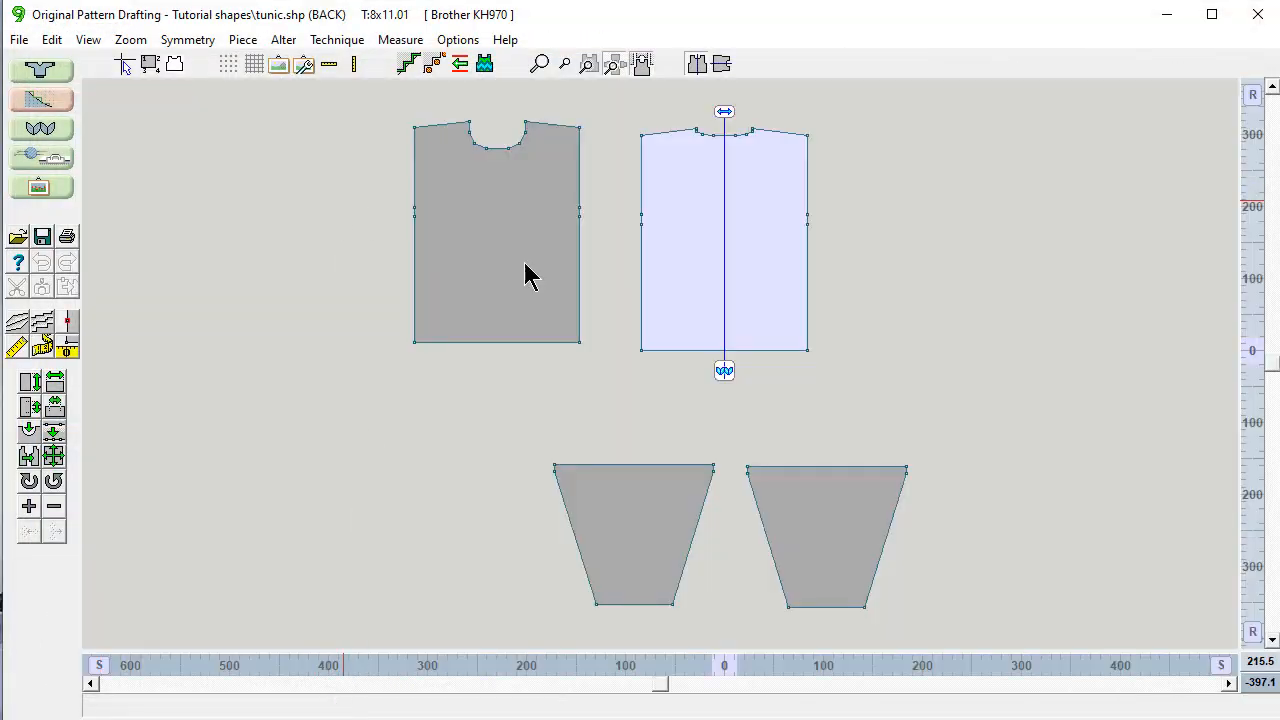
pyautogui.moveTo(710, 304)
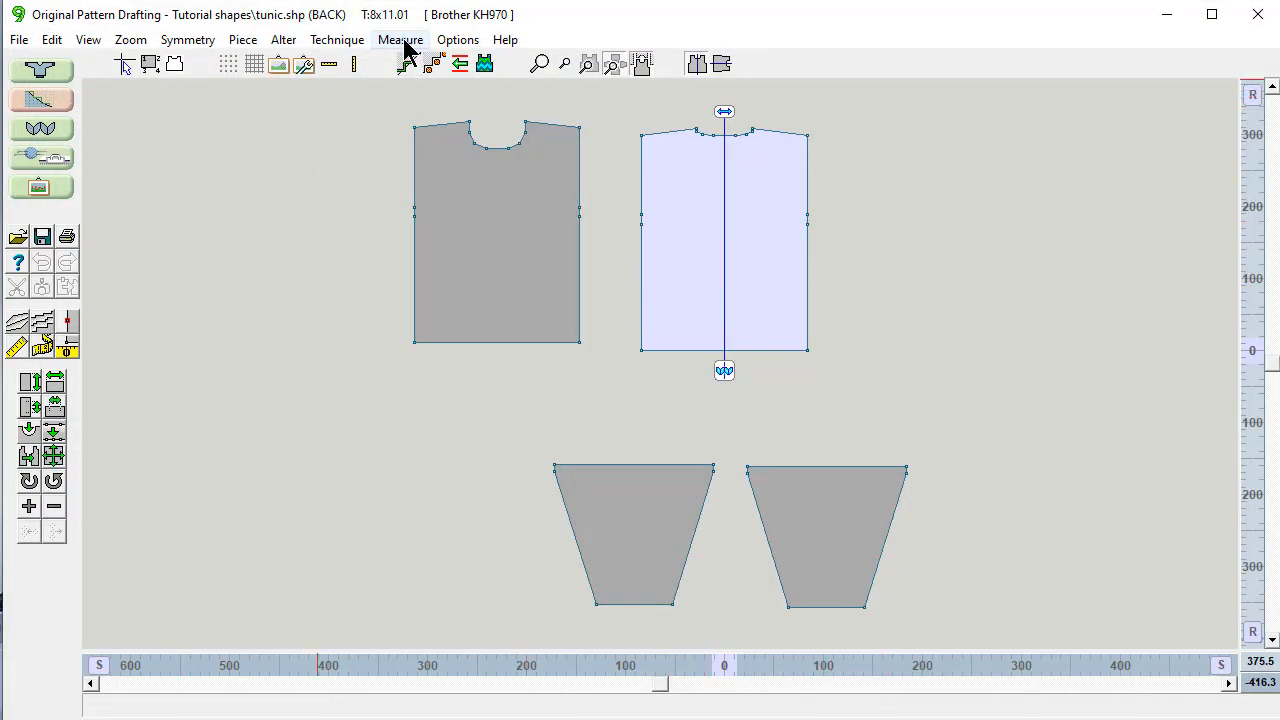
pyautogui.moveTo(420, 30)
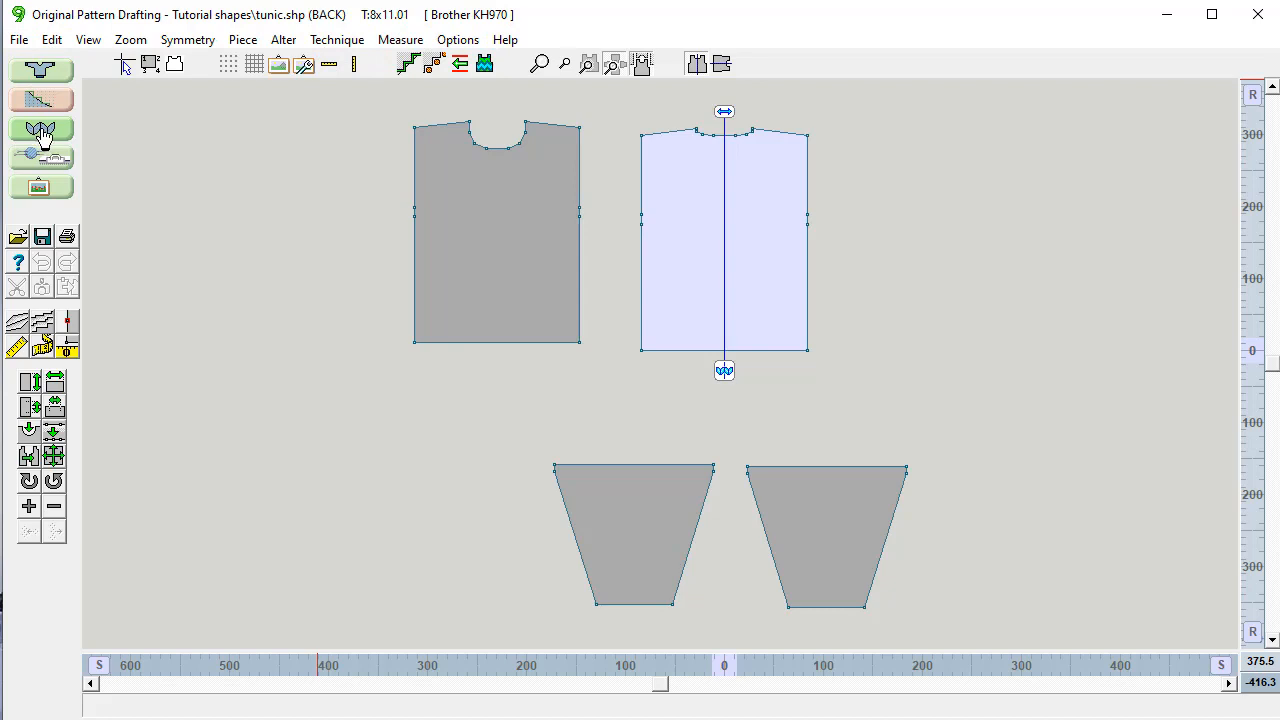
pyautogui.click(88, 40)
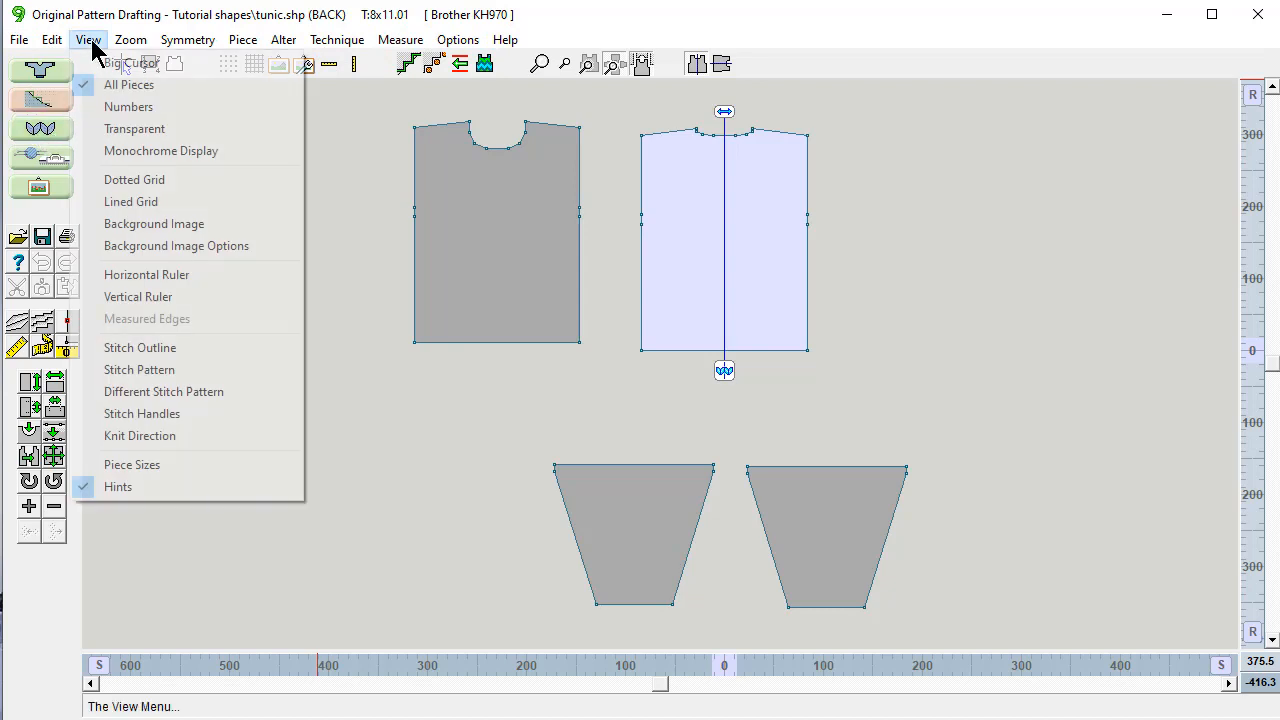
pyautogui.moveTo(132, 464)
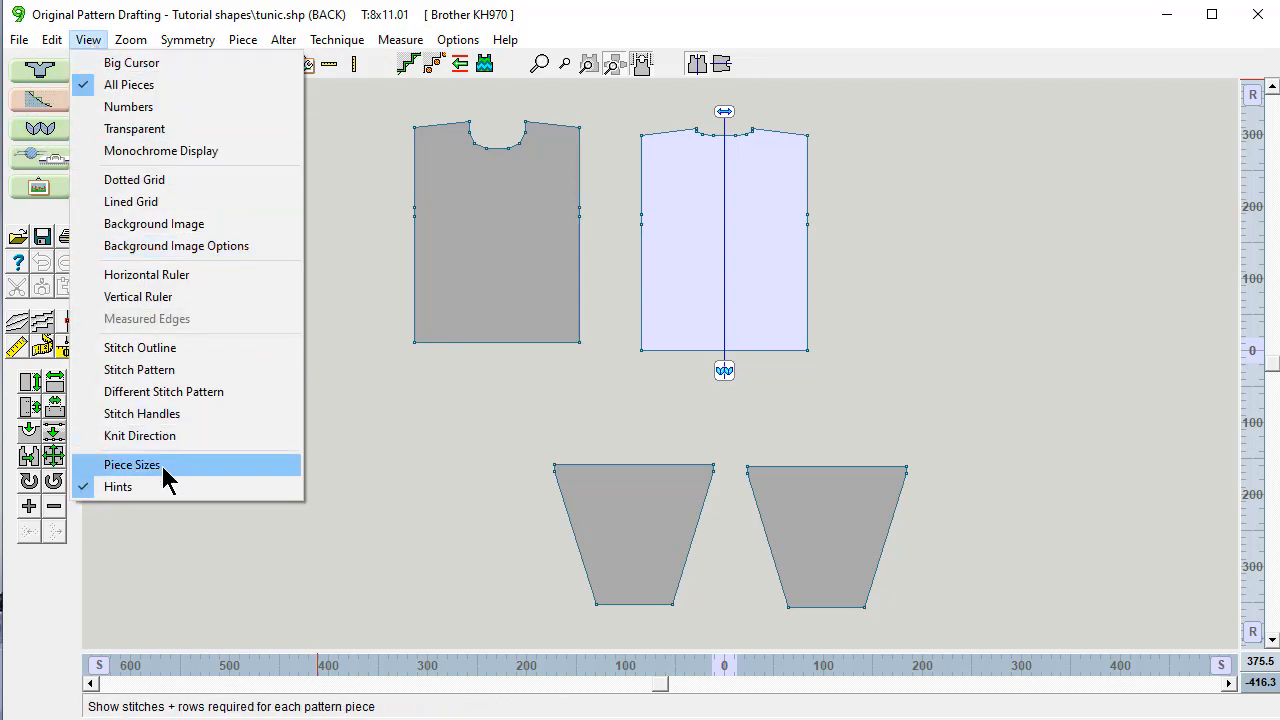
pyautogui.click(132, 464)
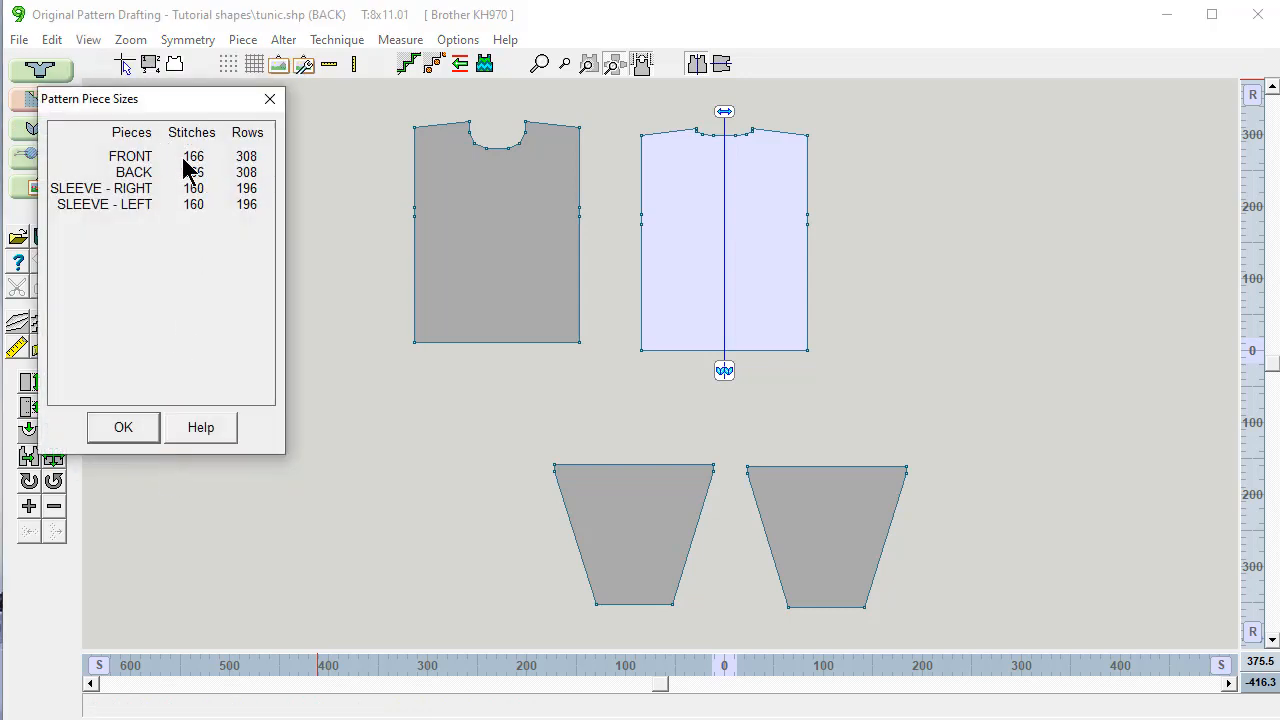
pyautogui.moveTo(196, 170)
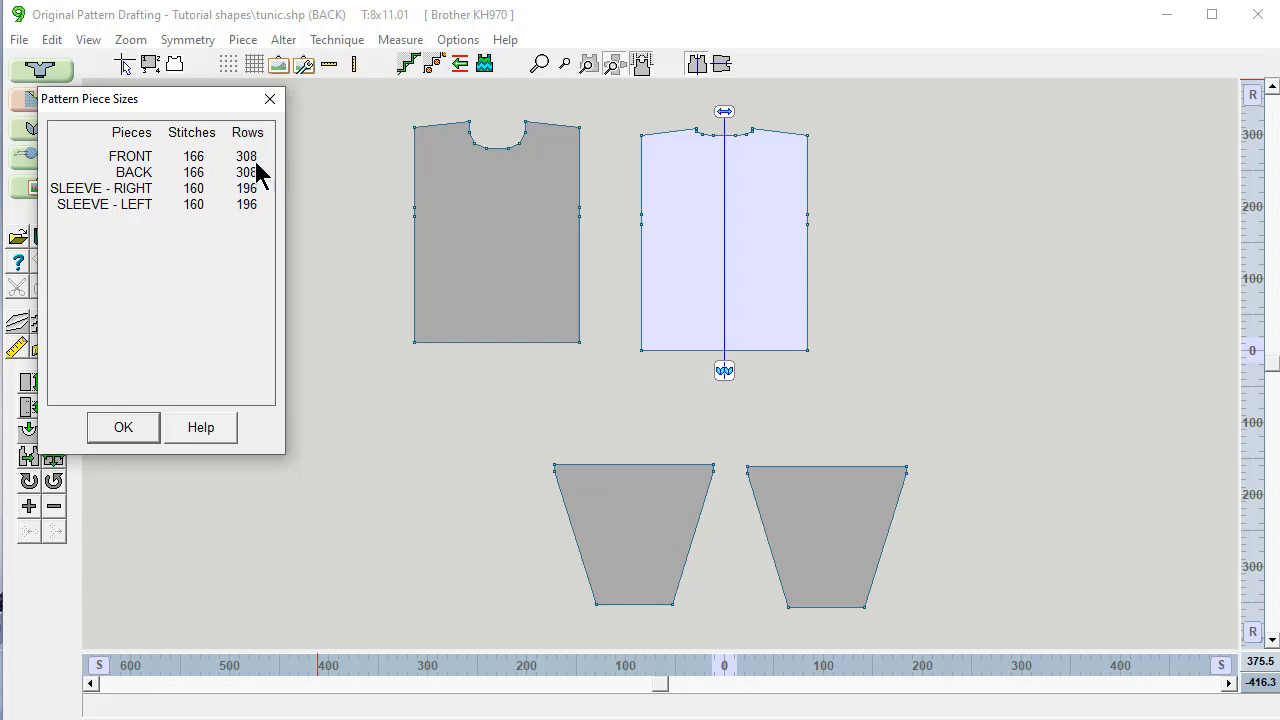
pyautogui.moveTo(224, 172)
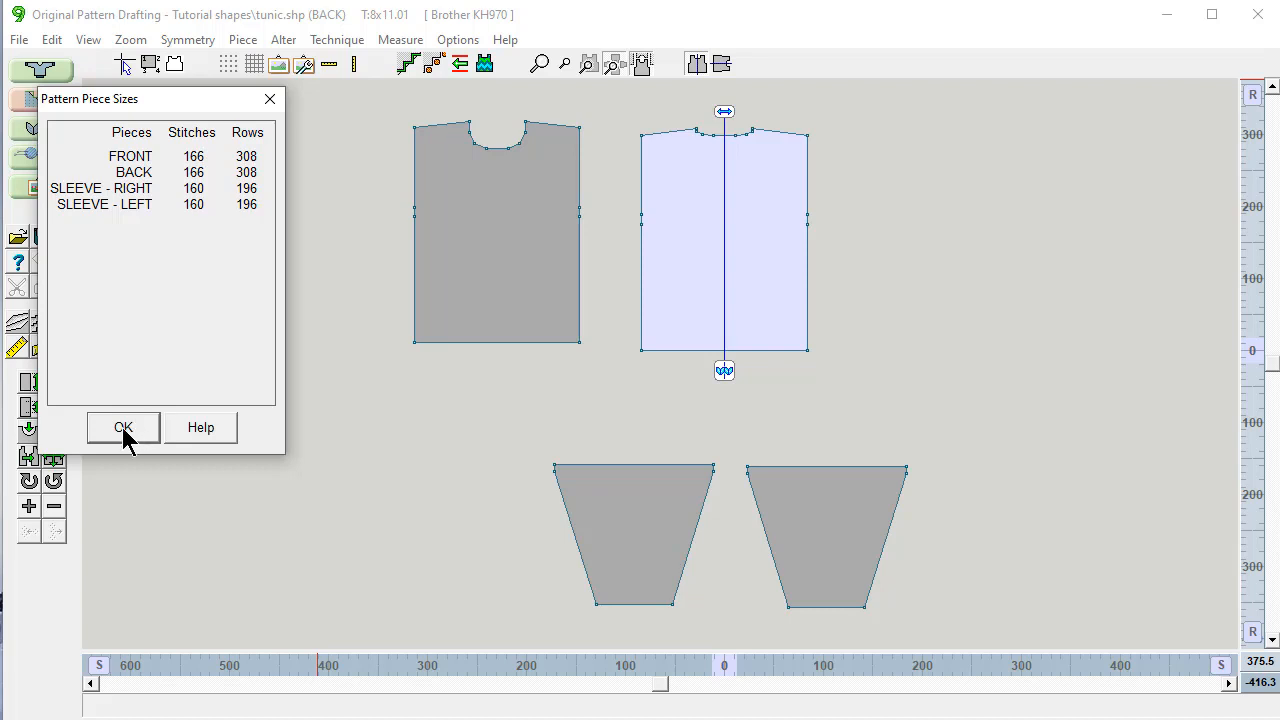
pyautogui.click(124, 428)
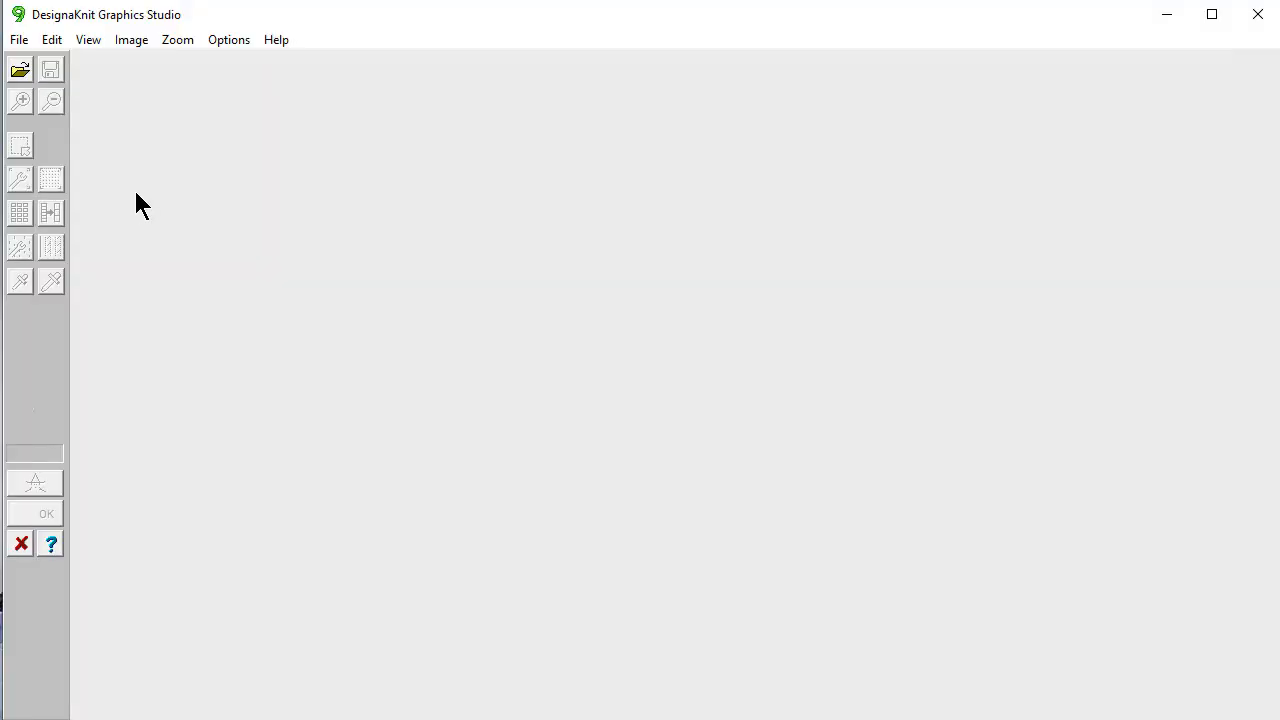
pyautogui.moveTo(196, 168)
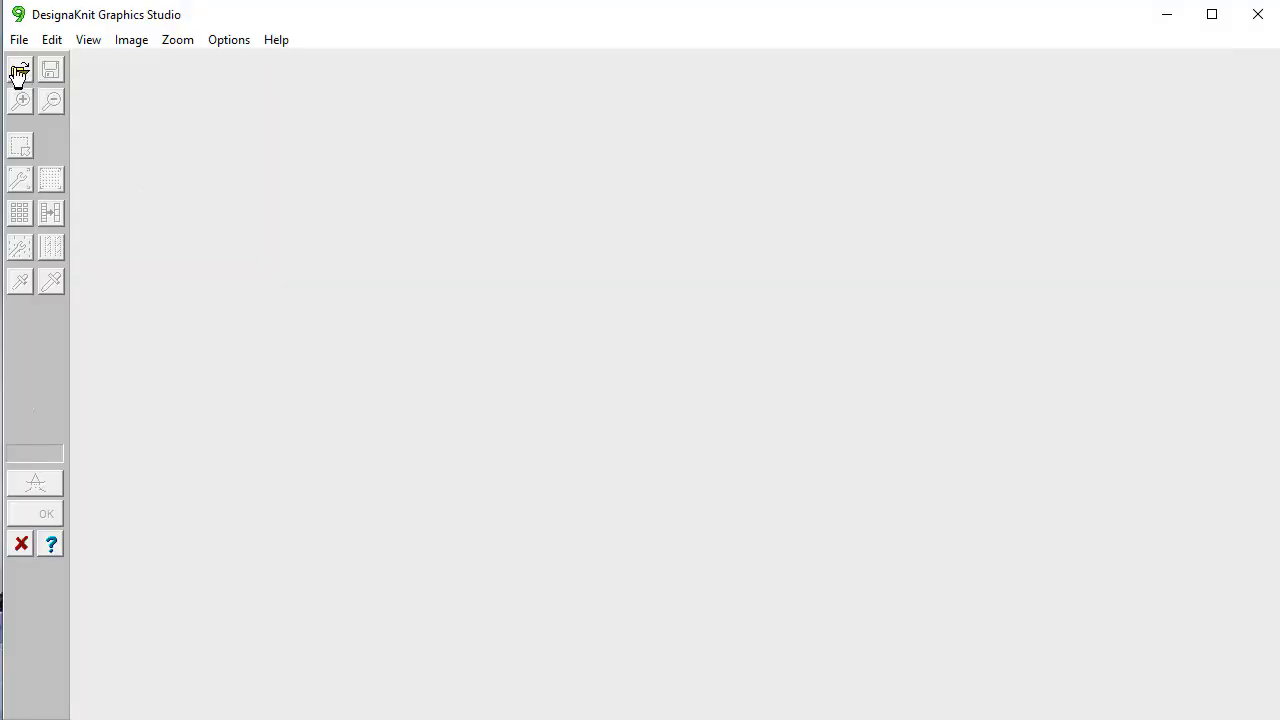
# Step: Open the cat_on_fence.gif picture (150 by 140) in Graphics Studio
pyautogui.click(20, 68)
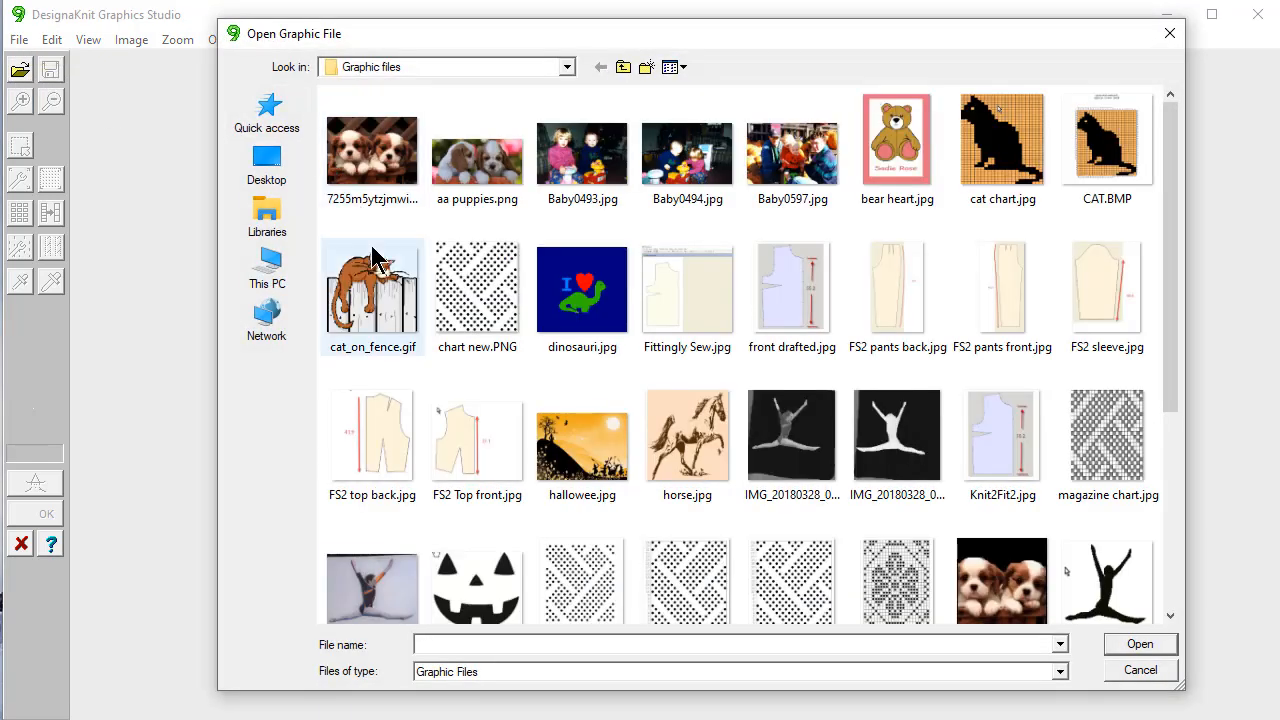
pyautogui.click(372, 290)
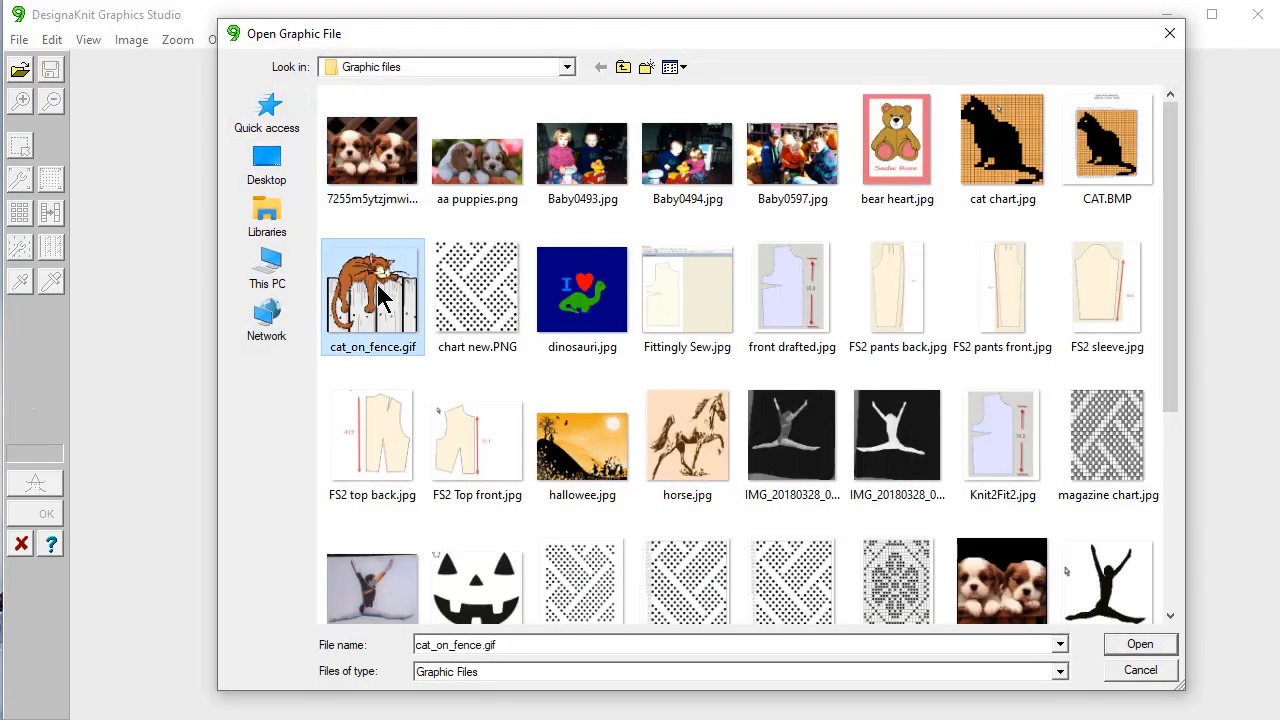
pyautogui.click(1140, 644)
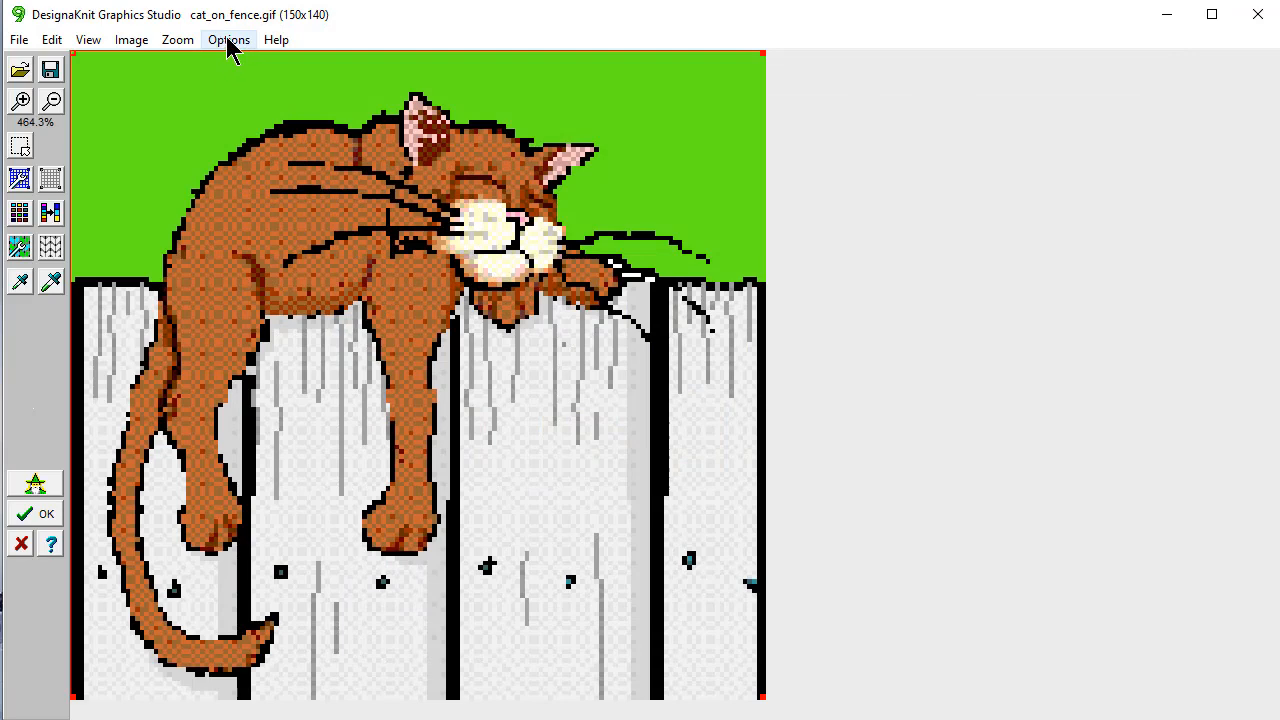
pyautogui.click(176, 40)
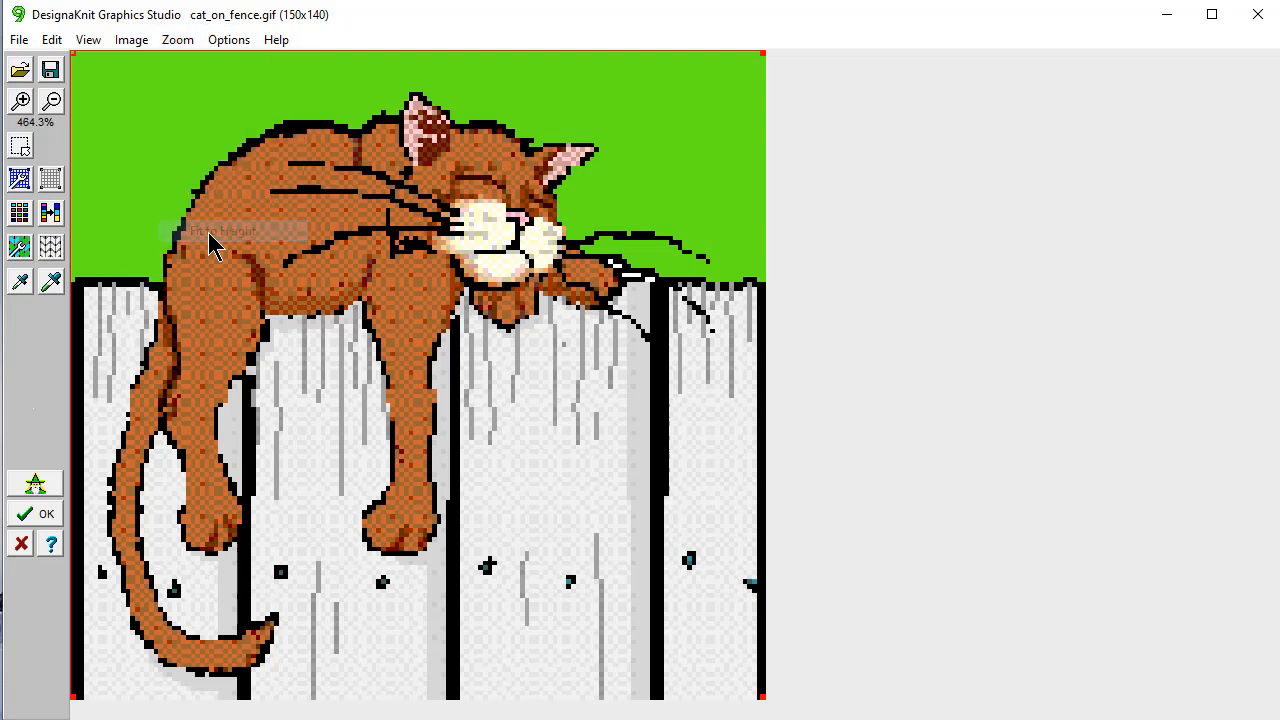
pyautogui.moveTo(330, 320)
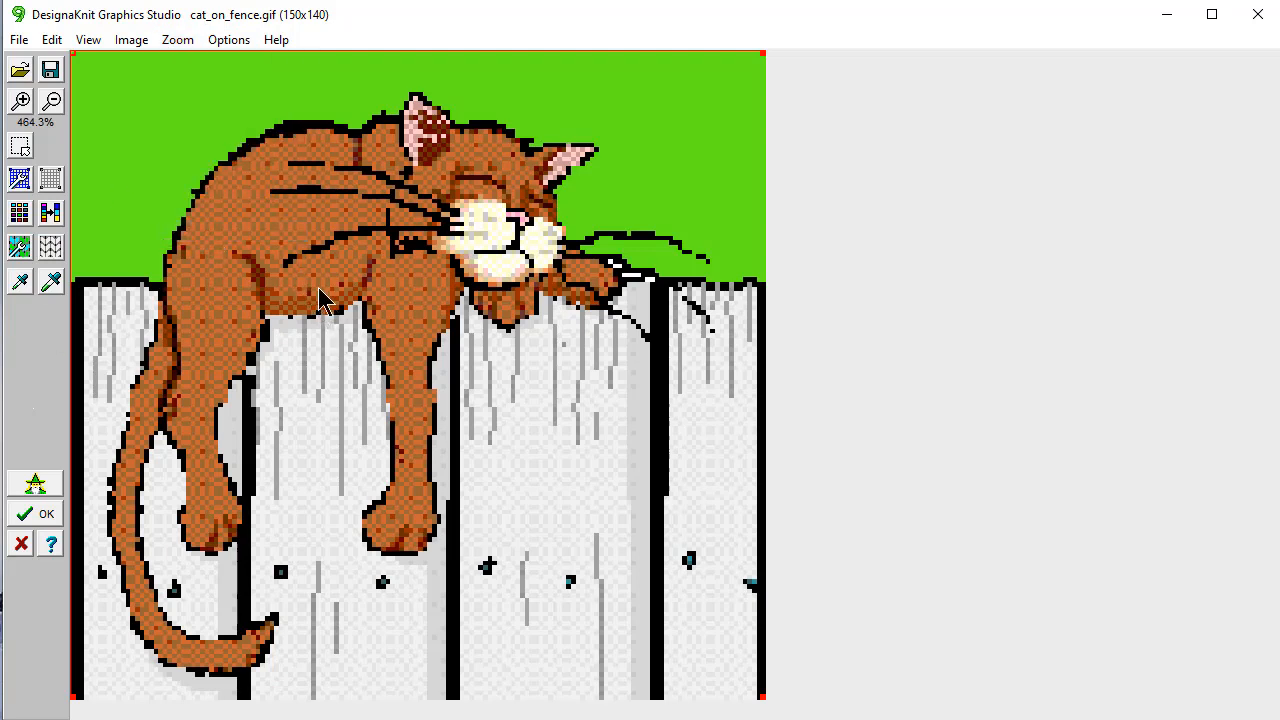
pyautogui.moveTo(250, 388)
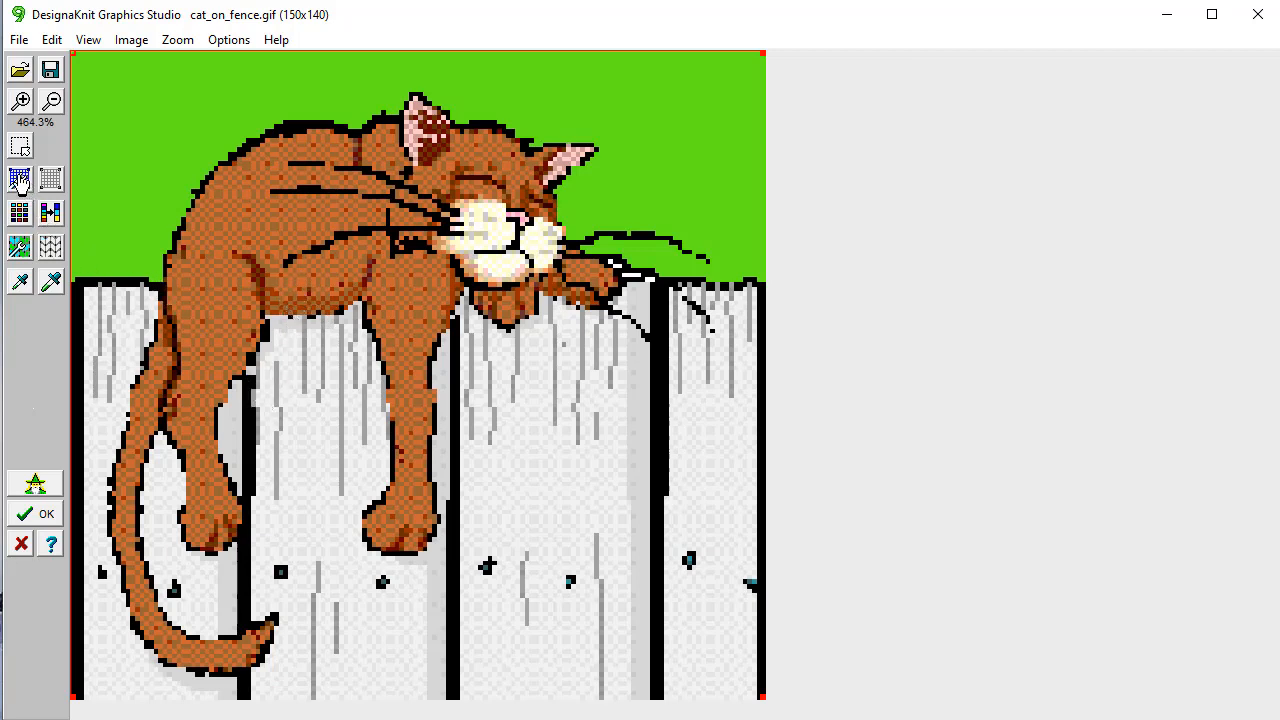
pyautogui.moveTo(20, 180)
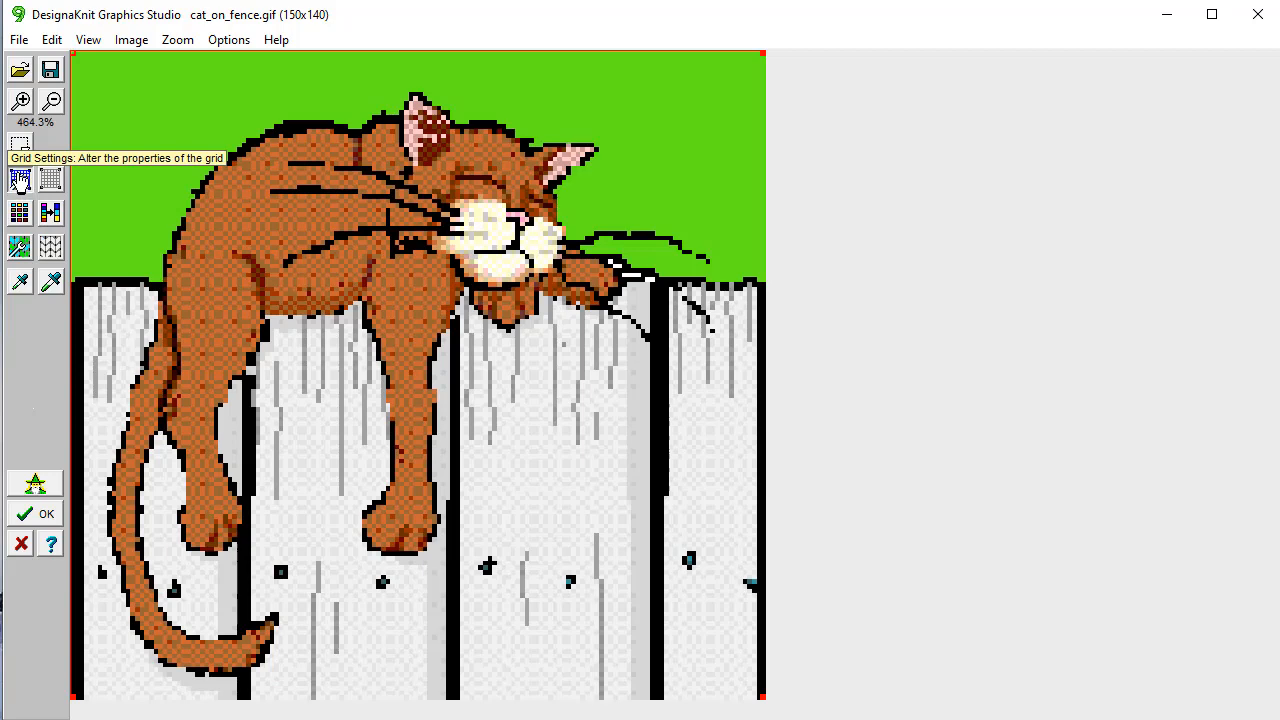
# Step: Apply a stitch grid of 166 stitches by 214 rows over the cat picture
pyautogui.click(20, 178)
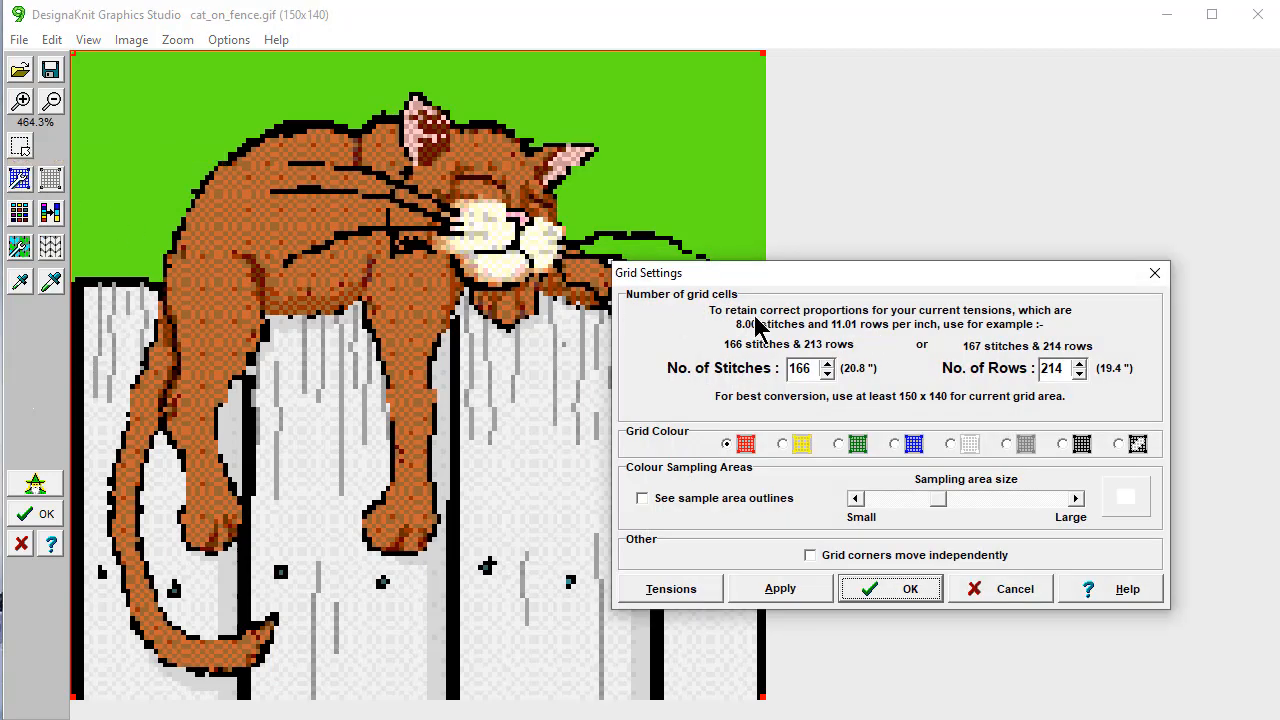
pyautogui.moveTo(838, 338)
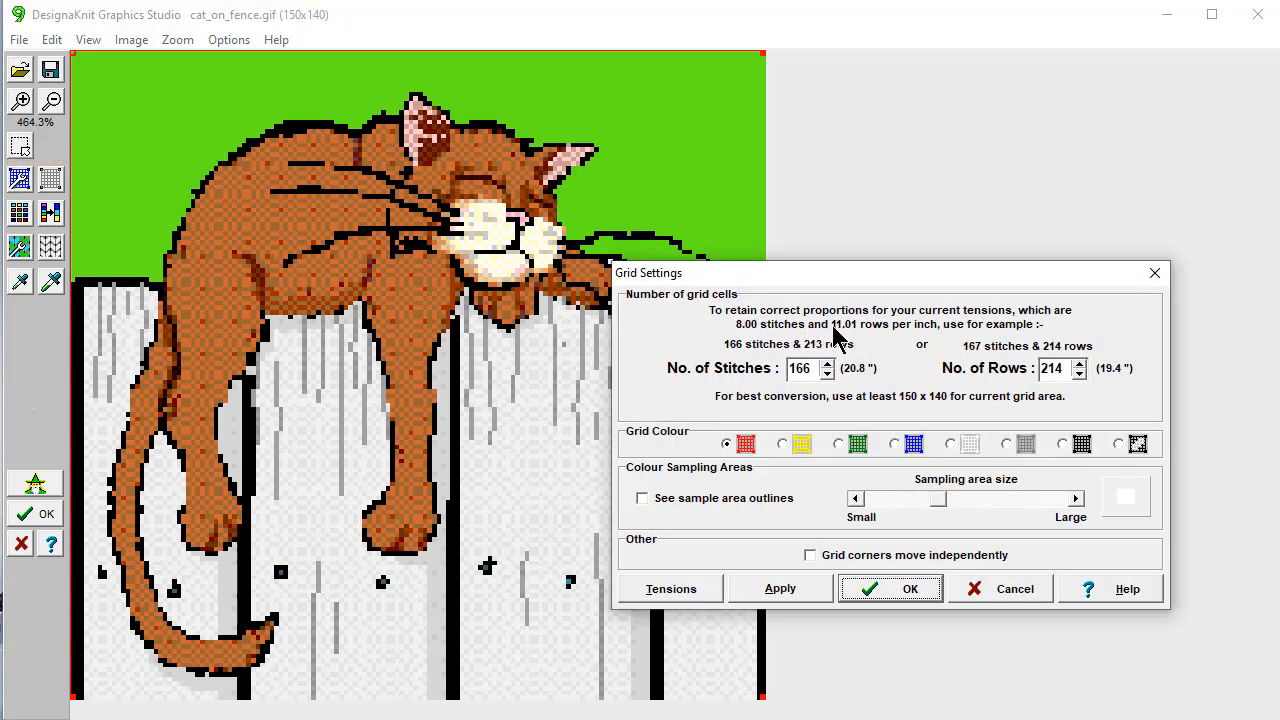
pyautogui.moveTo(736, 358)
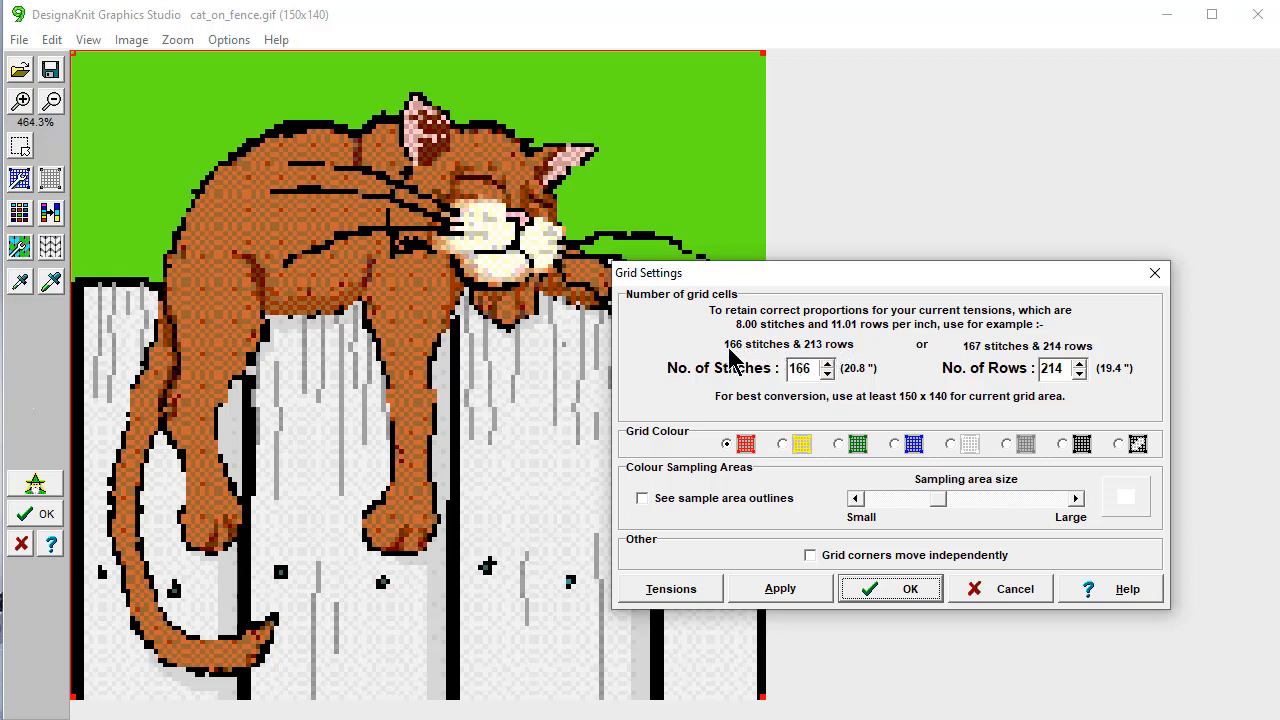
pyautogui.click(804, 368)
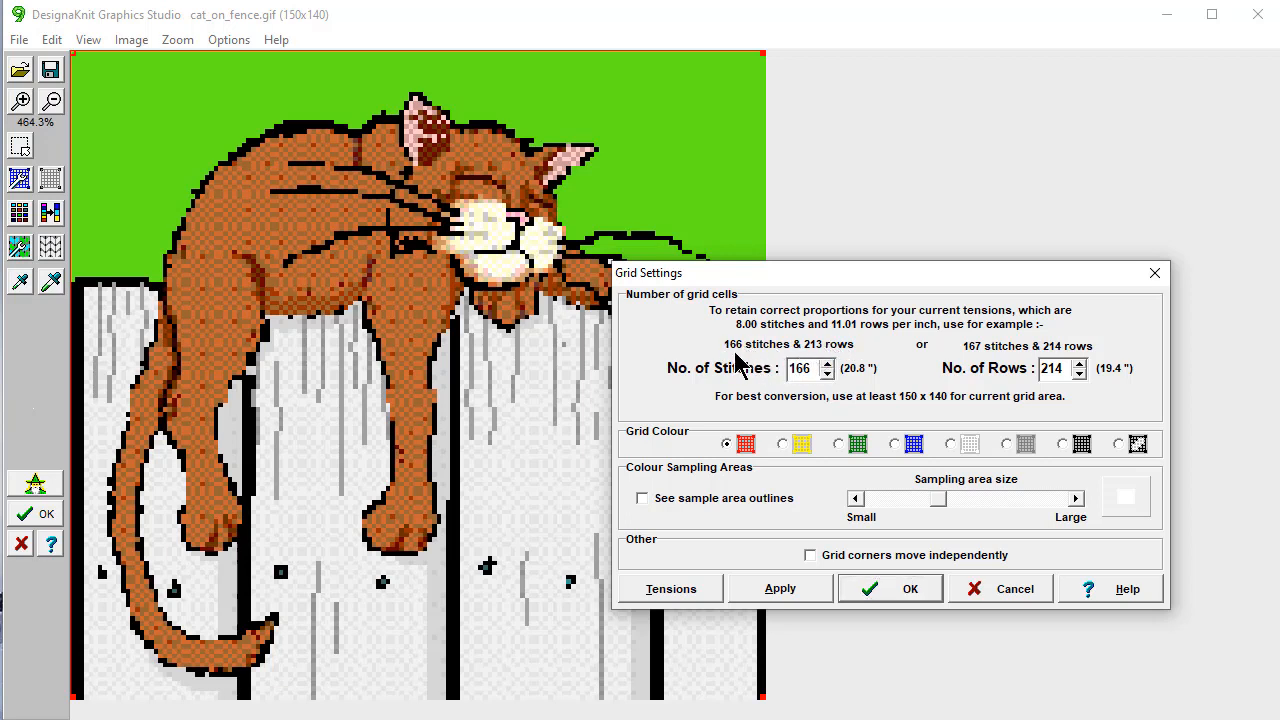
pyautogui.moveTo(820, 330)
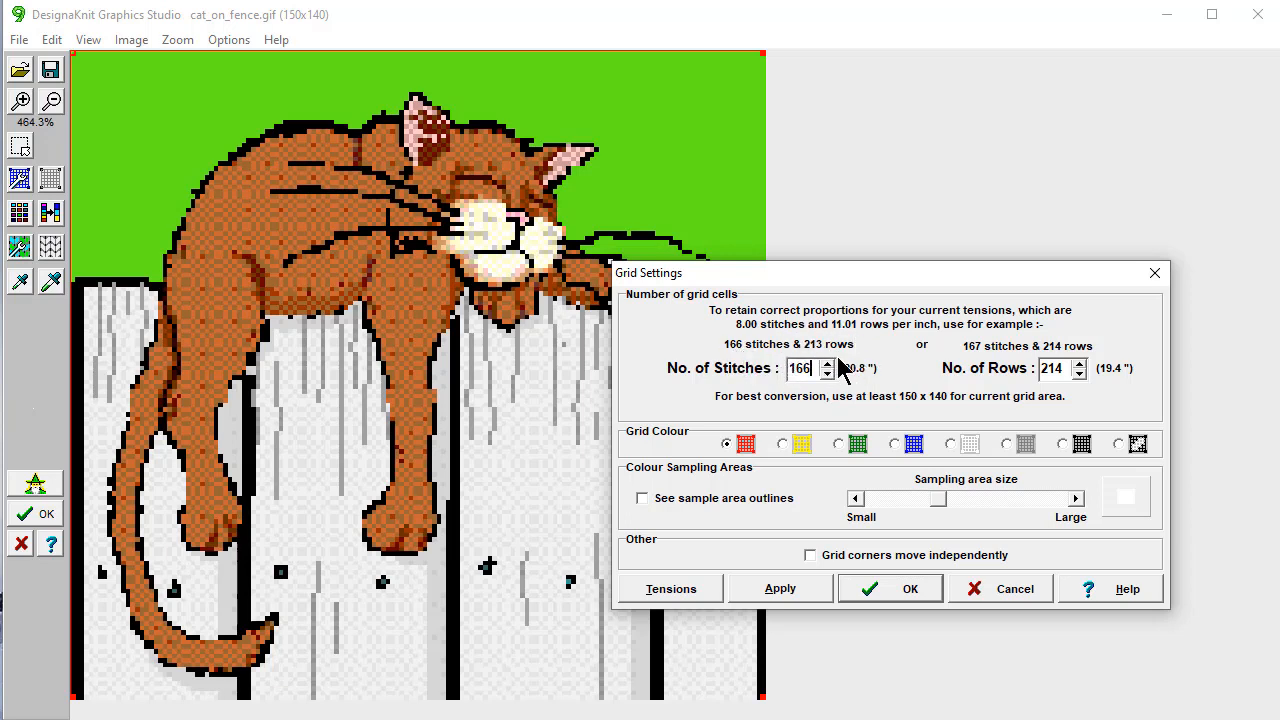
pyautogui.moveTo(1024, 432)
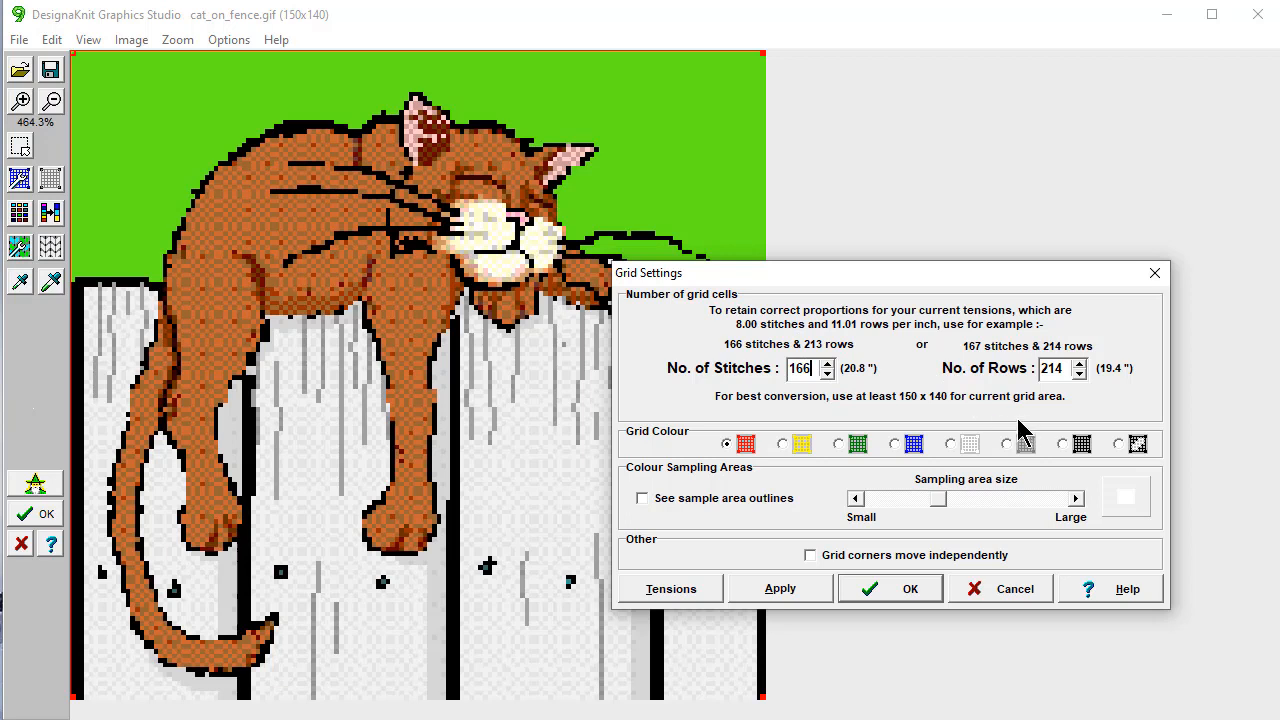
pyautogui.moveTo(1040, 404)
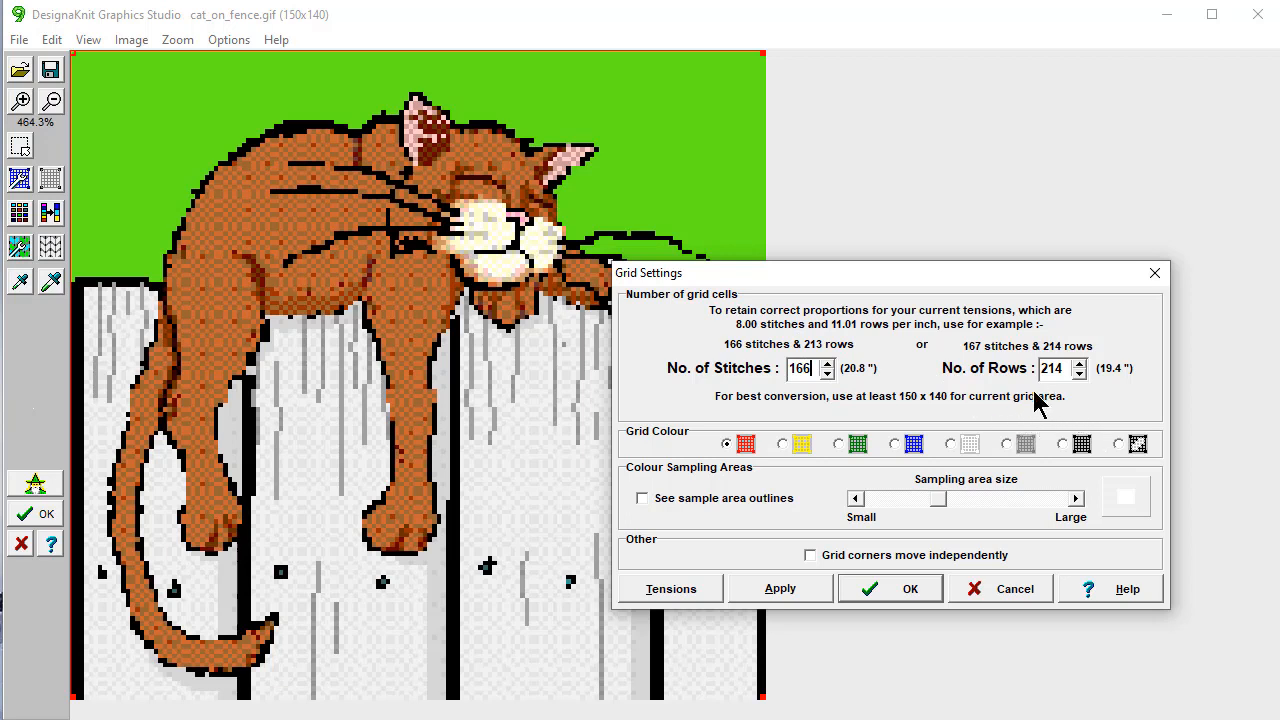
pyautogui.click(1056, 368)
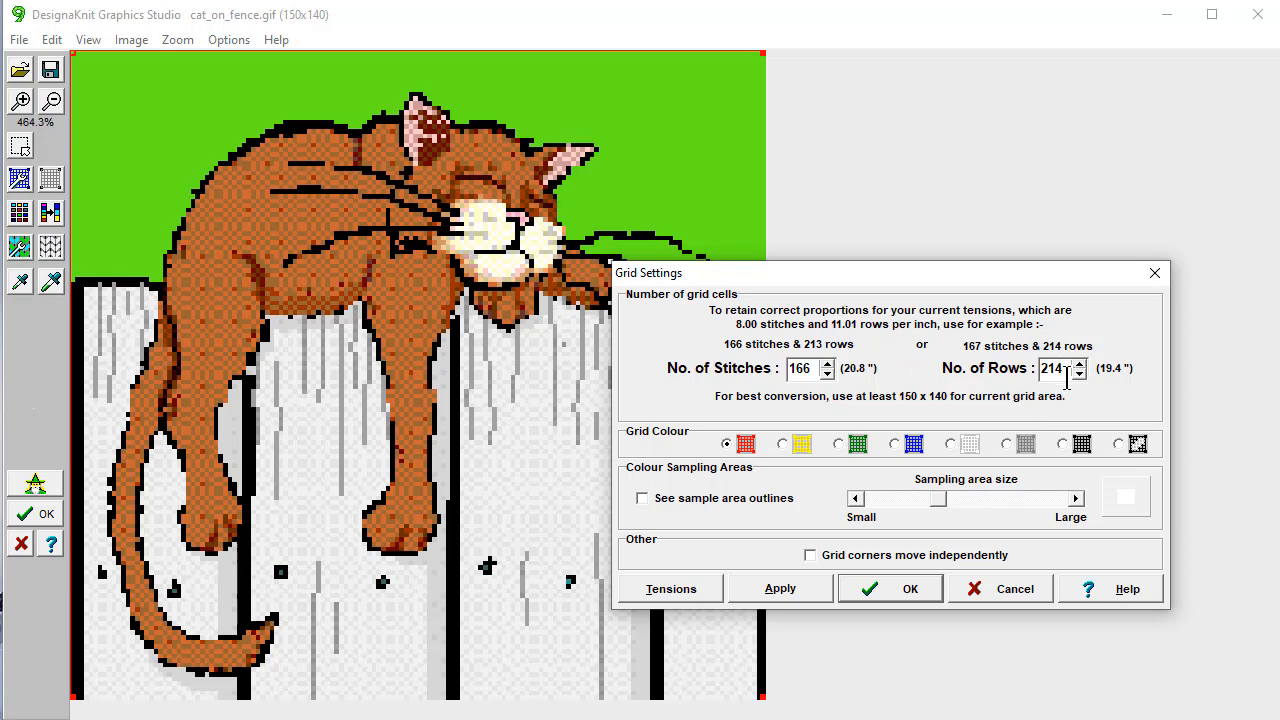
pyautogui.moveTo(1078, 390)
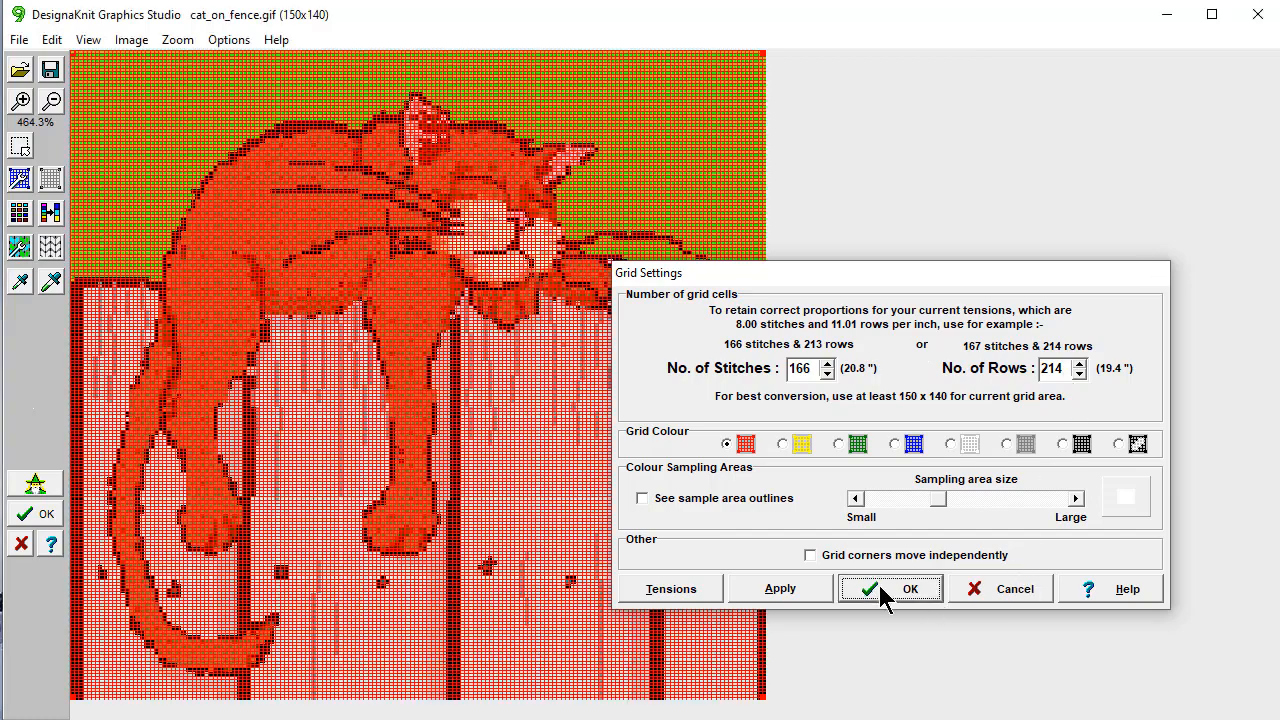
pyautogui.click(888, 588)
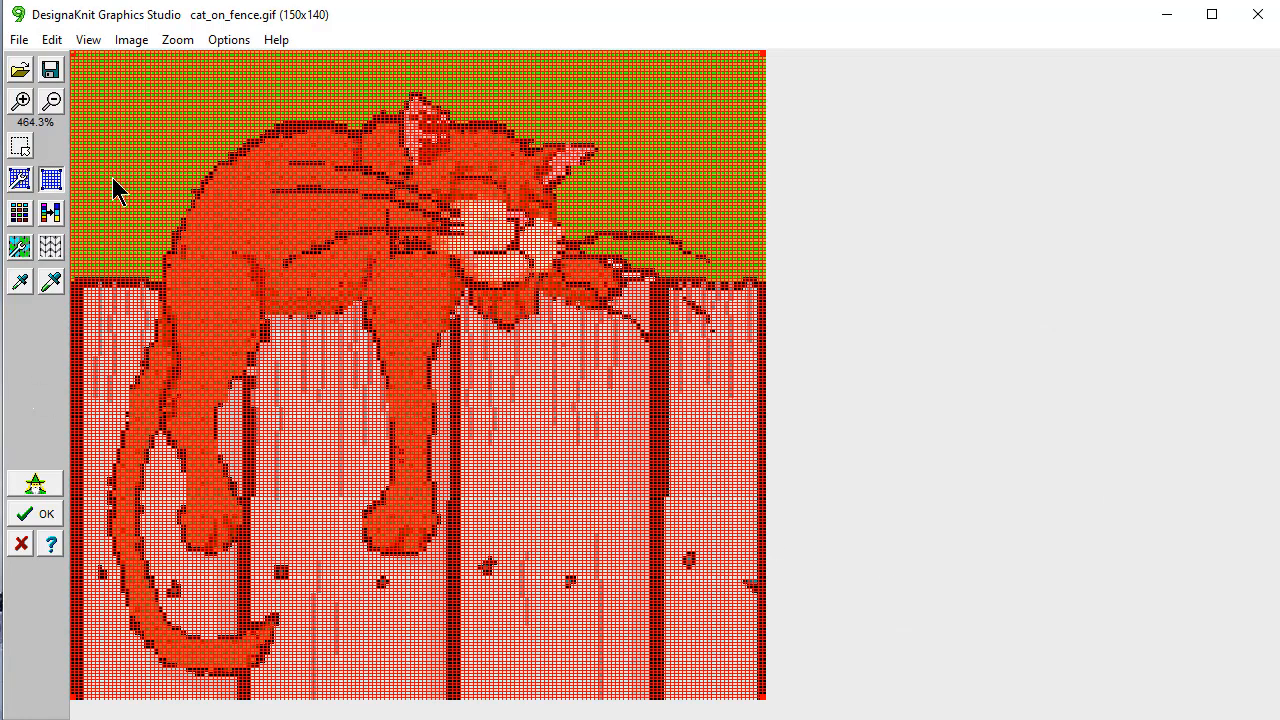
pyautogui.moveTo(20, 178)
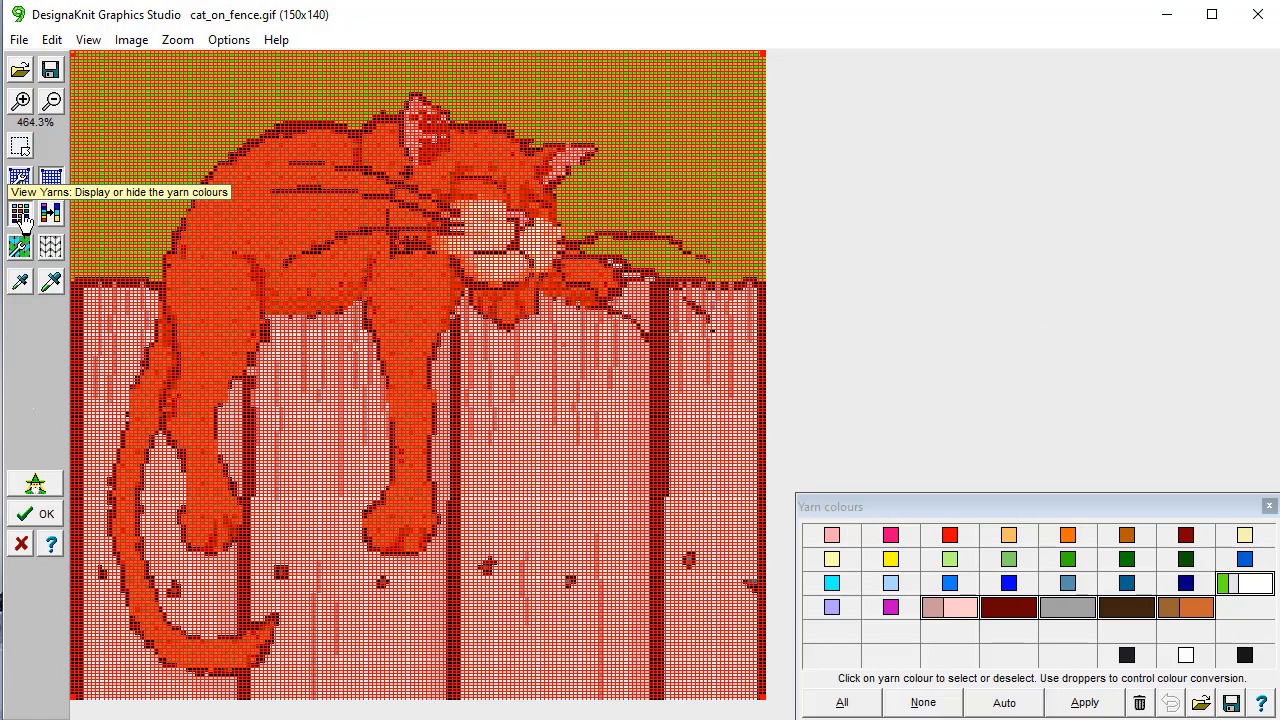
# Step: Clear all yarn colours and set automatic colour assignment to a maximum of 6 colours
pyautogui.moveTo(830, 508); pyautogui.dragTo(980, 148)
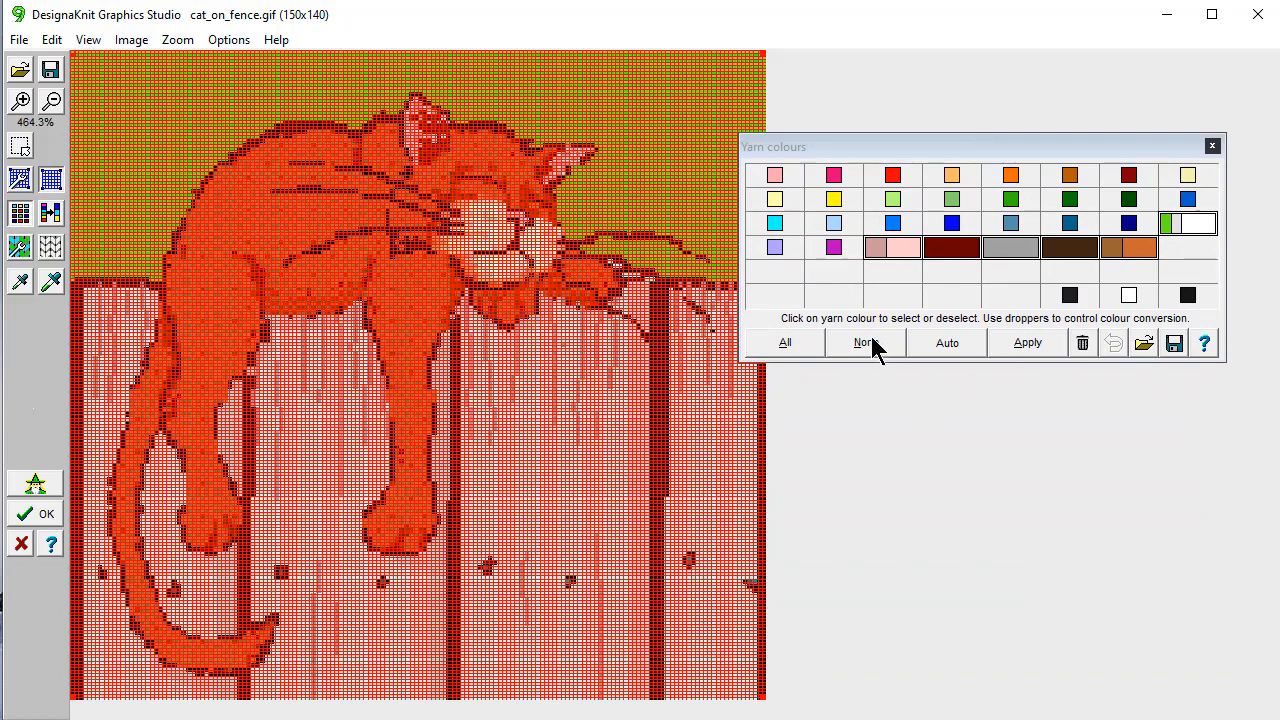
pyautogui.click(864, 342)
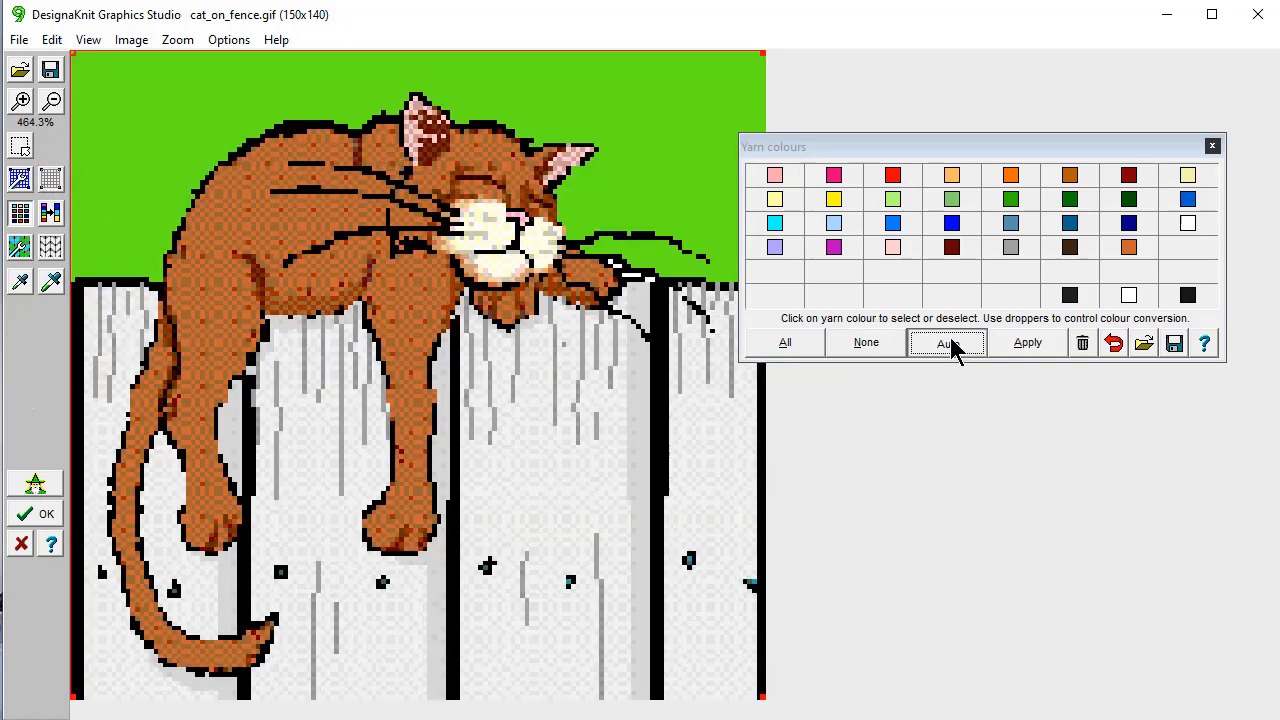
pyautogui.click(944, 342)
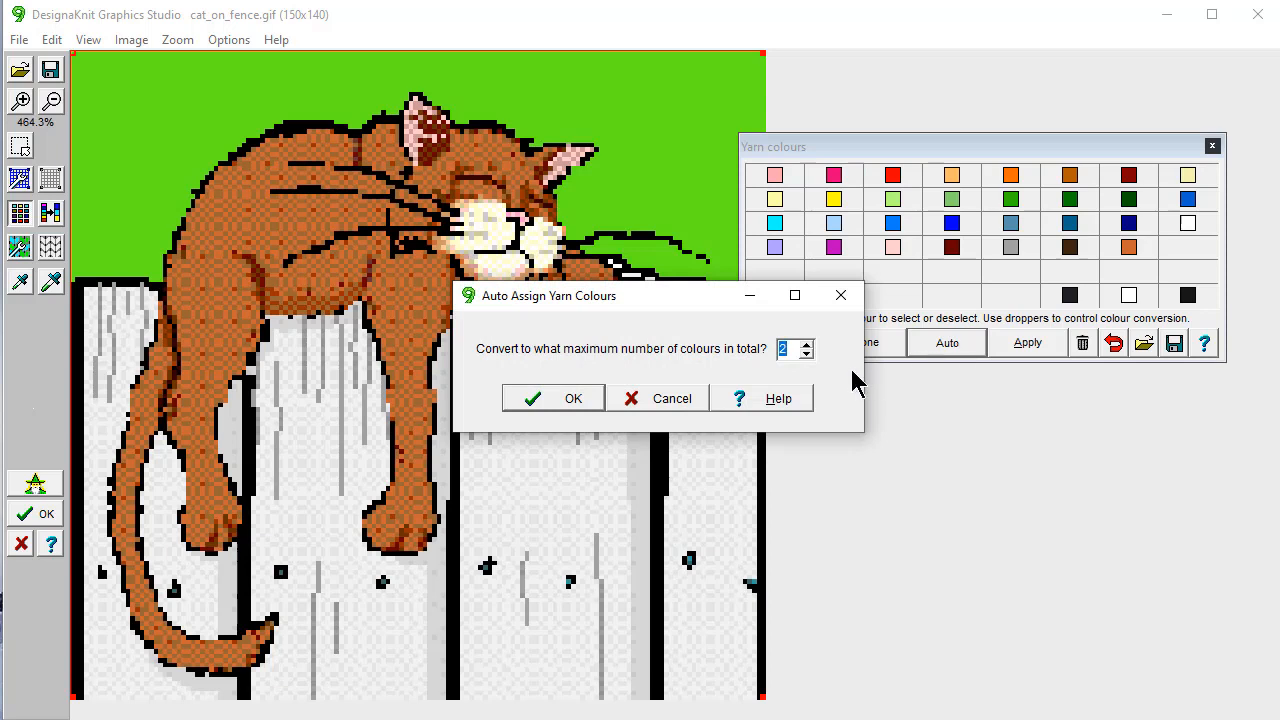
pyautogui.click(806, 344)
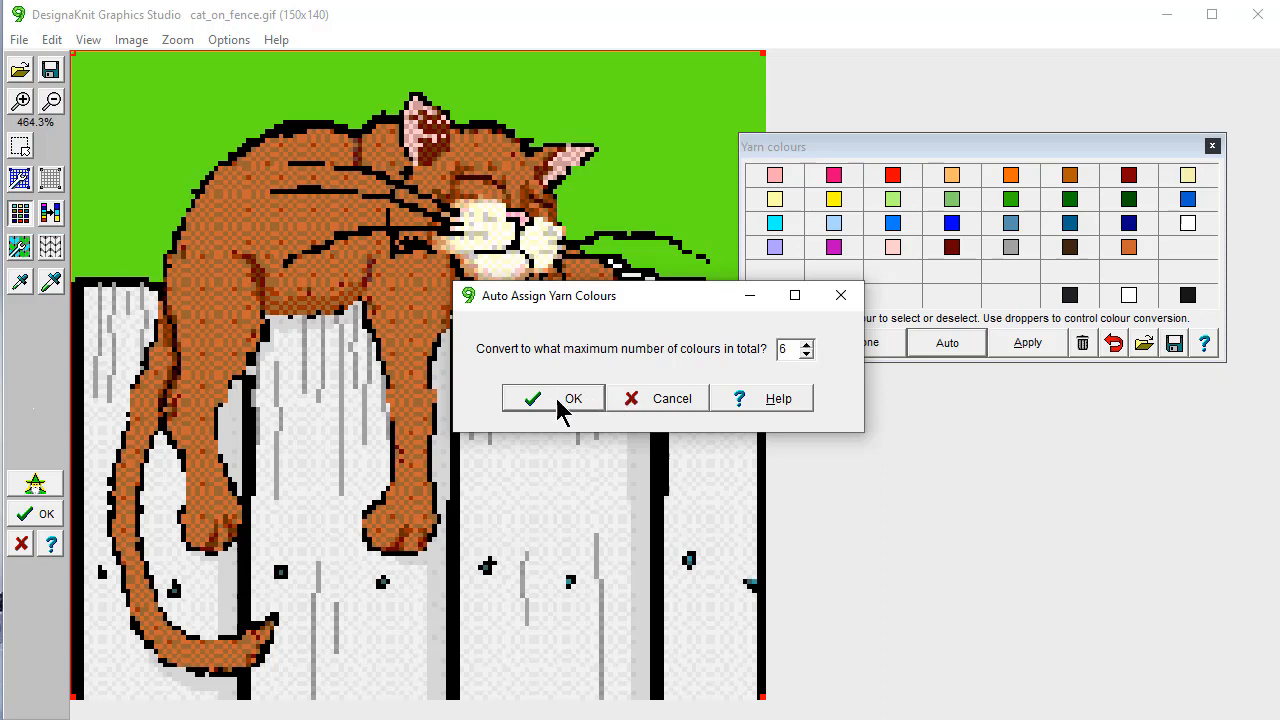
# Step: Convert the image to six yarn colours: orange cat, black outlines, white fence and background
pyautogui.click(560, 398)
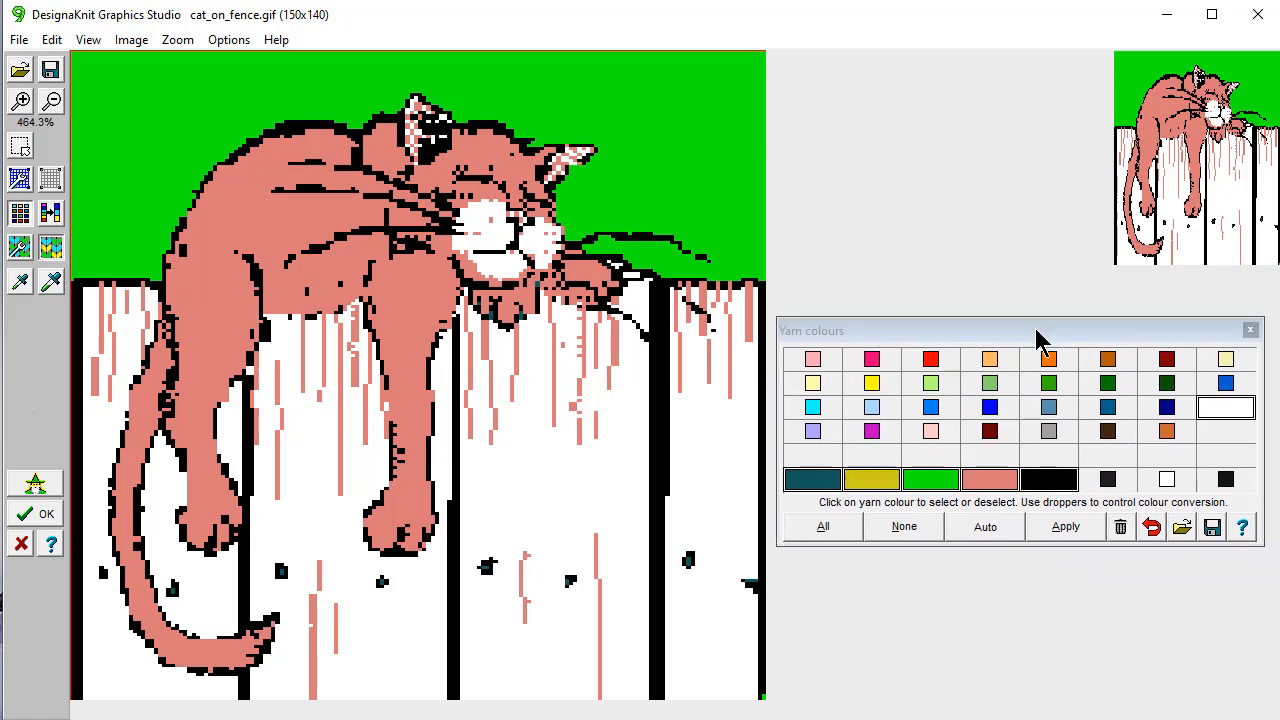
pyautogui.moveTo(1016, 190)
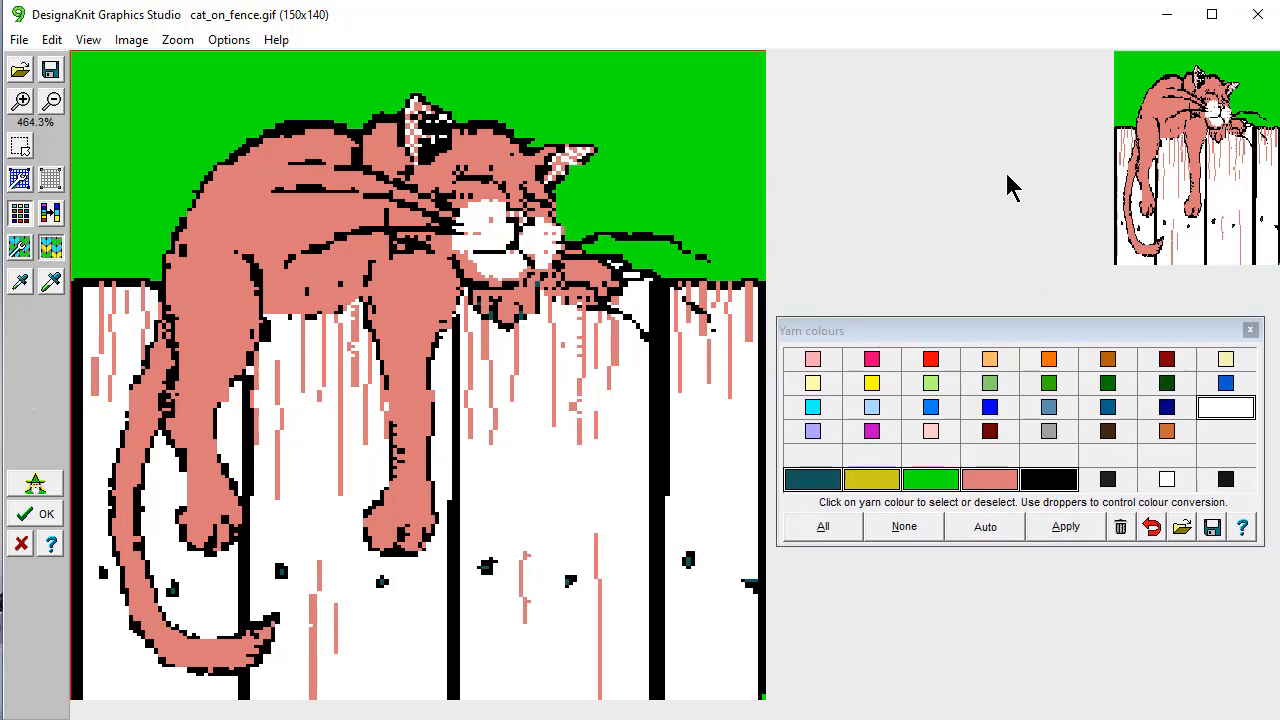
pyautogui.moveTo(964, 418)
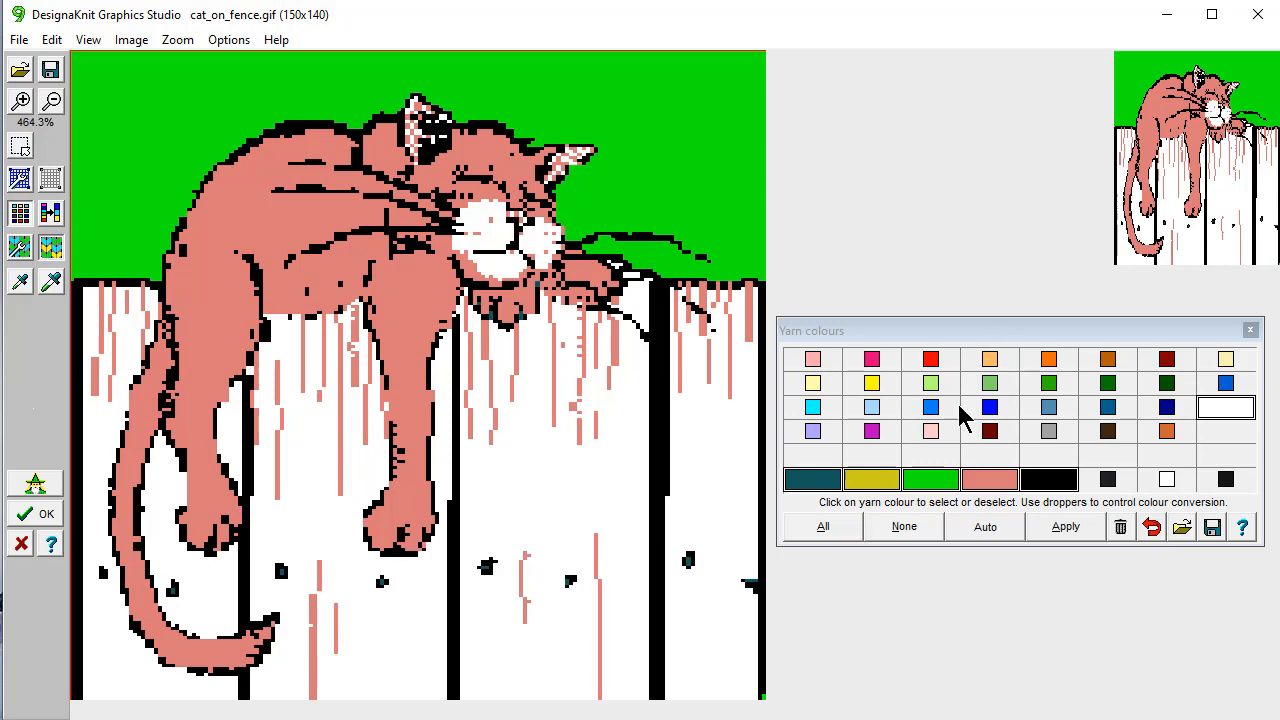
pyautogui.moveTo(996, 504)
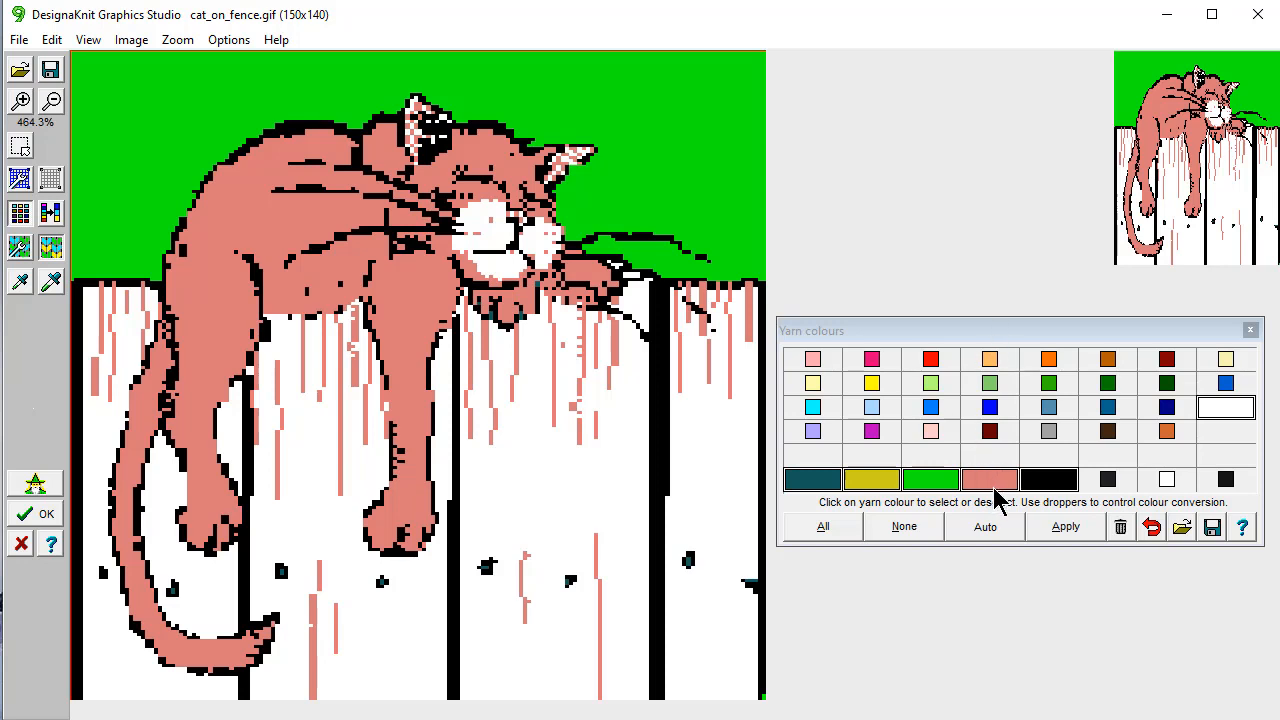
pyautogui.moveTo(1010, 496)
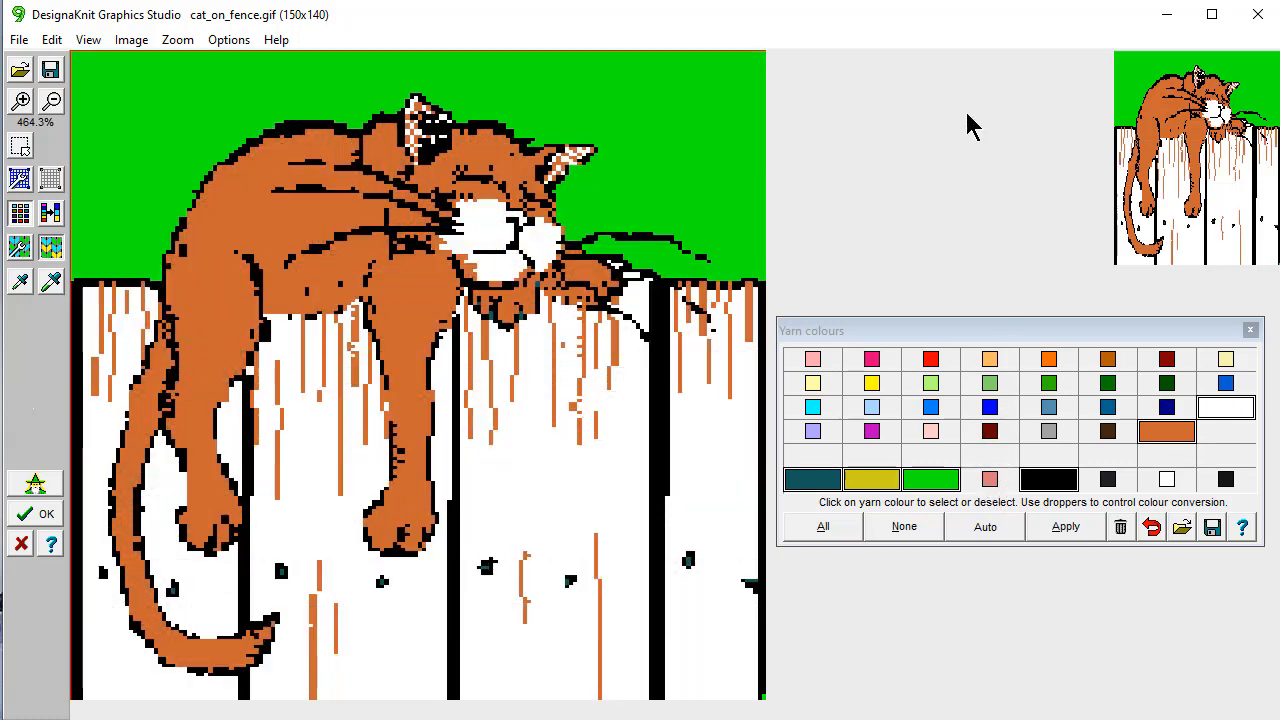
pyautogui.moveTo(1004, 140)
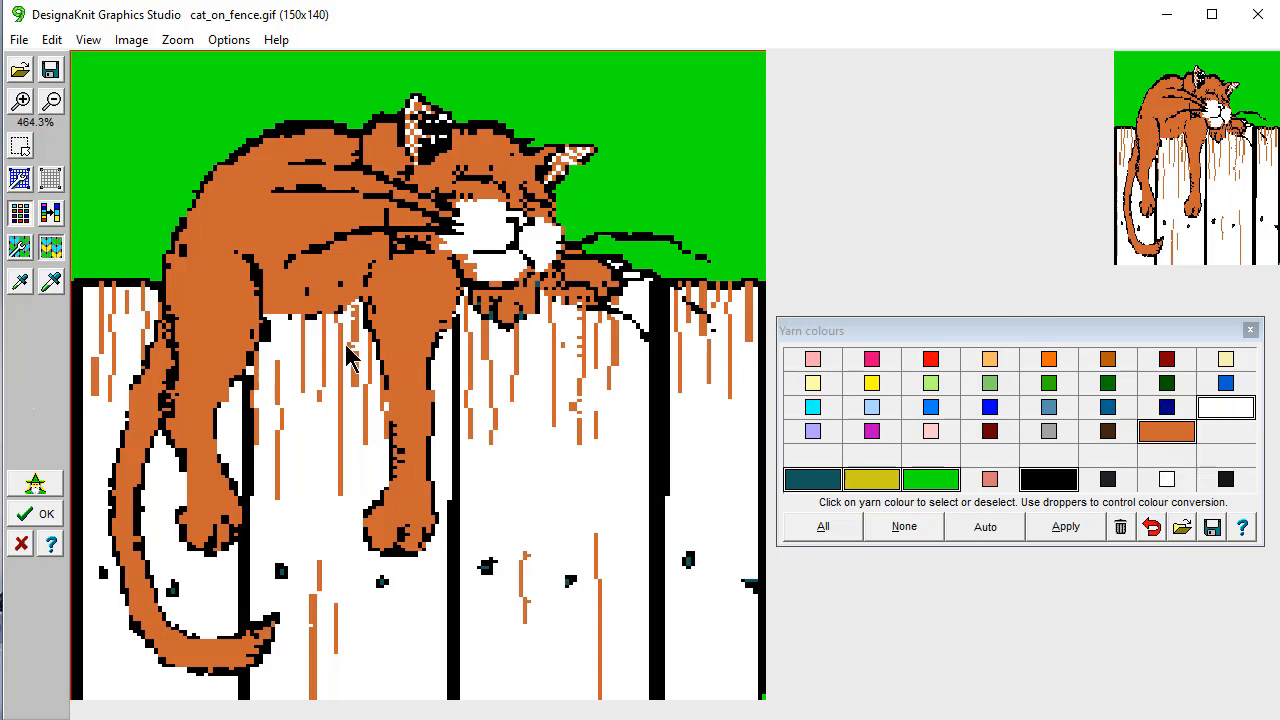
pyautogui.moveTo(50, 280)
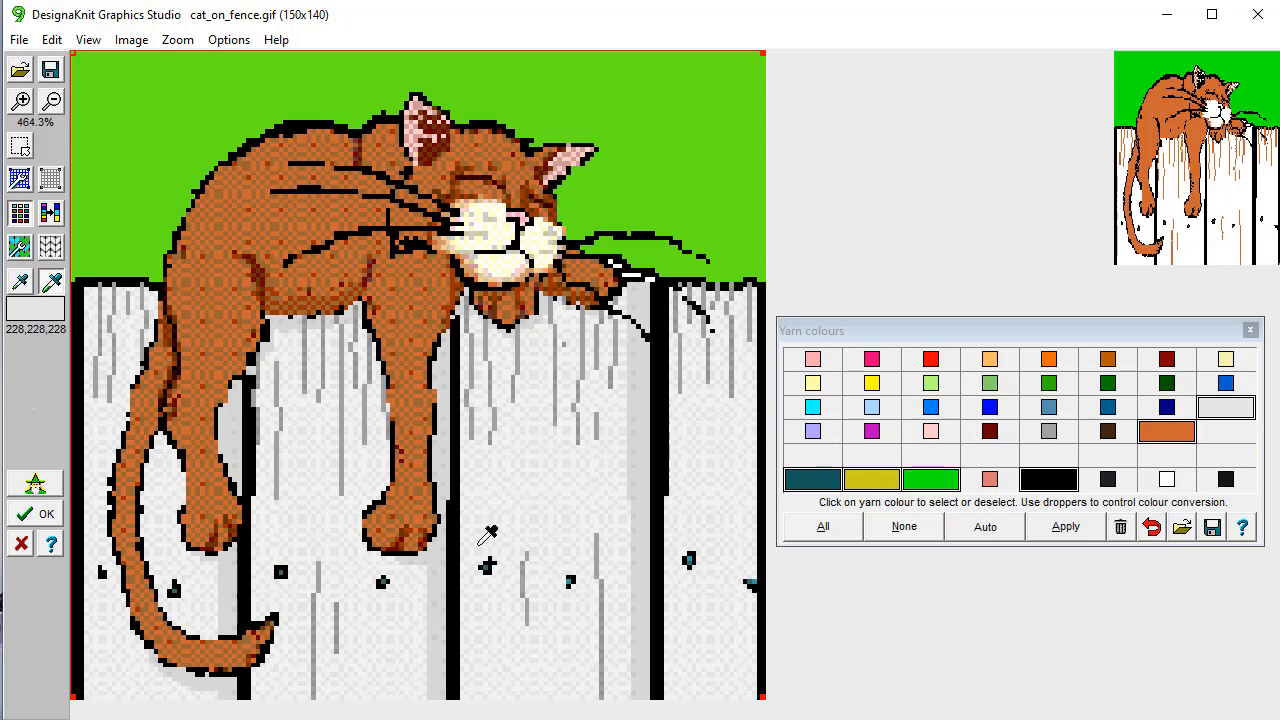
pyautogui.moveTo(636, 472)
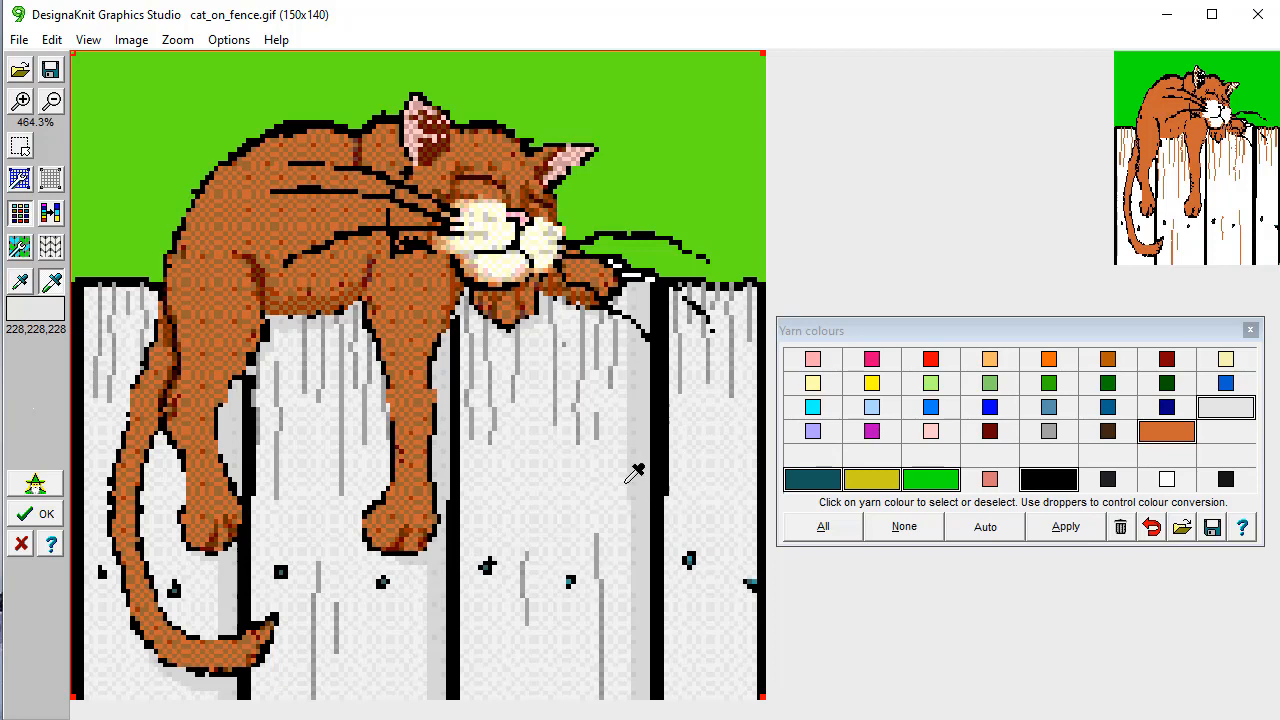
pyautogui.moveTo(608, 456)
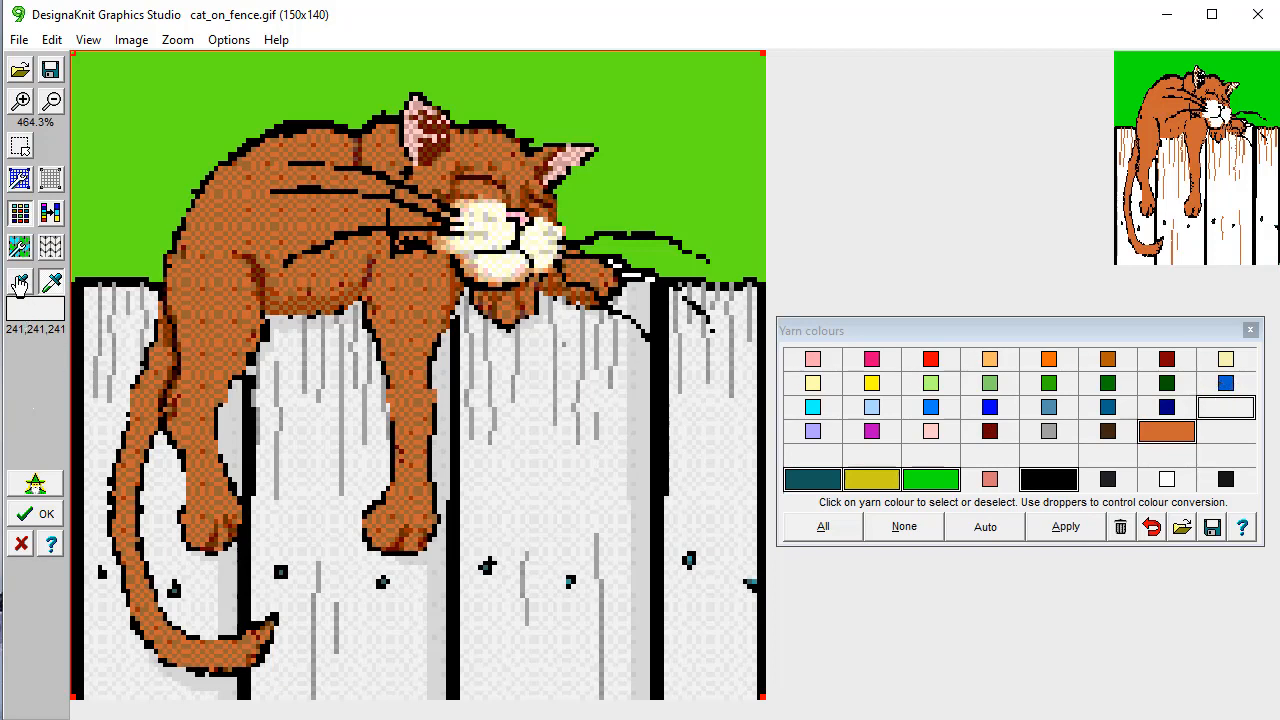
pyautogui.moveTo(20, 280)
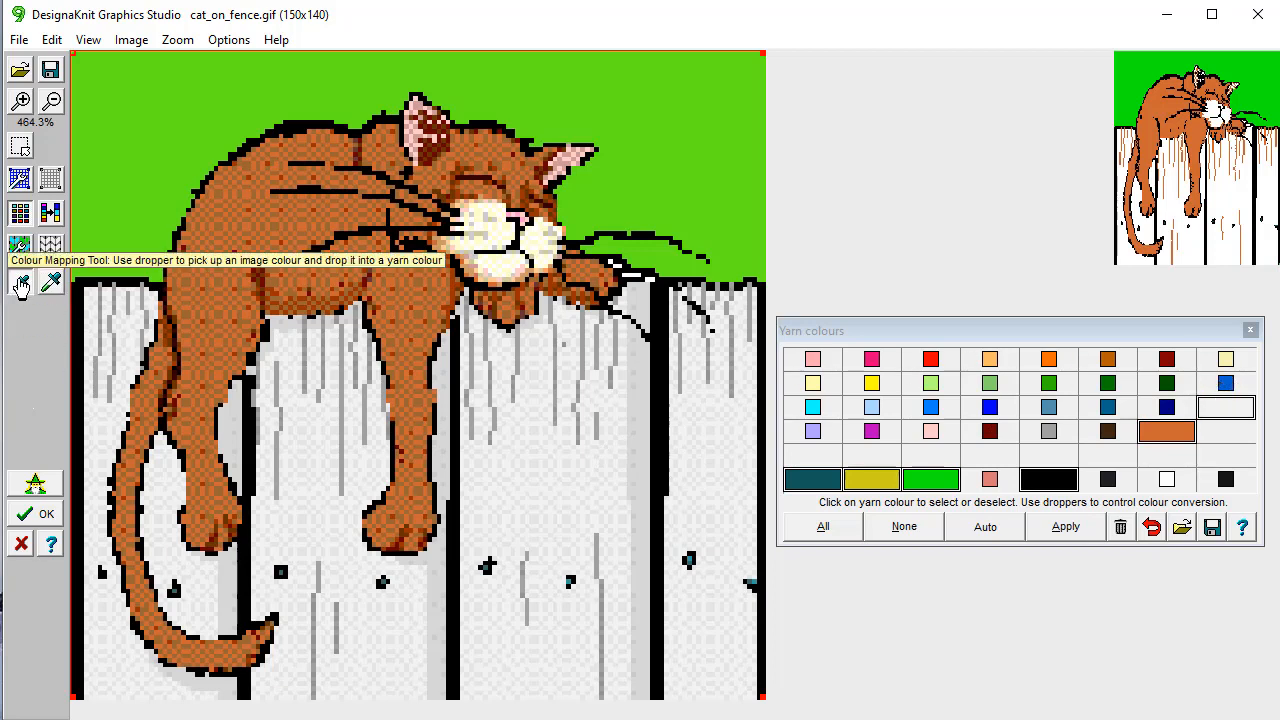
pyautogui.moveTo(680, 104)
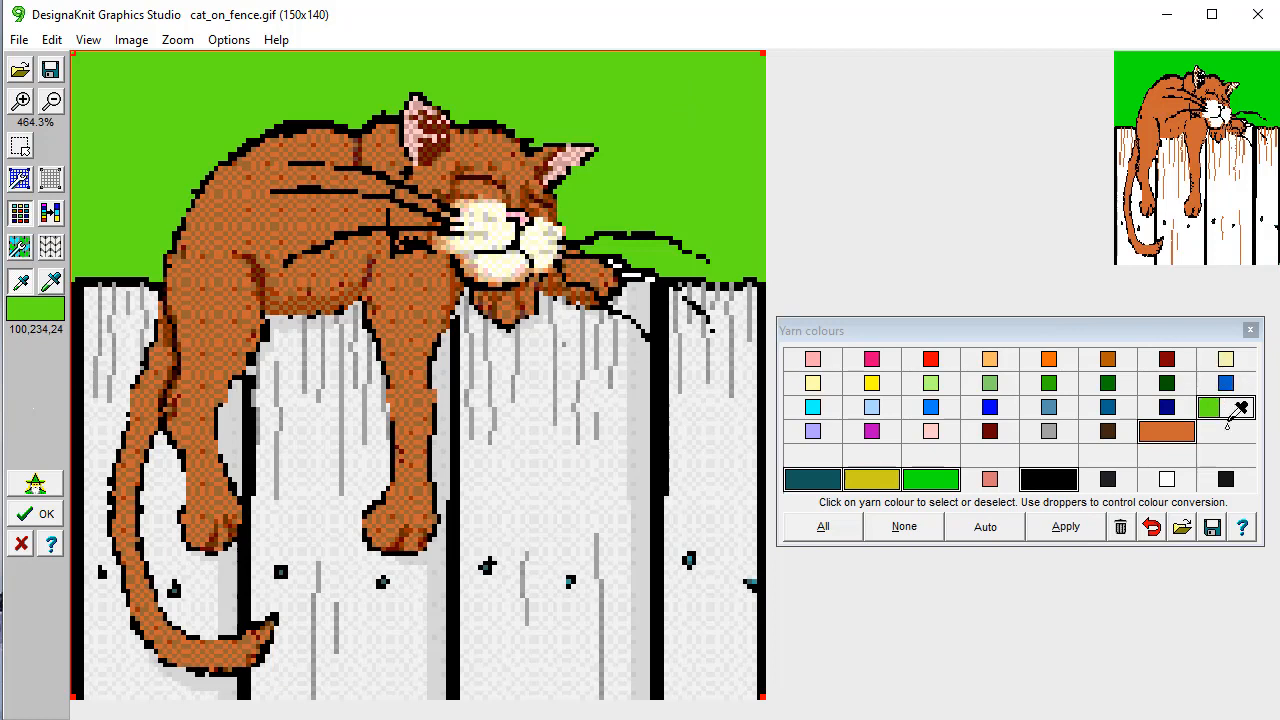
pyautogui.moveTo(1204, 384)
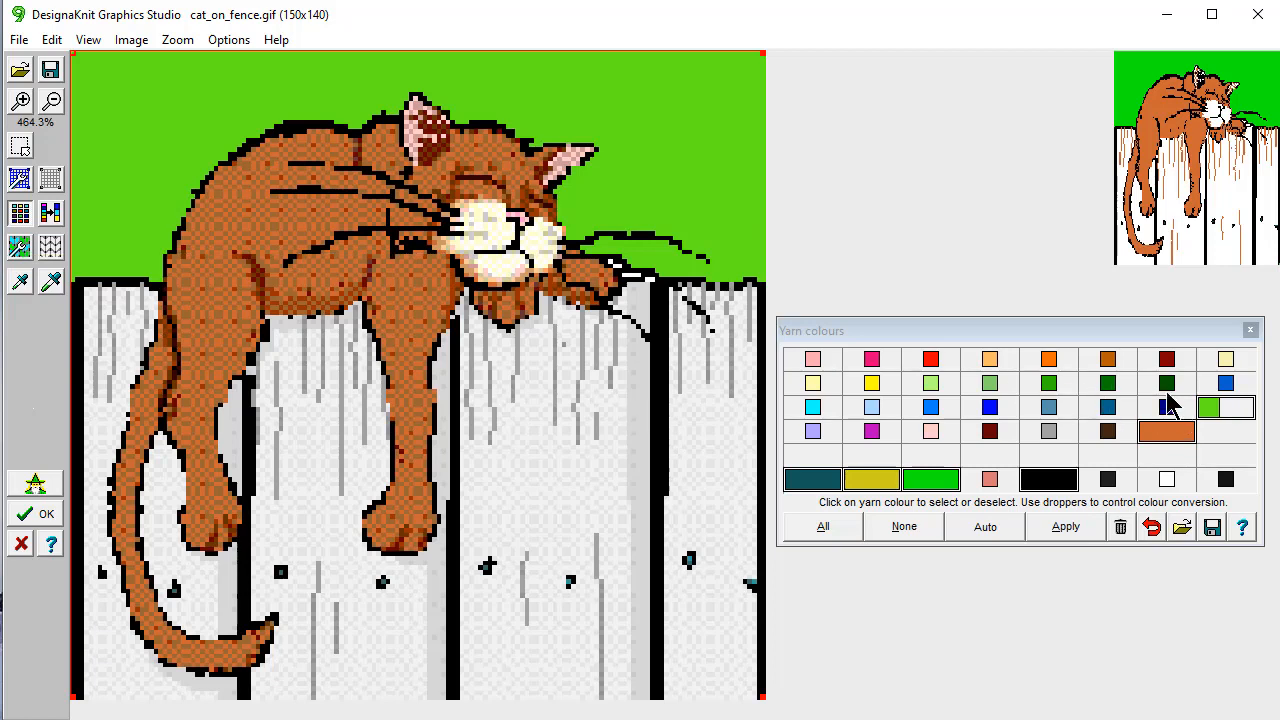
pyautogui.moveTo(1204, 420)
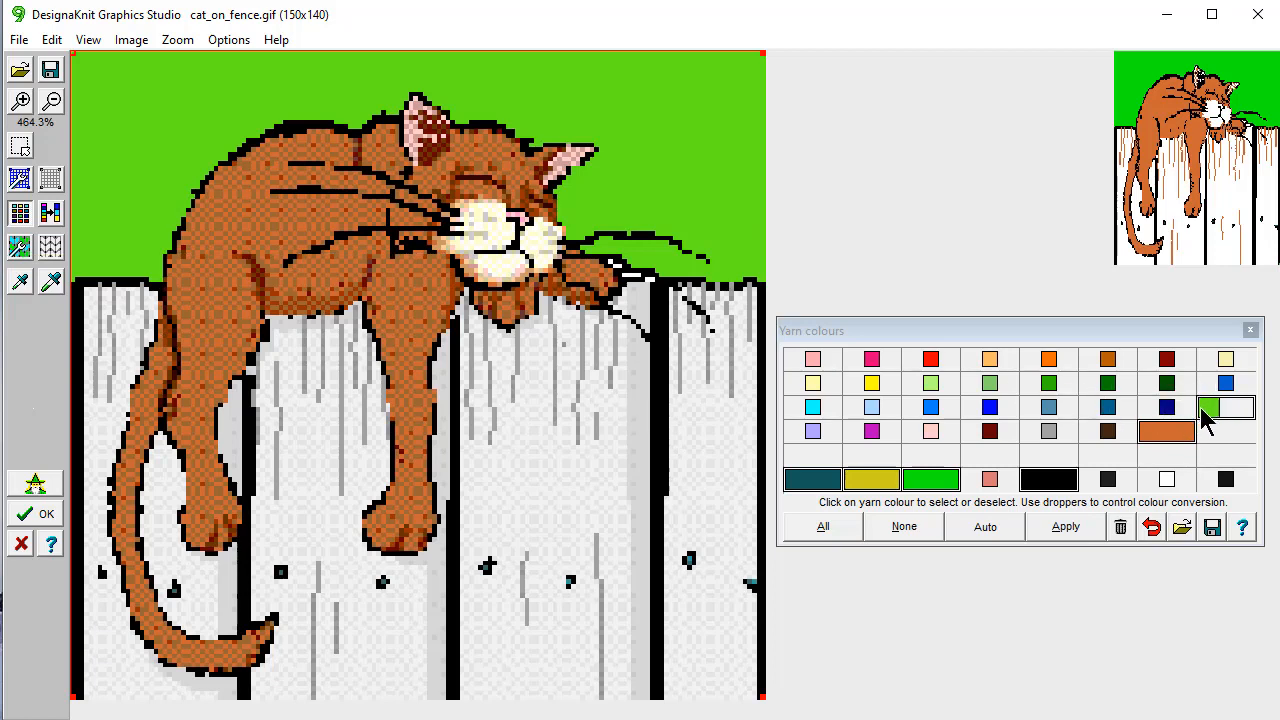
pyautogui.moveTo(1248, 424)
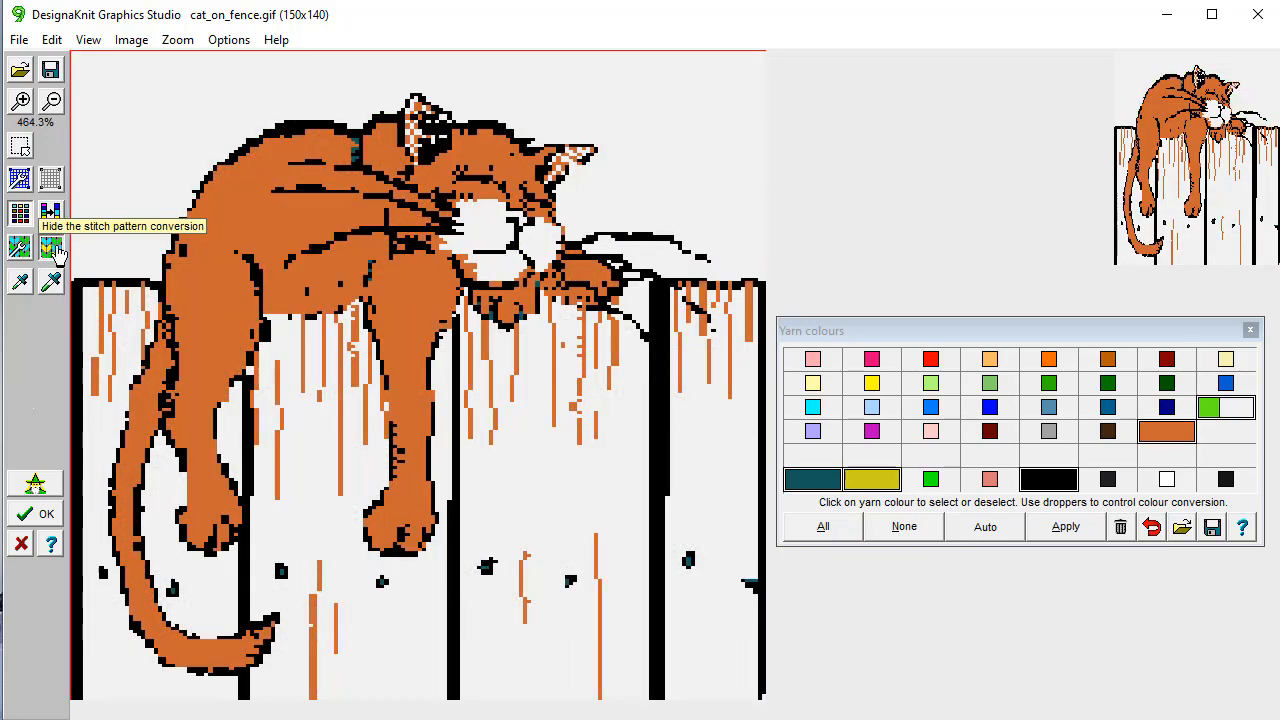
# Step: Add the fence grey as a yarn colour, dismissing the duplicate warning, and close the yarn palette
pyautogui.click(50, 248)
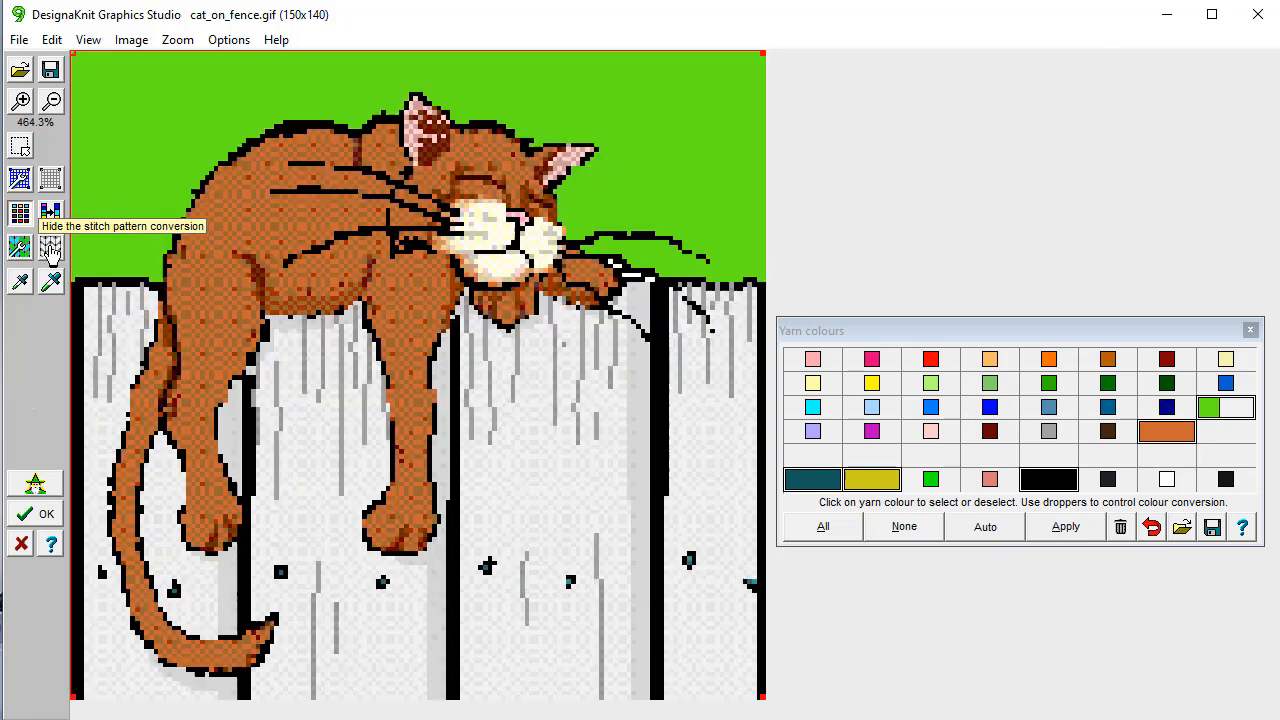
pyautogui.moveTo(796, 404)
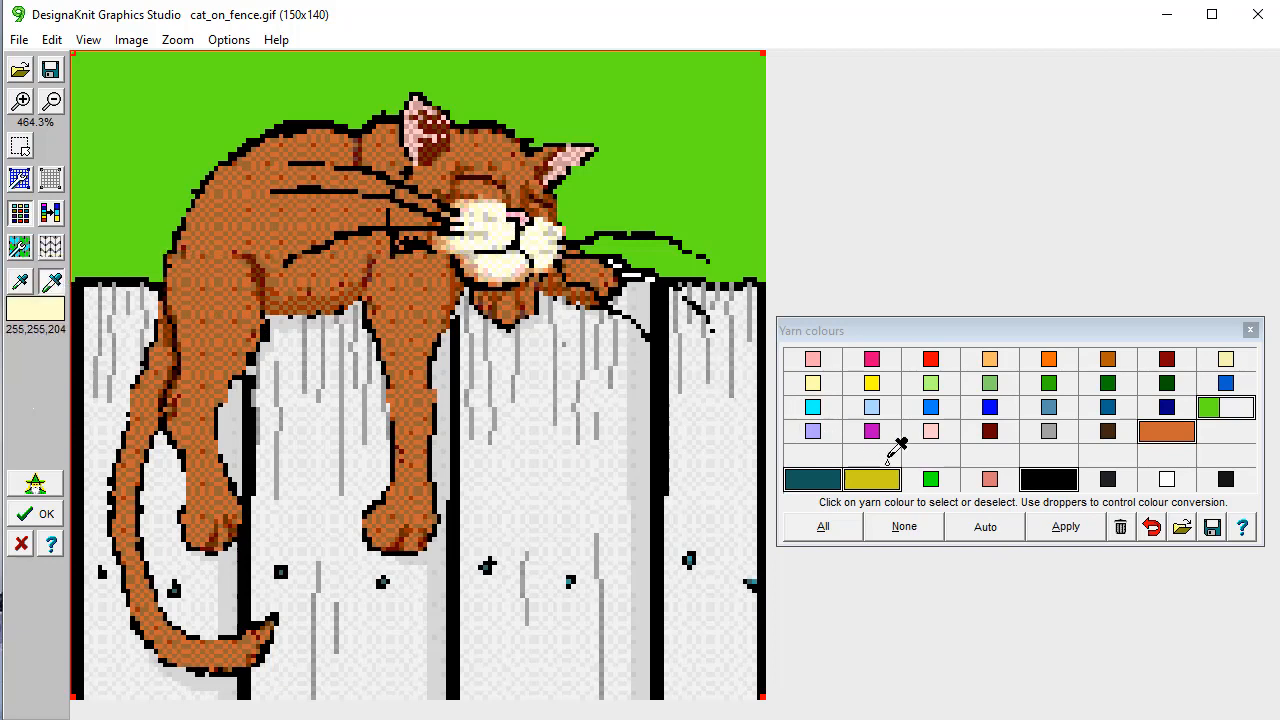
pyautogui.click(872, 478)
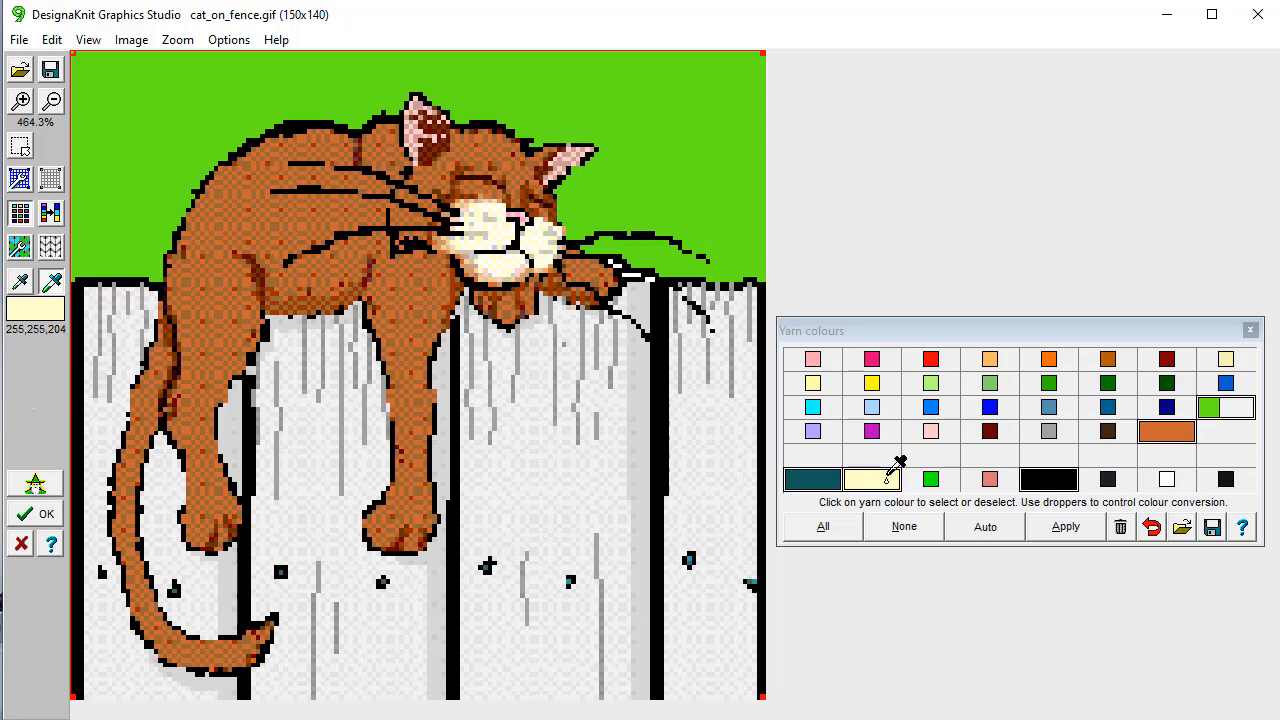
pyautogui.moveTo(678, 332)
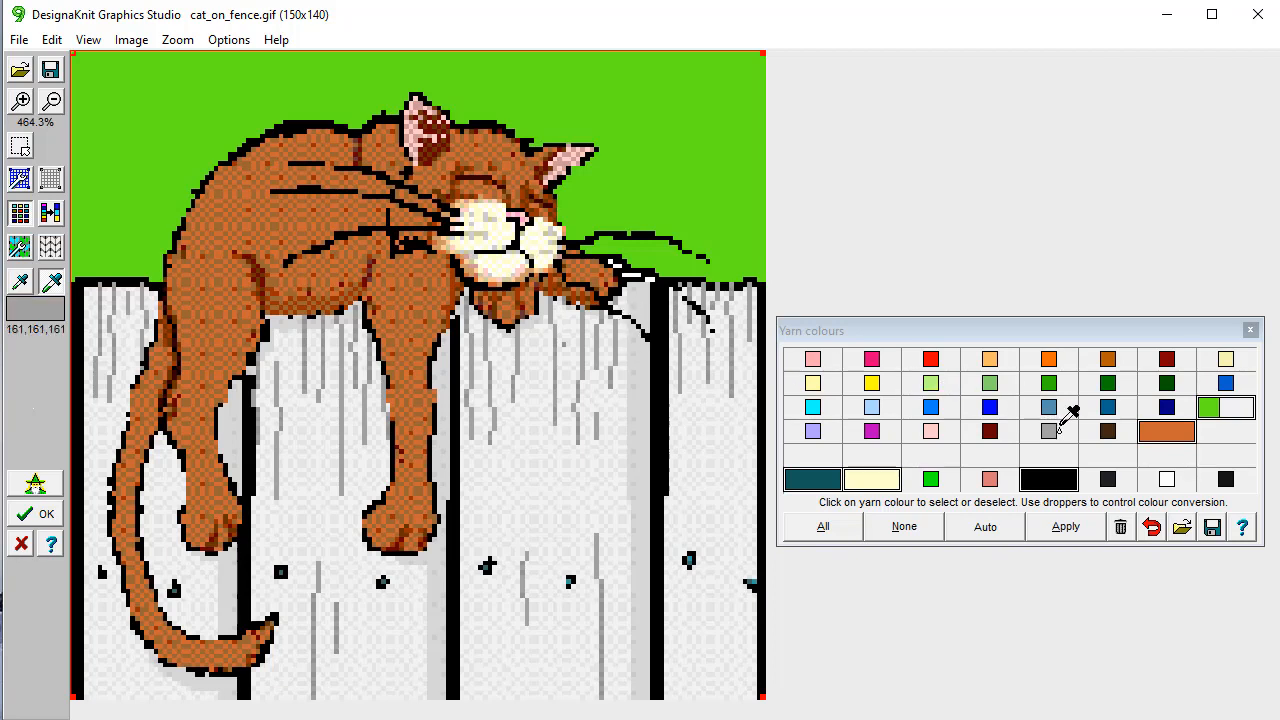
pyautogui.click(1048, 432)
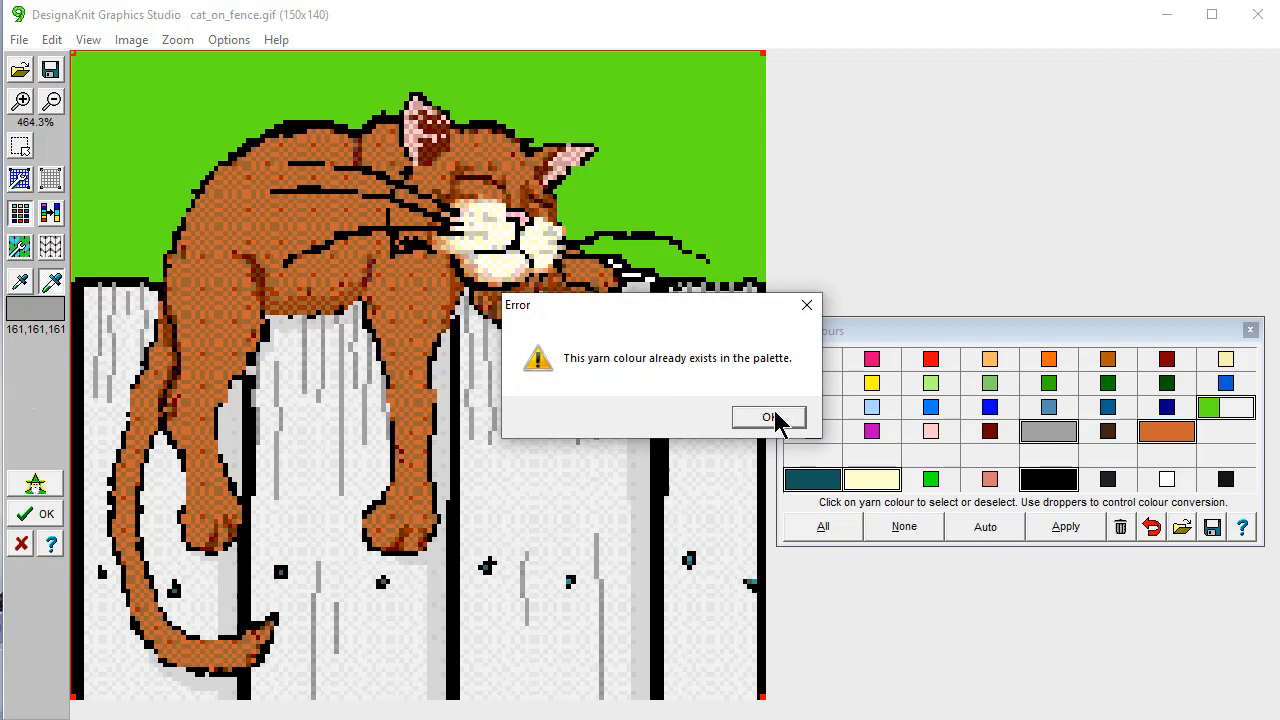
pyautogui.click(768, 418)
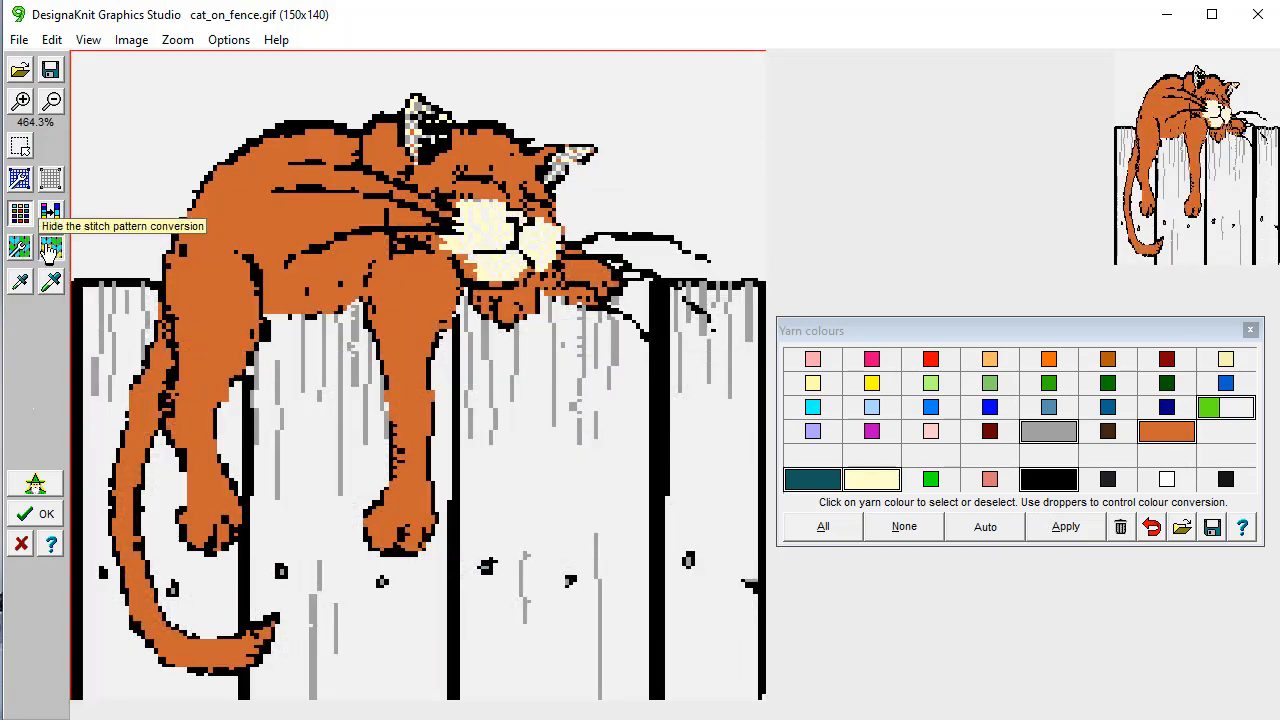
pyautogui.moveTo(470, 216)
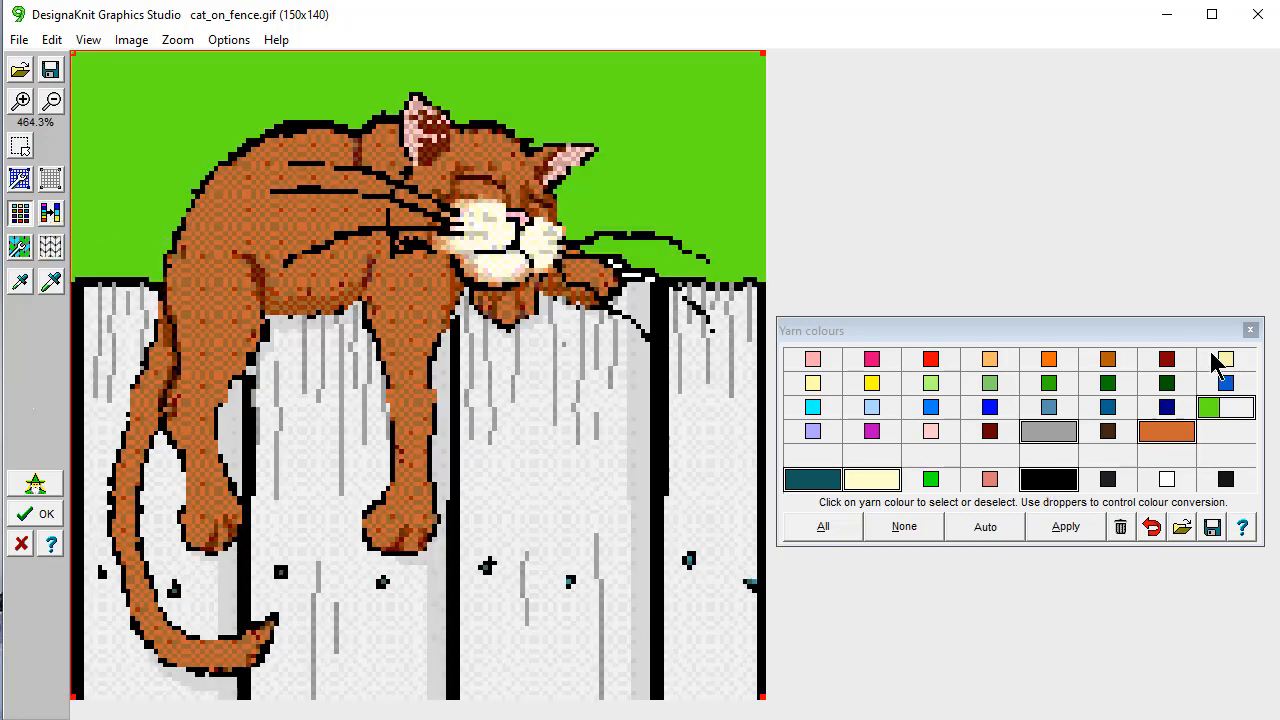
pyautogui.click(1248, 330)
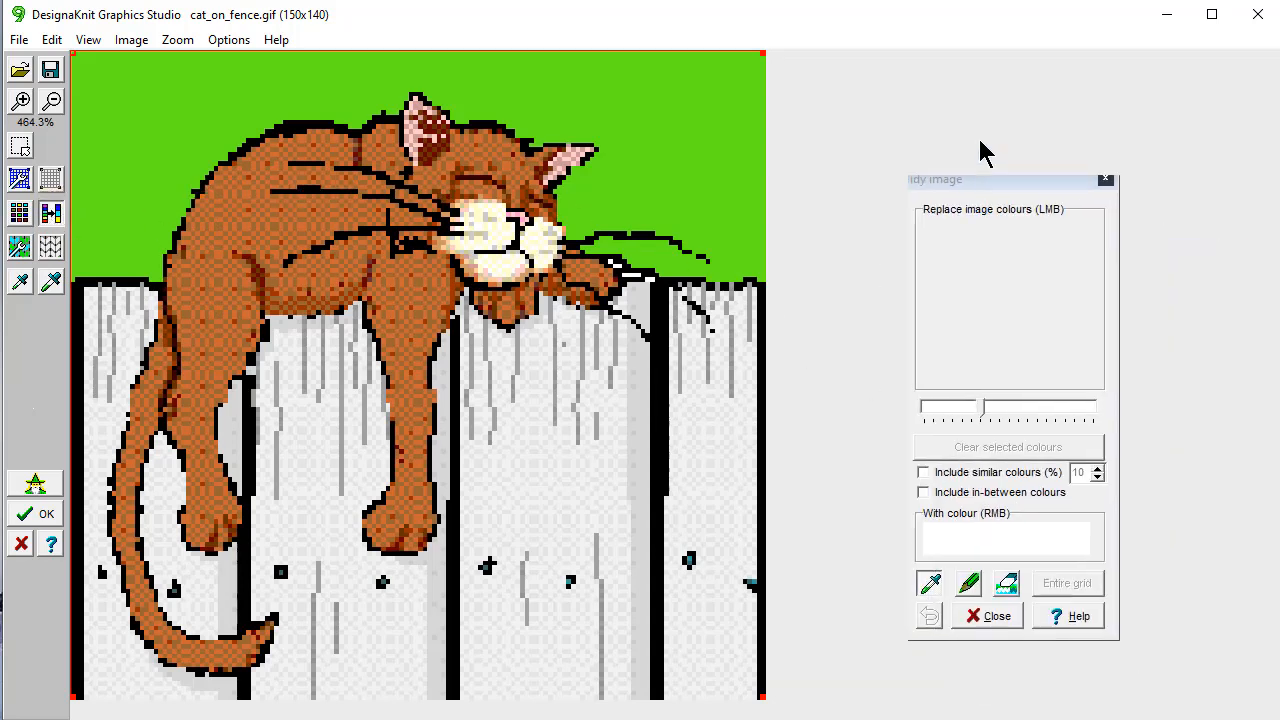
# Step: Queue the cat's tan and beige face shades for replacement with cream, including similar and in-between colours
pyautogui.moveTo(1004, 180); pyautogui.dragTo(920, 108)
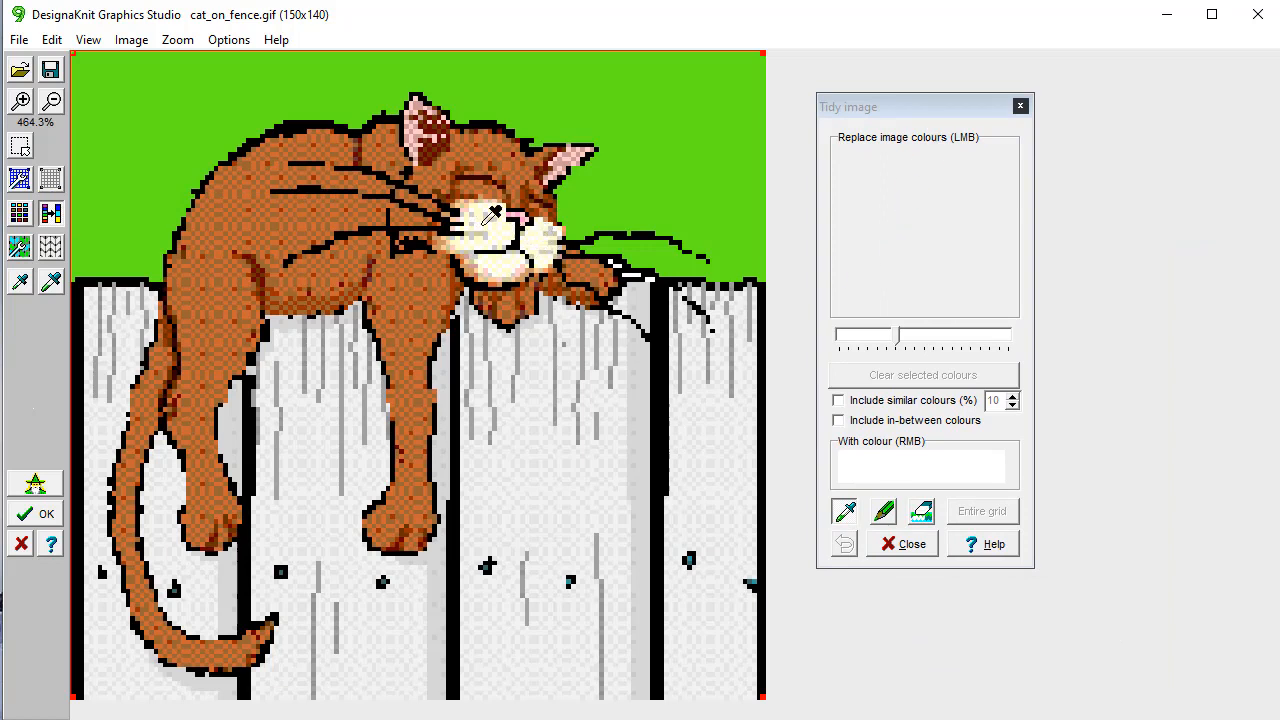
pyautogui.click(492, 216)
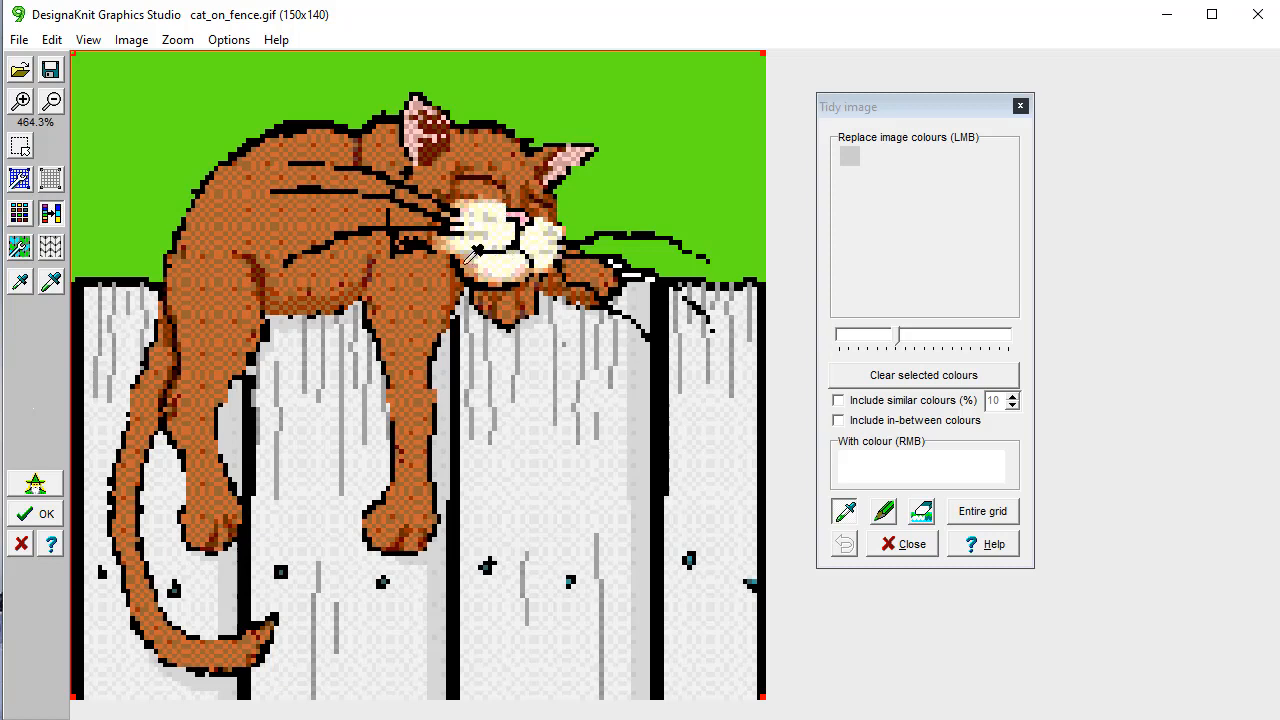
pyautogui.click(480, 256)
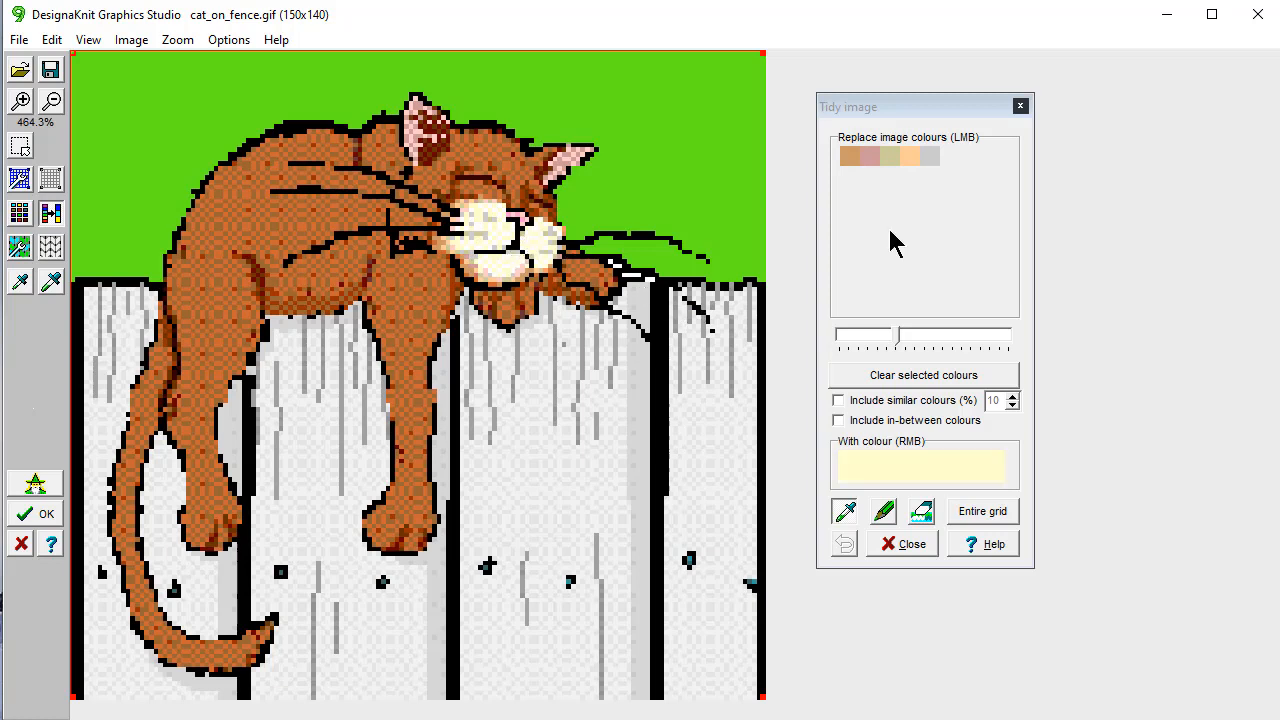
pyautogui.moveTo(1064, 304)
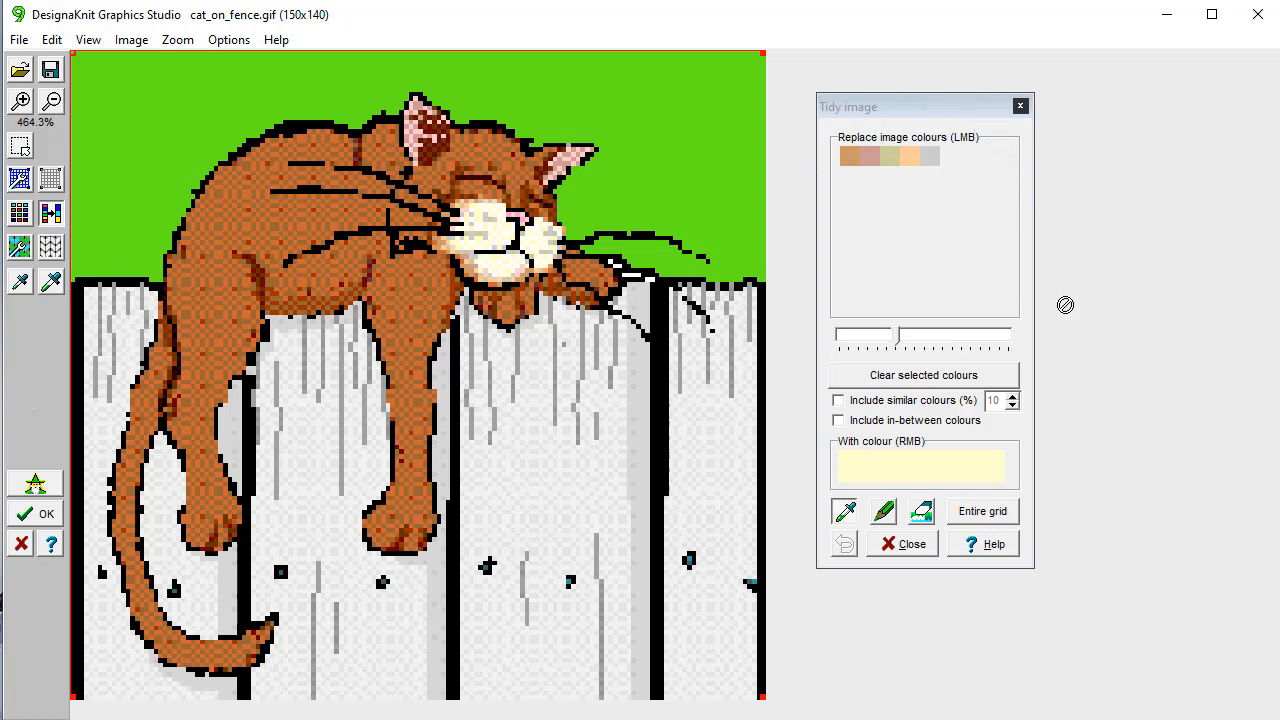
pyautogui.moveTo(1024, 472)
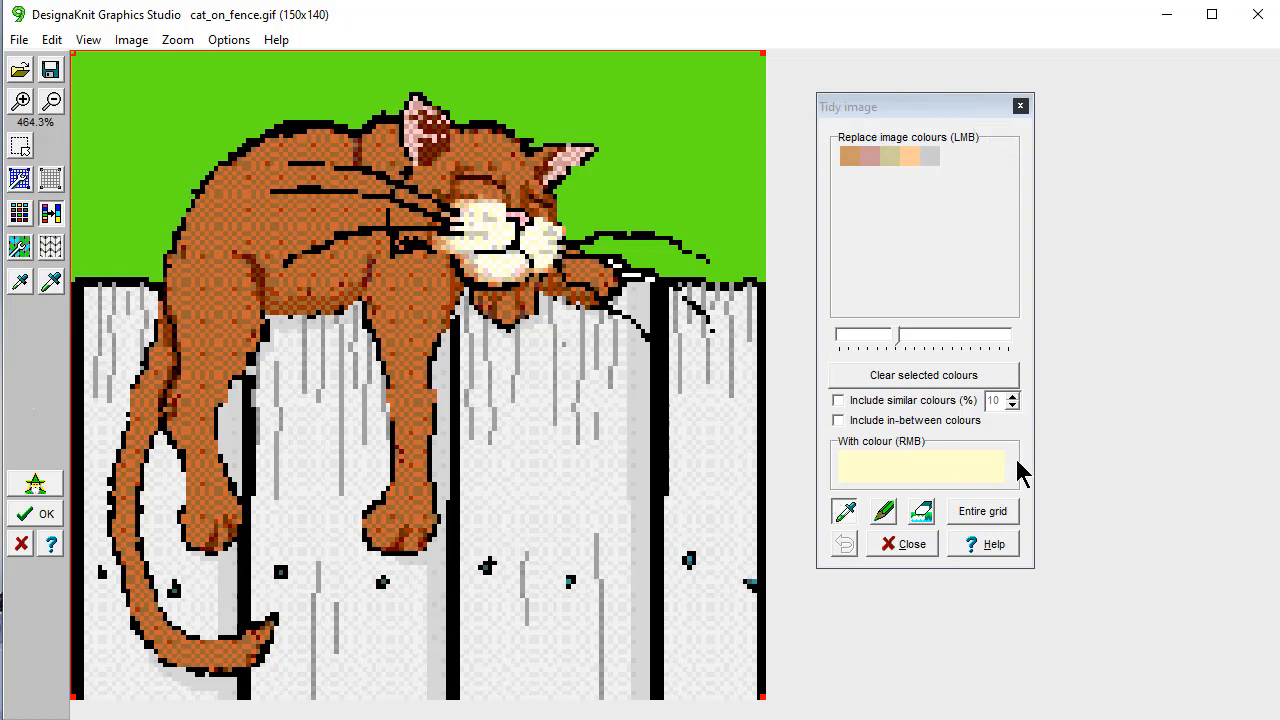
pyautogui.click(838, 400)
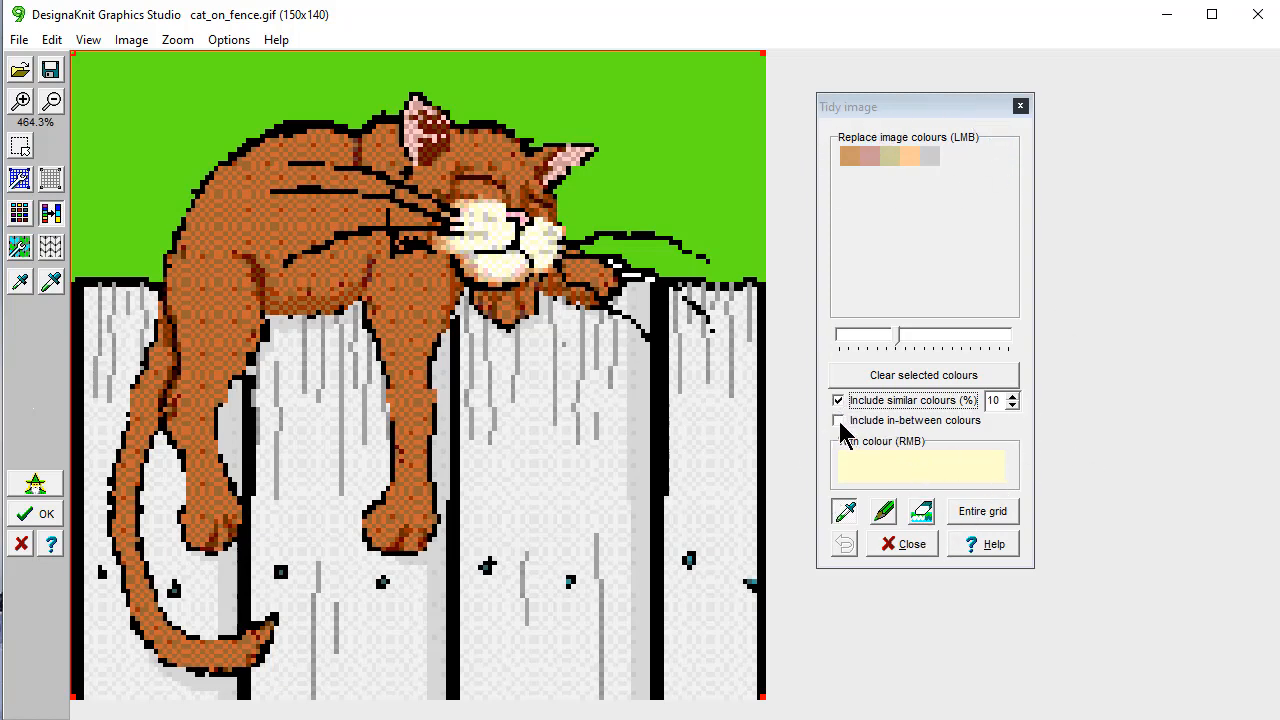
pyautogui.click(838, 420)
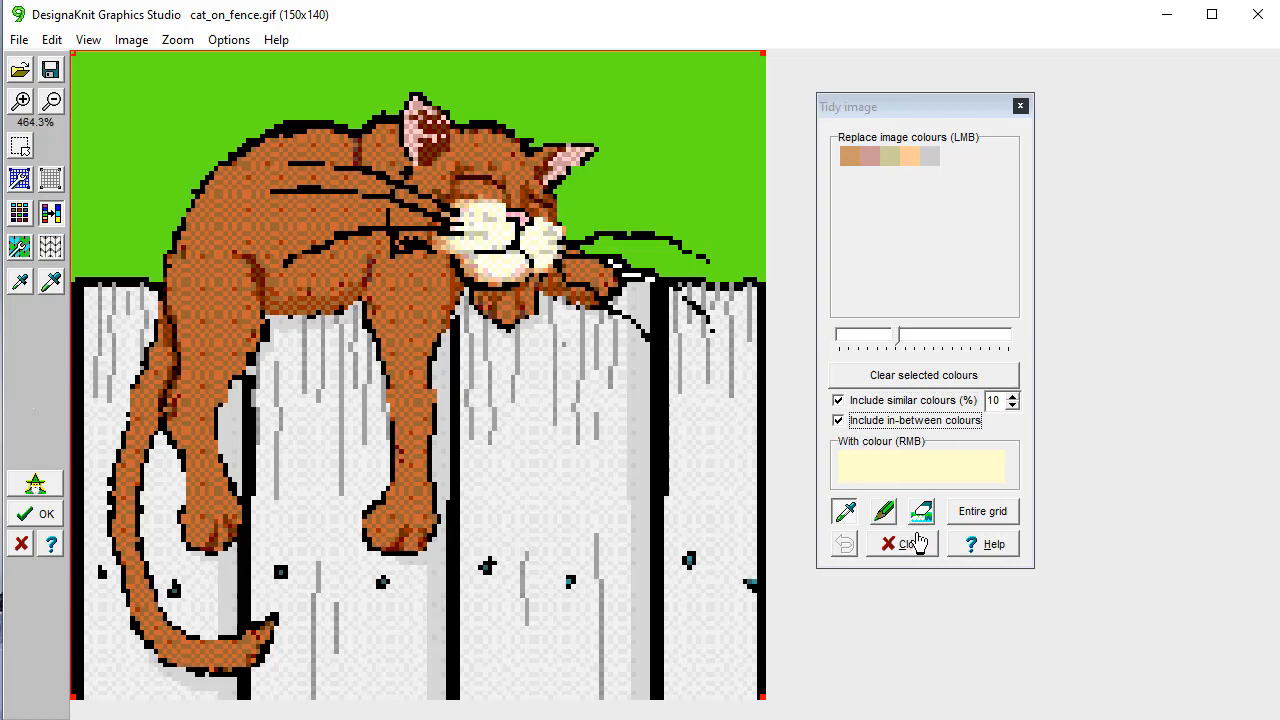
pyautogui.moveTo(920, 512)
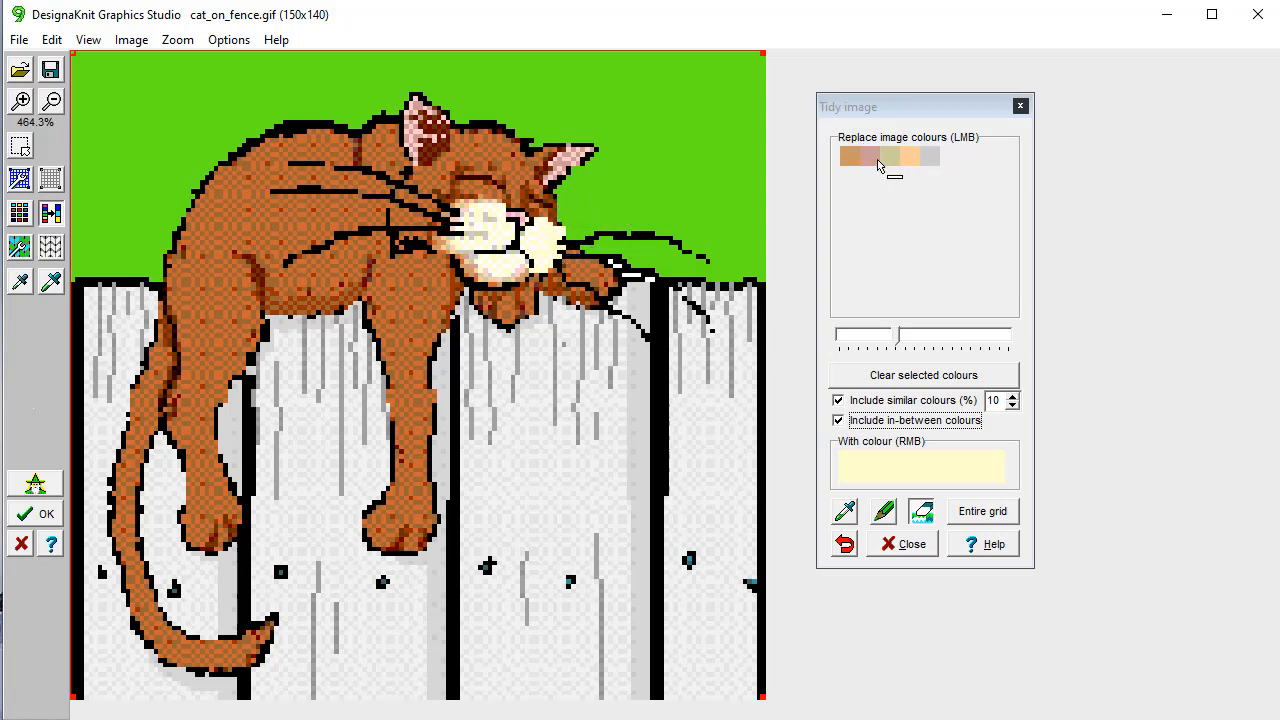
pyautogui.moveTo(852, 164)
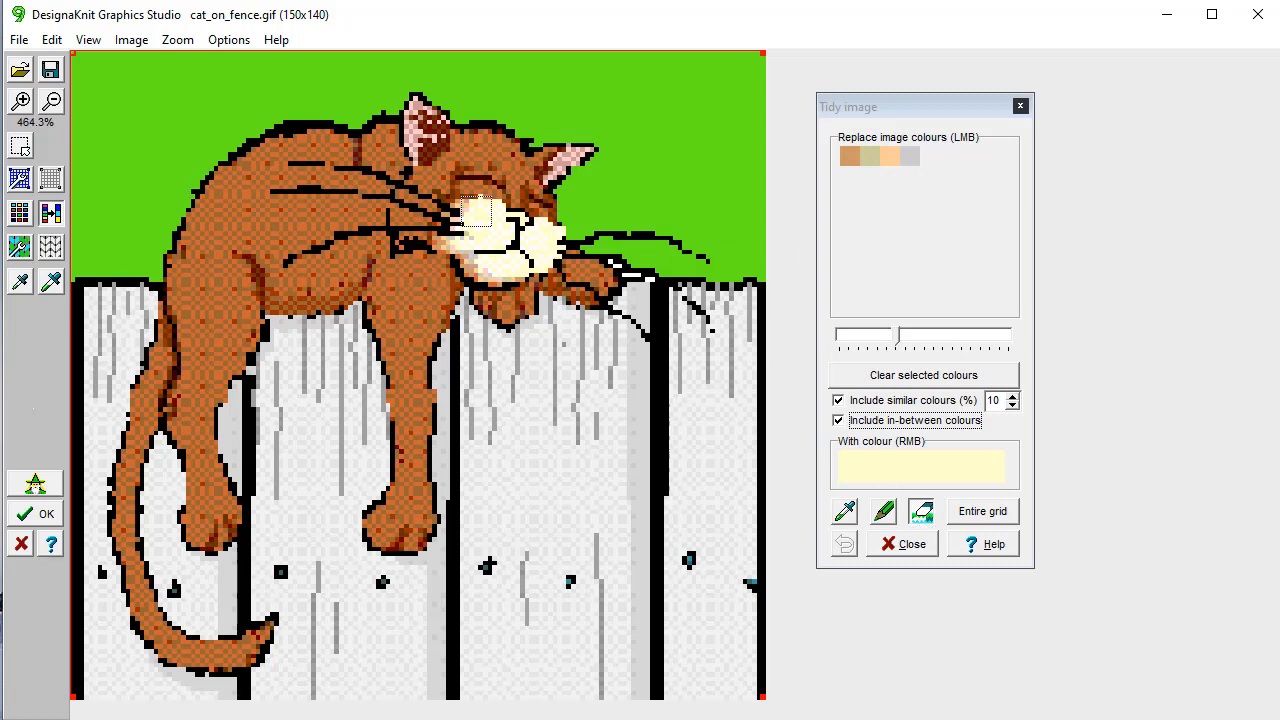
# Step: Add and remove black in the replace list, then clear the list of colours to replace
pyautogui.click(460, 216)
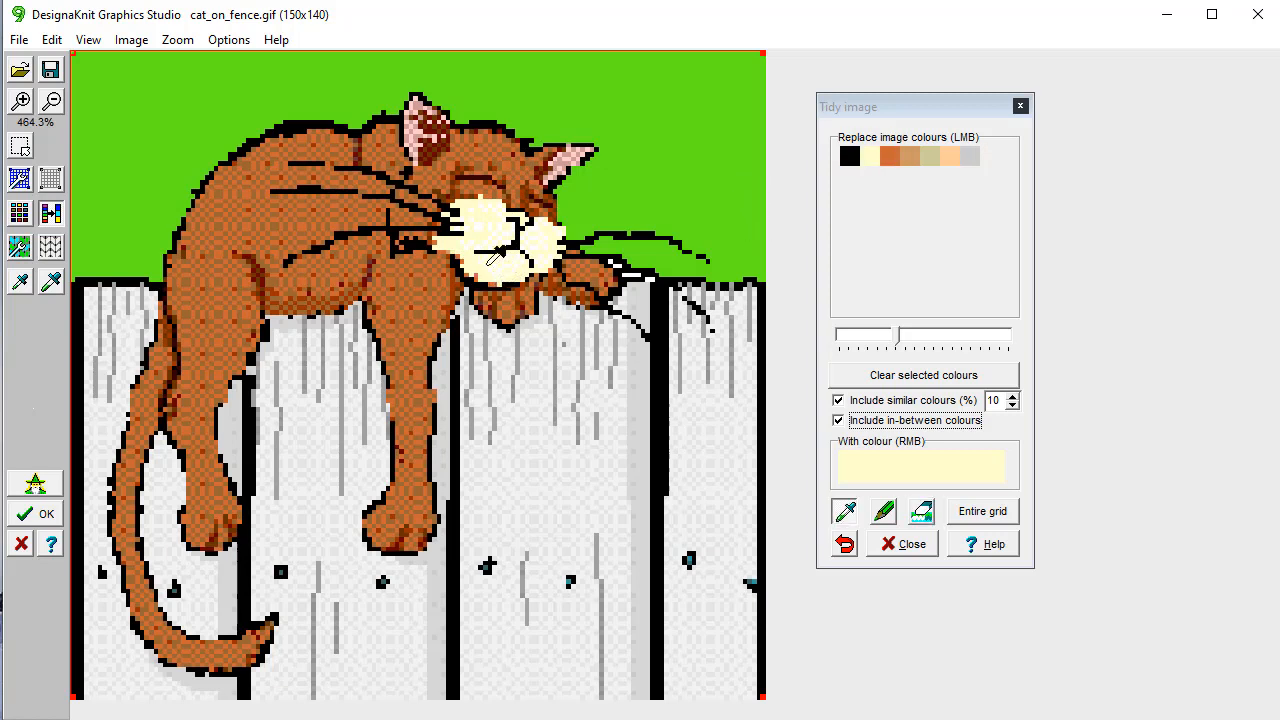
pyautogui.click(848, 156)
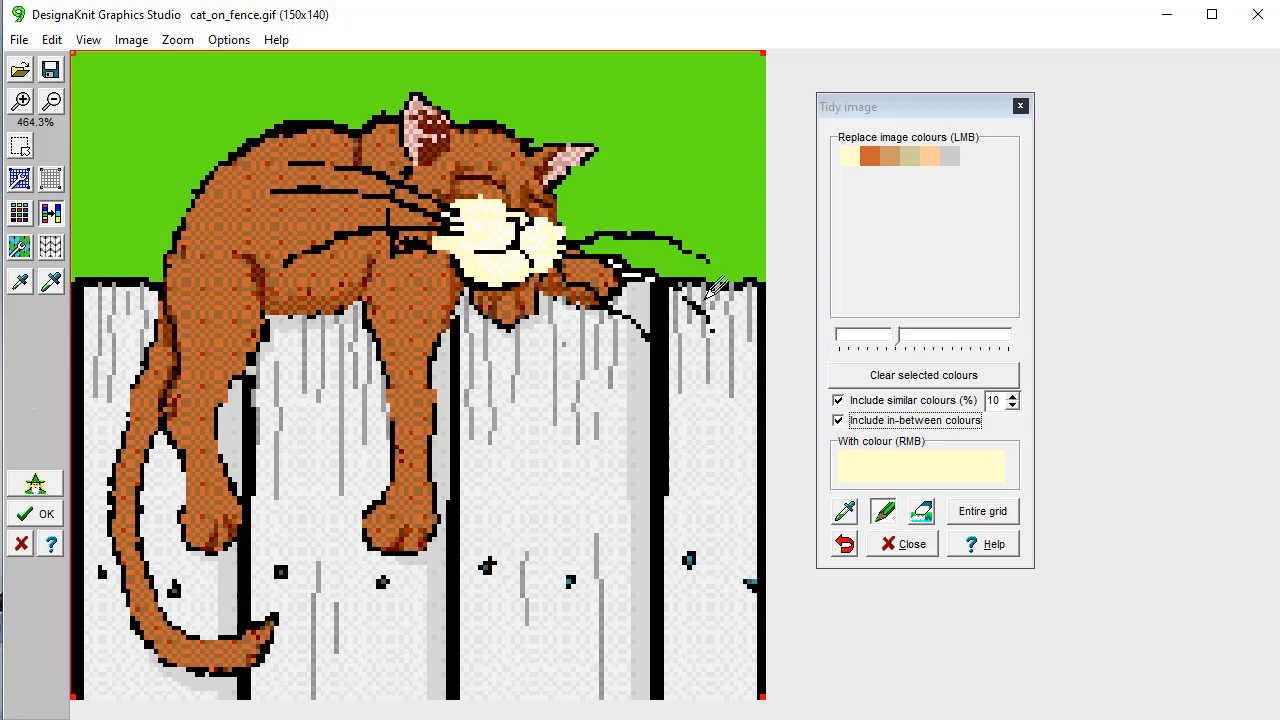
pyautogui.moveTo(844, 512)
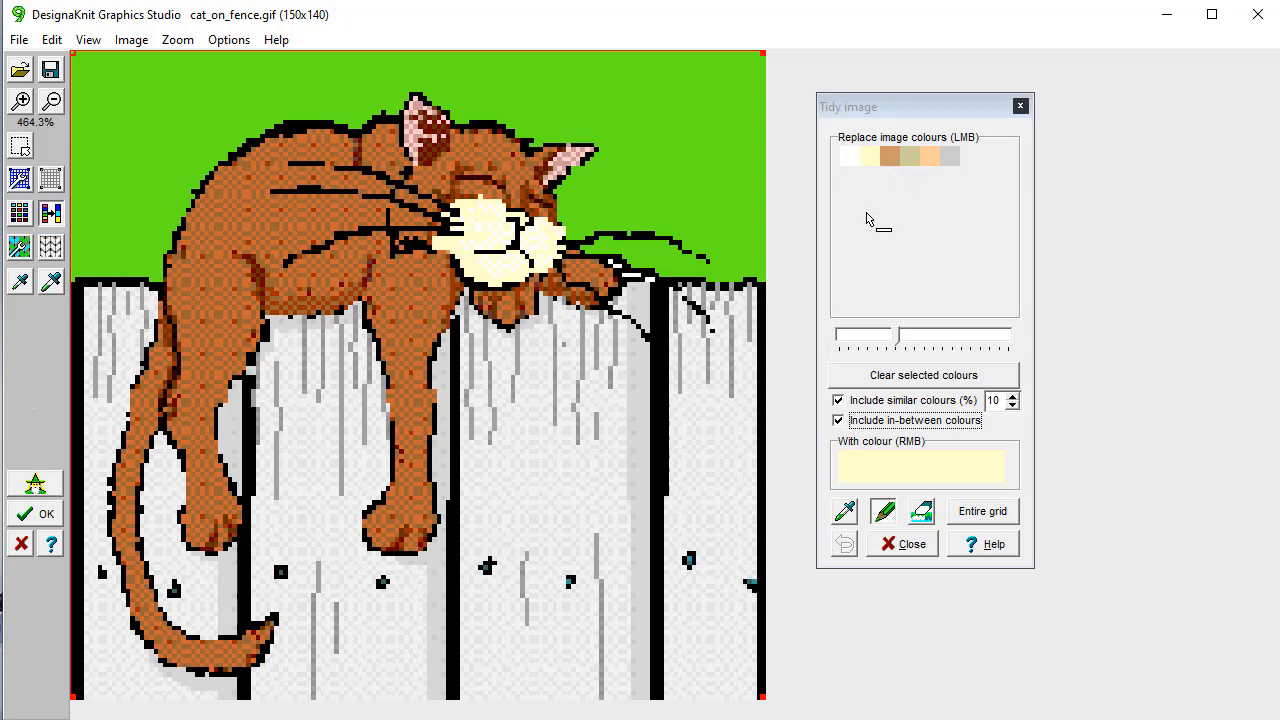
pyautogui.moveTo(918, 212)
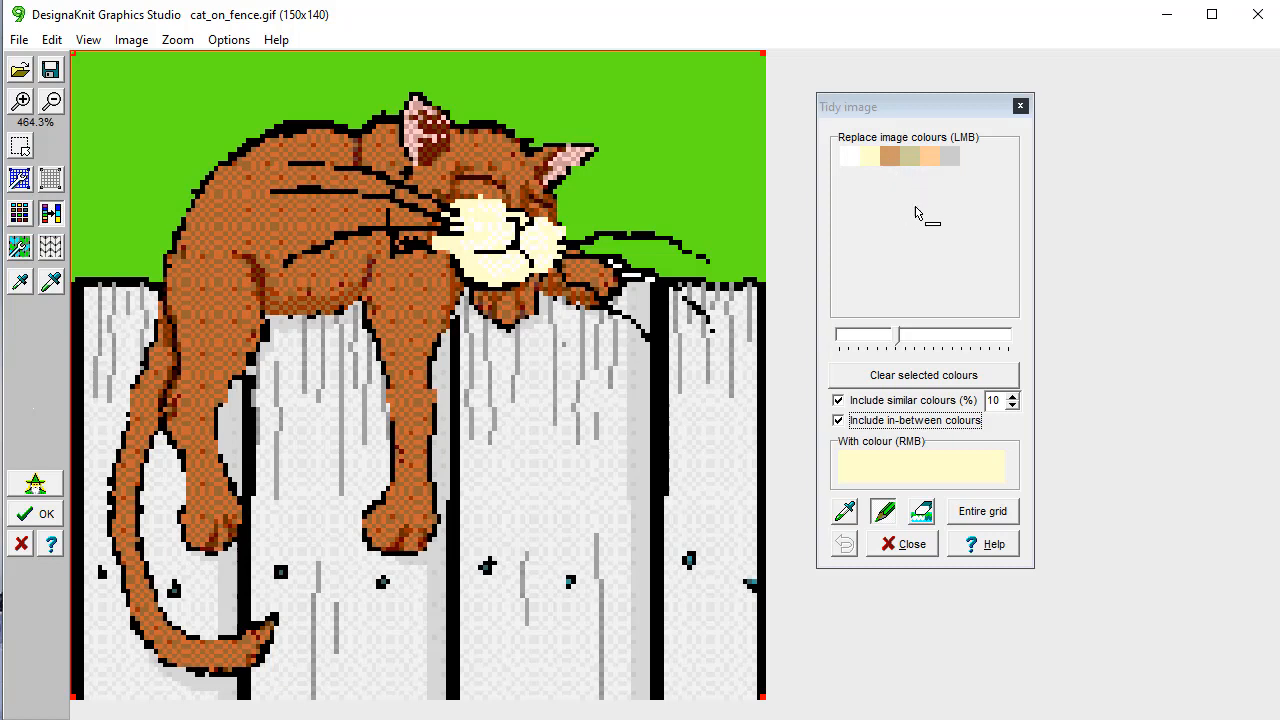
pyautogui.moveTo(924, 298)
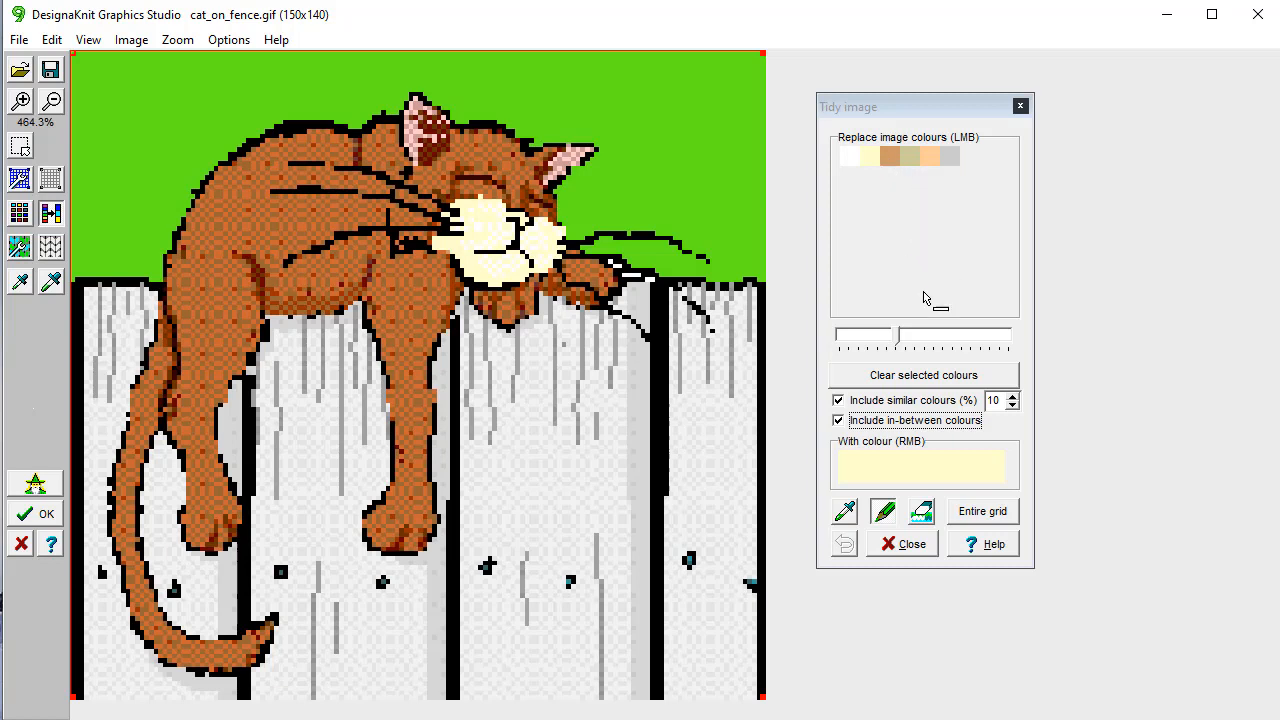
pyautogui.click(924, 374)
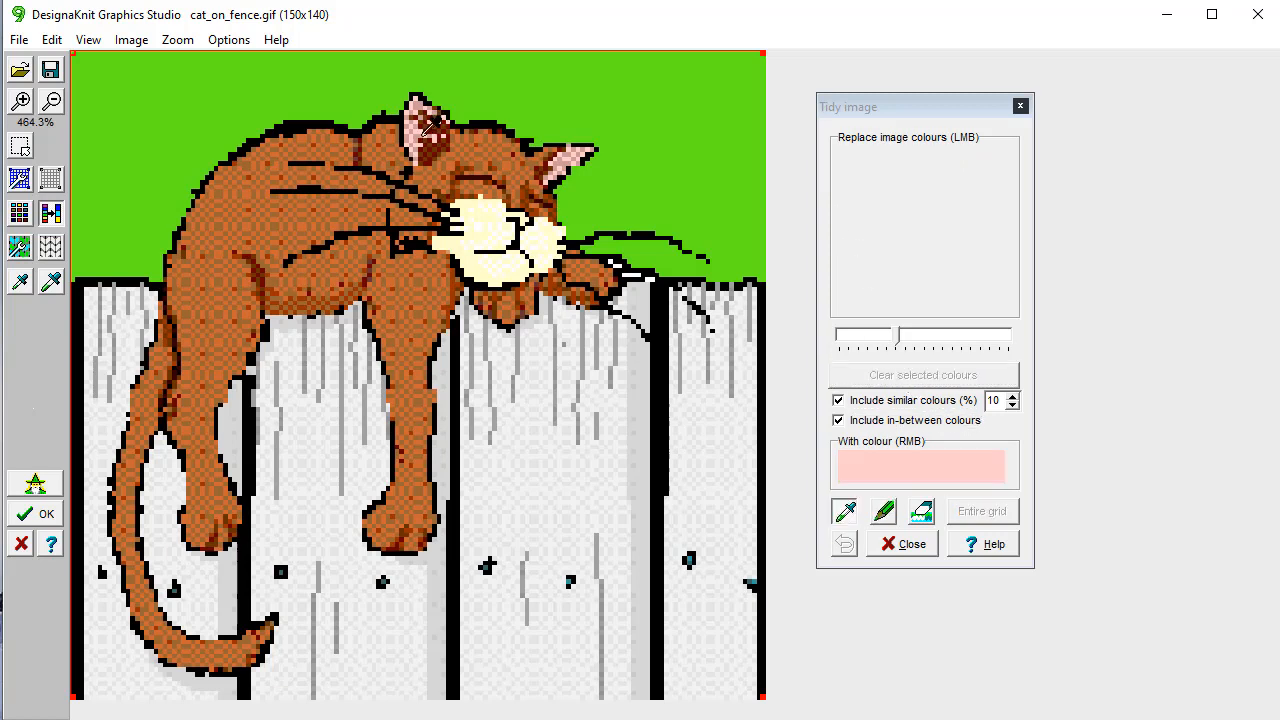
# Step: Add pale pink from the cat picture to the replace list and apply the recolouring
pyautogui.click(430, 128)
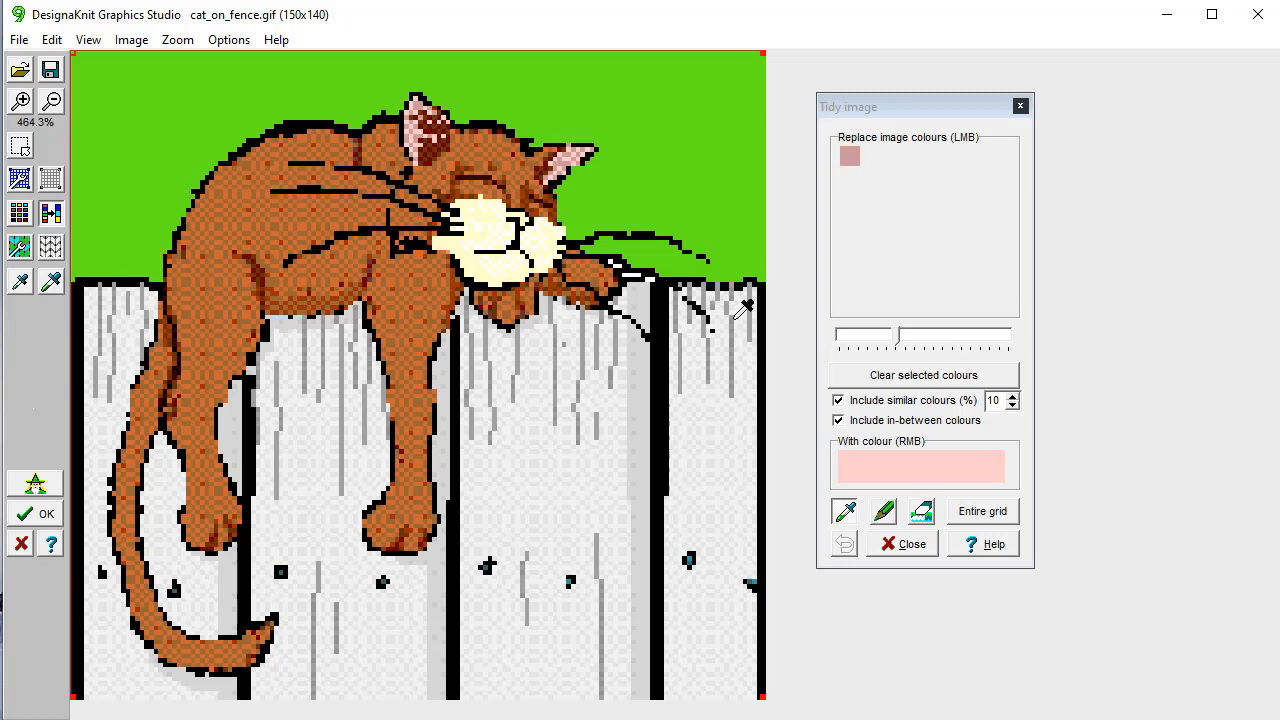
pyautogui.click(920, 512)
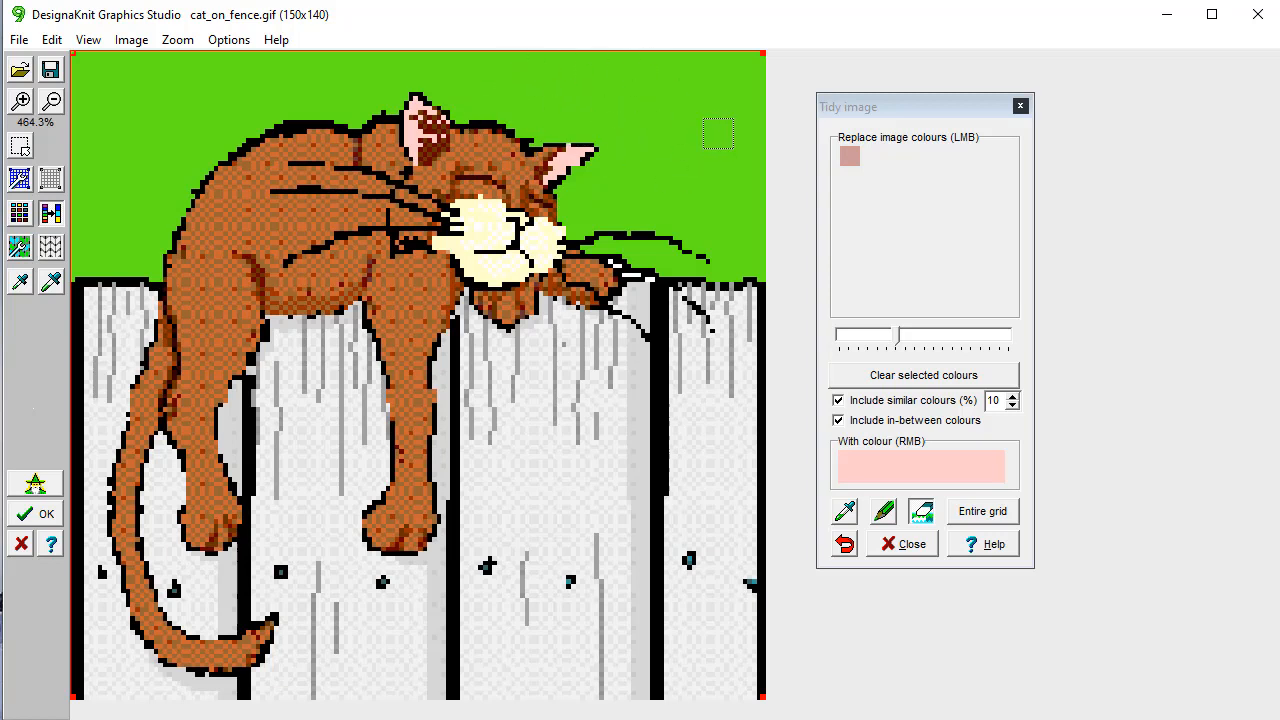
pyautogui.moveTo(732, 156)
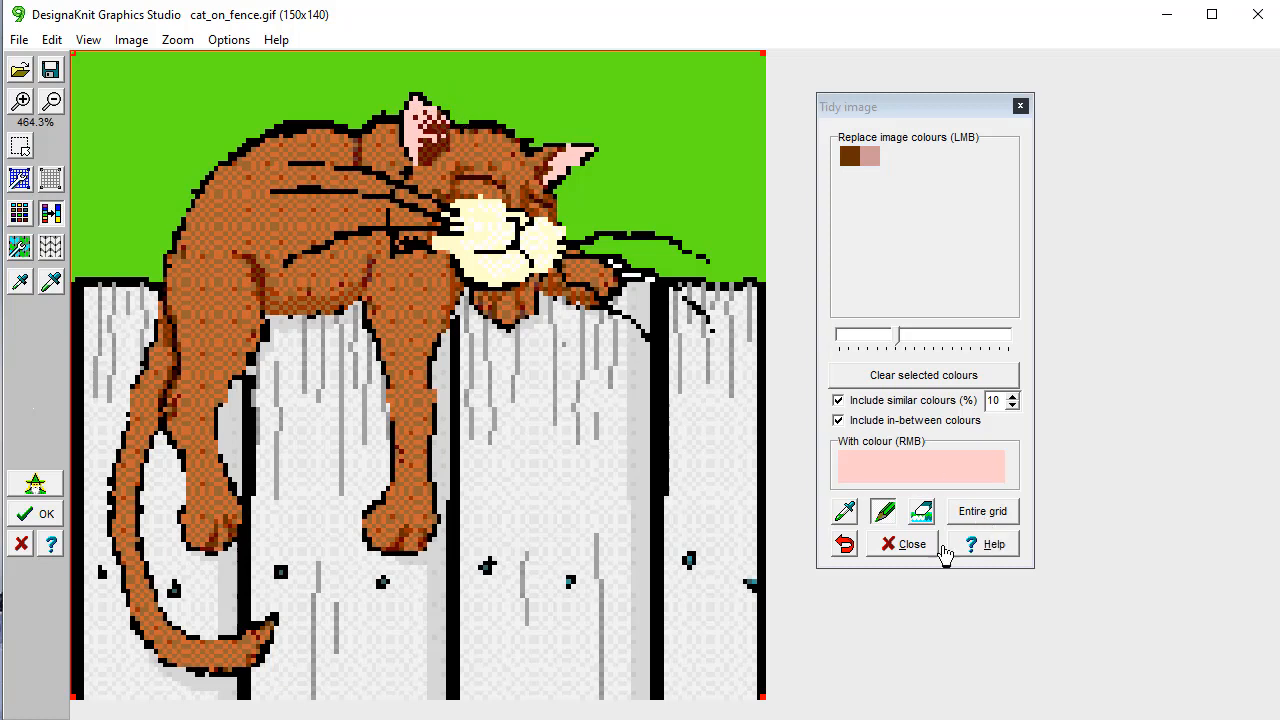
# Step: Preview the cat picture as a stitch pattern and accept the finished image
pyautogui.click(900, 544)
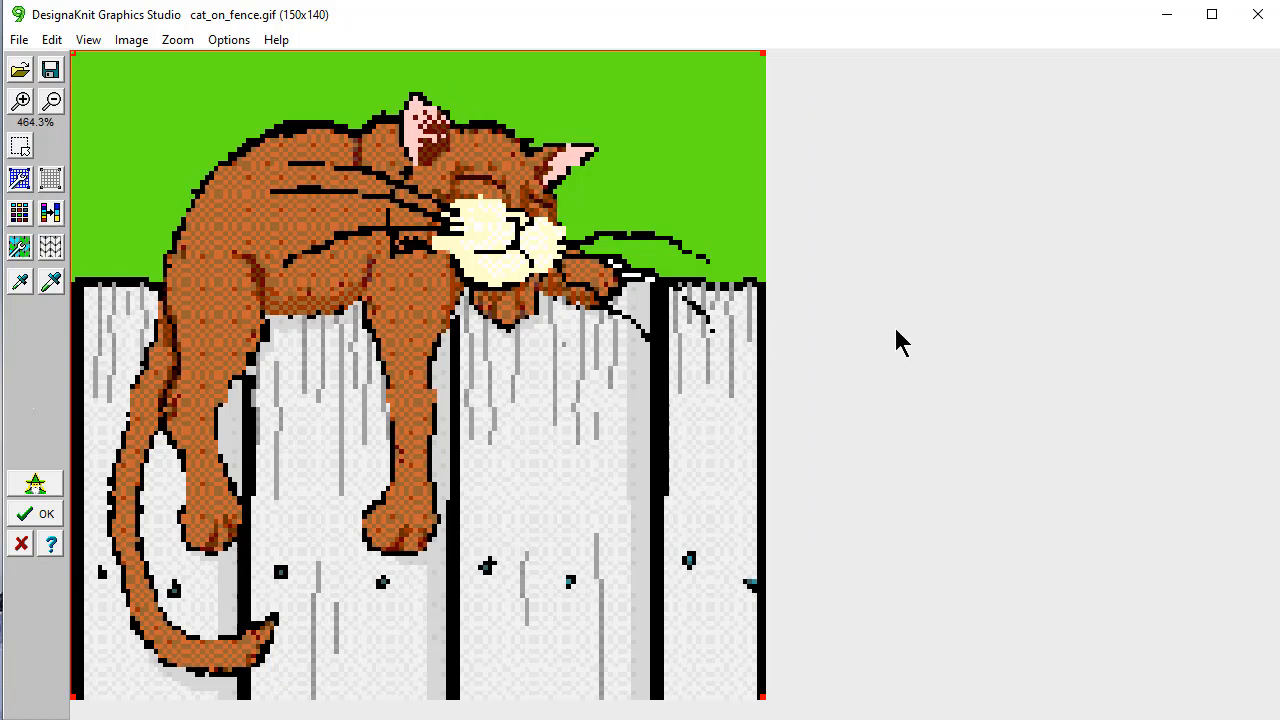
pyautogui.moveTo(892, 332)
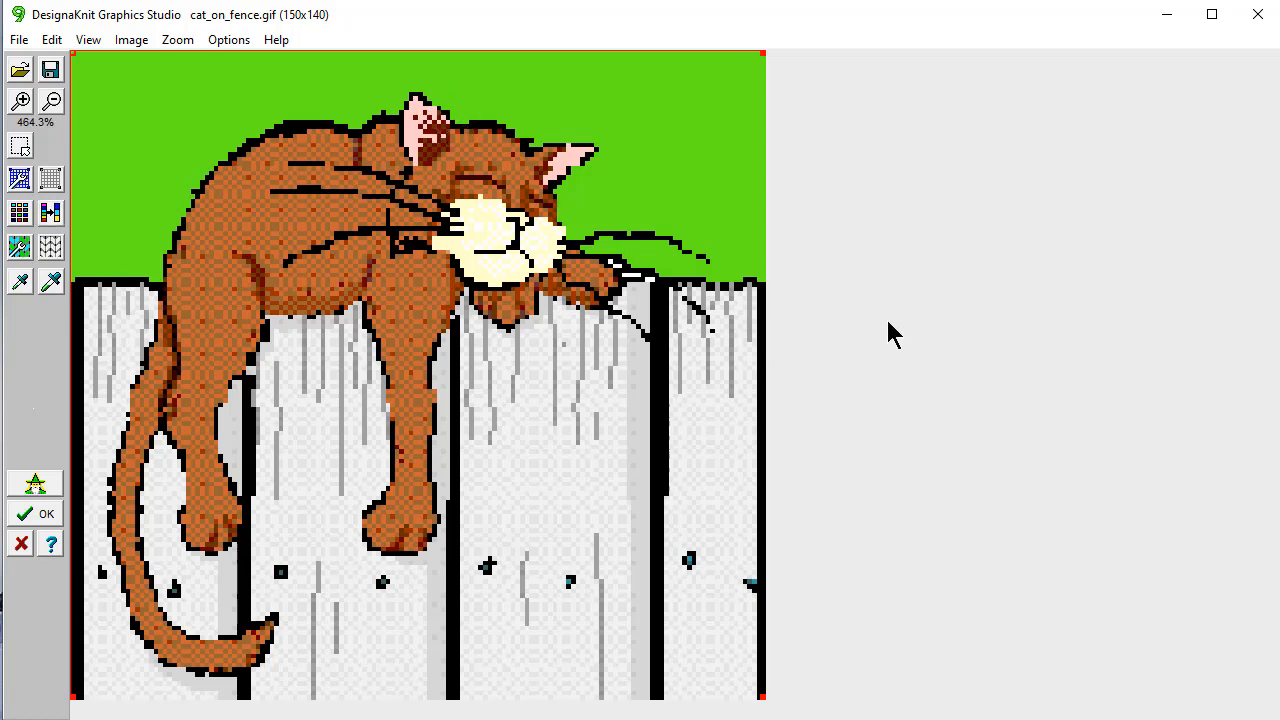
pyautogui.moveTo(50, 212)
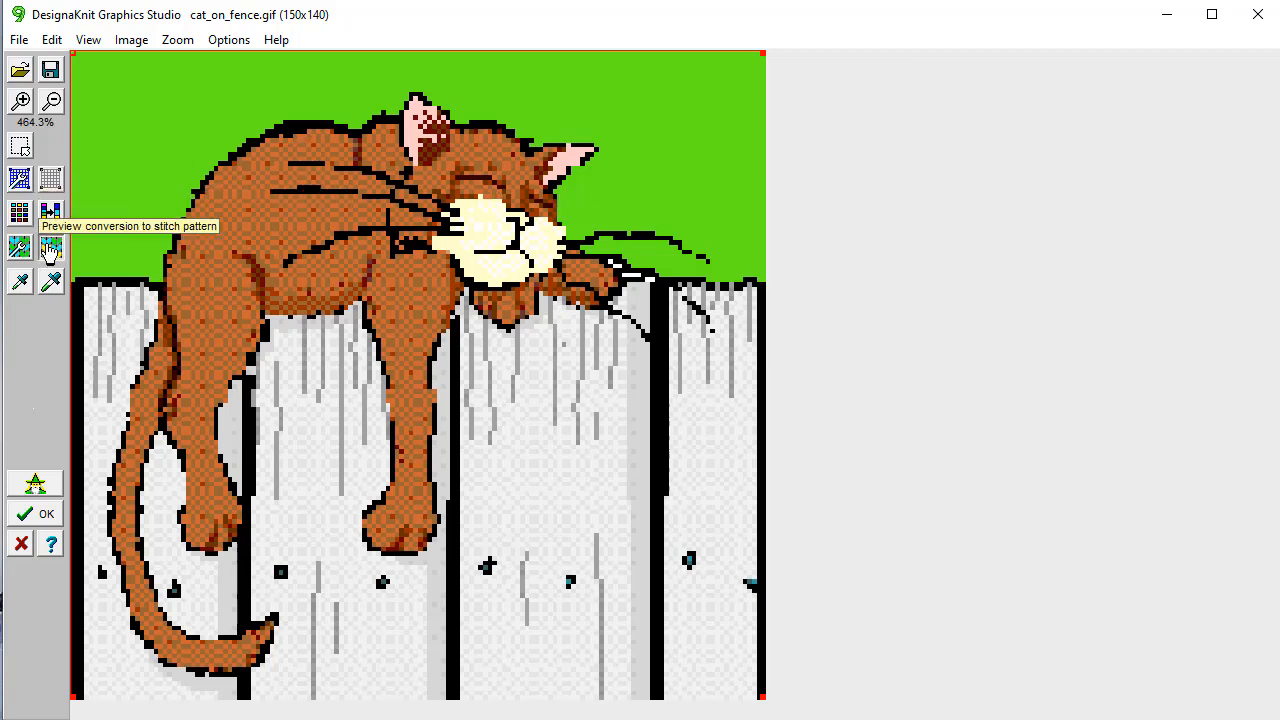
pyautogui.click(50, 212)
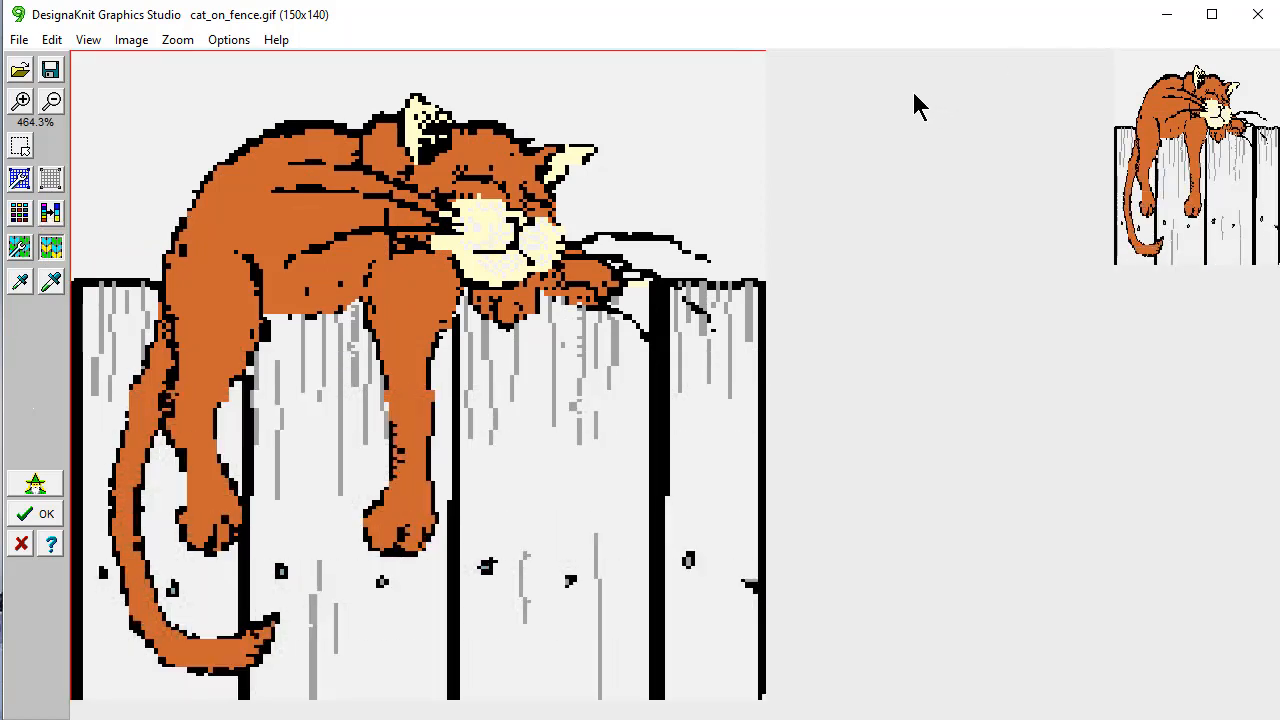
pyautogui.moveTo(1120, 96)
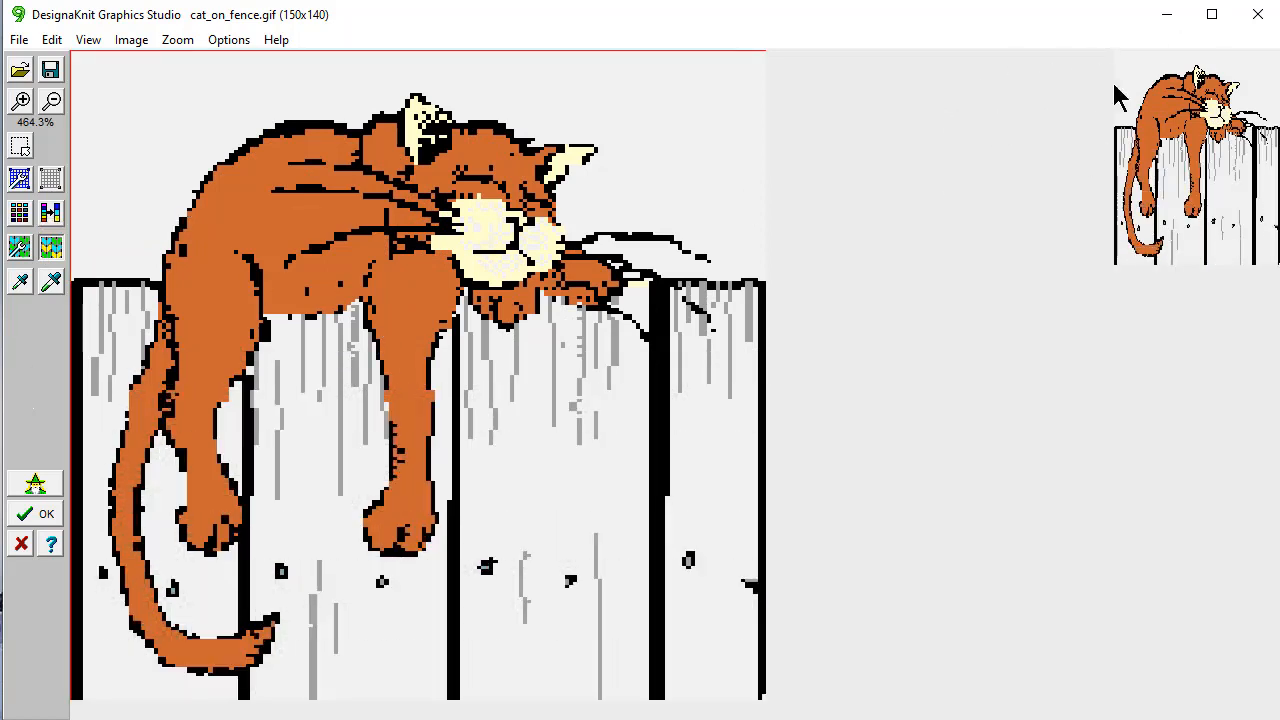
pyautogui.moveTo(1020, 218)
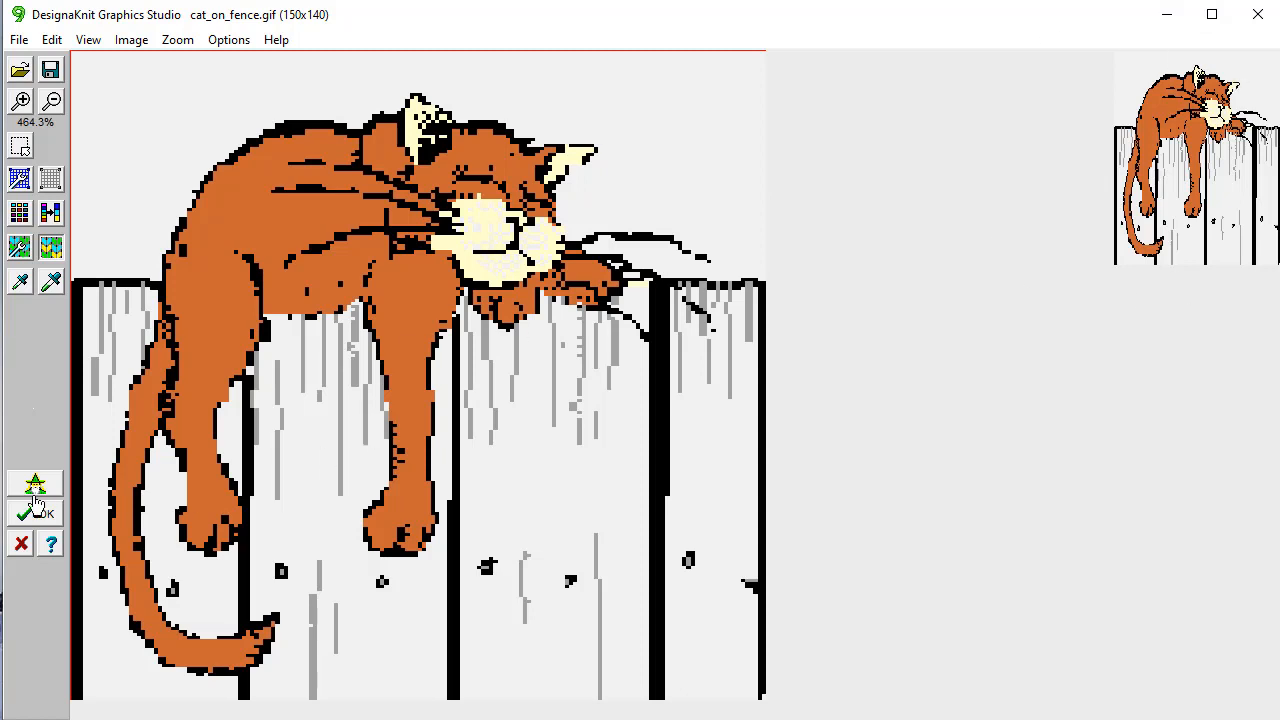
pyautogui.click(36, 512)
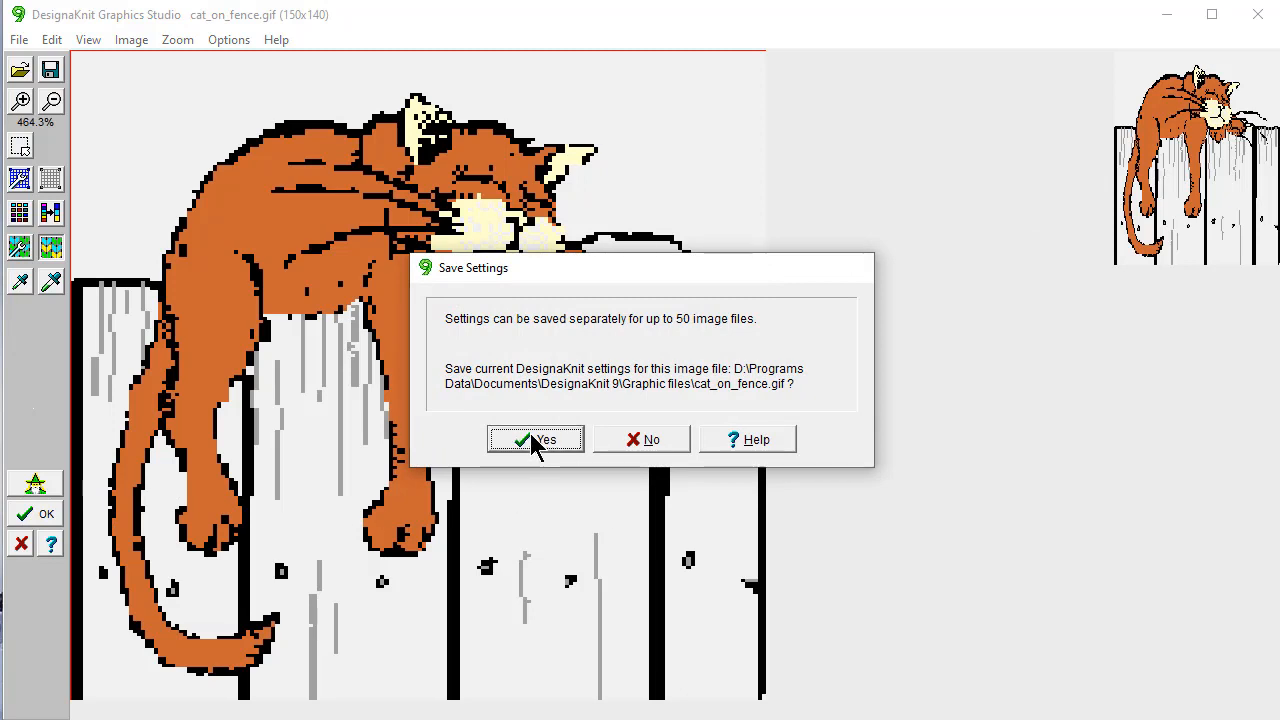
# Step: Save the settings for the image file but decline saving the changed graphic
pyautogui.click(536, 440)
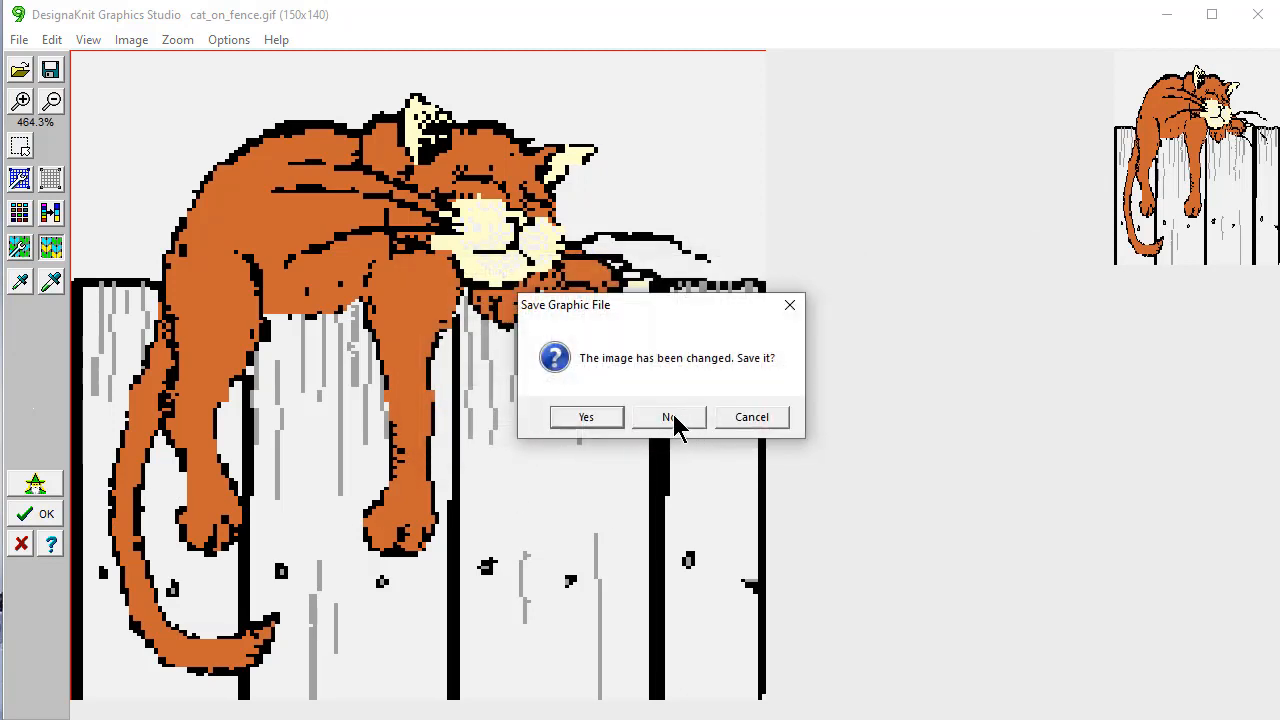
pyautogui.click(668, 418)
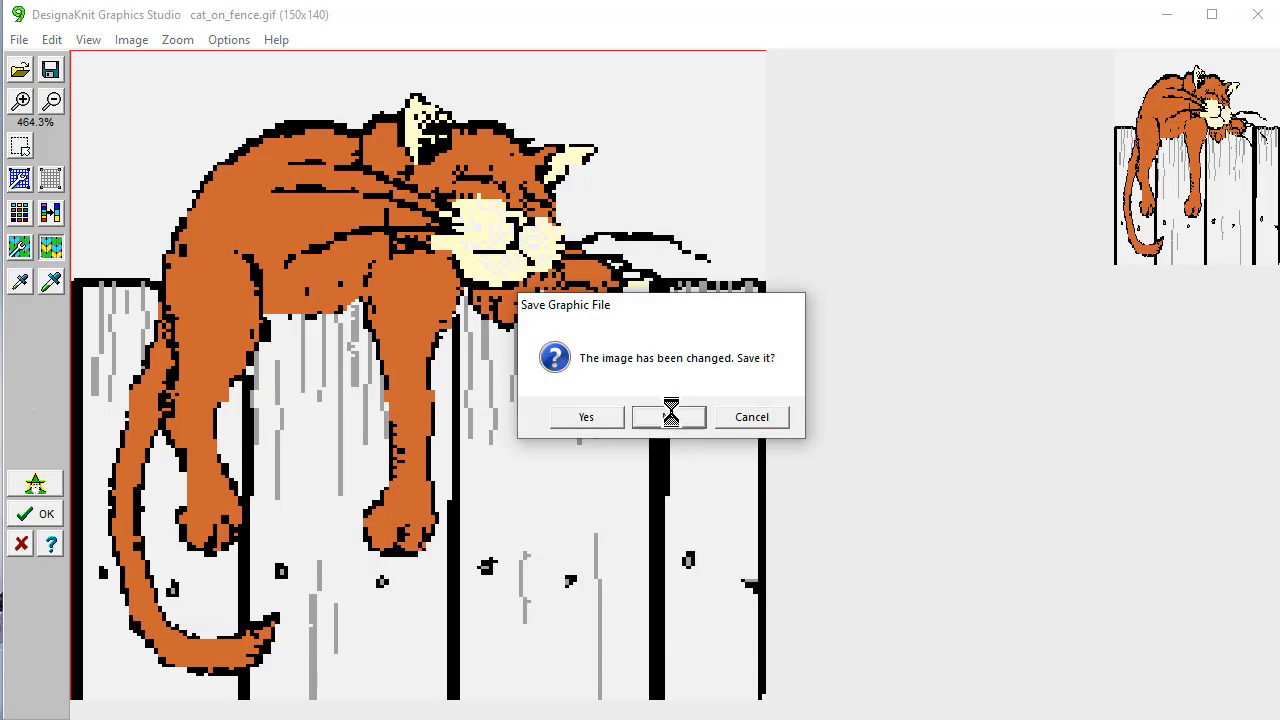
pyautogui.click(668, 418)
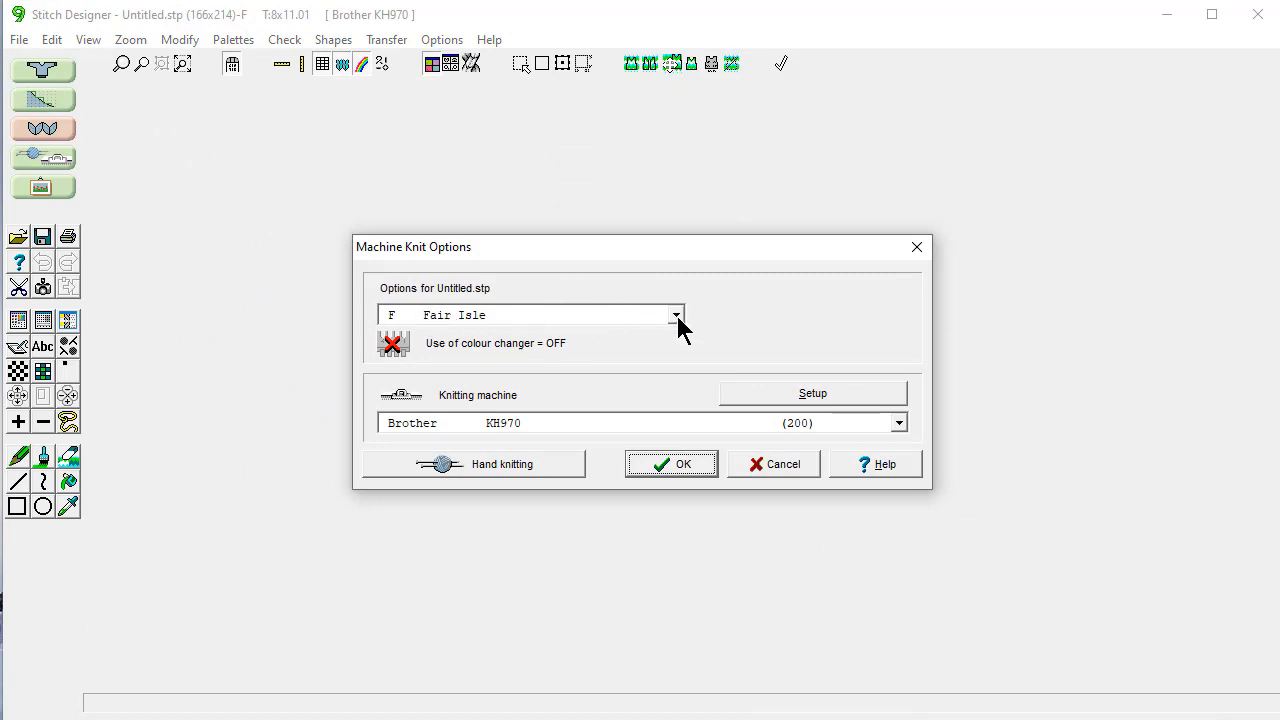
# Step: Choose 4-colour Jacquard with the colour changer ON and acknowledge the 71 Jacquard errors
pyautogui.click(676, 314)
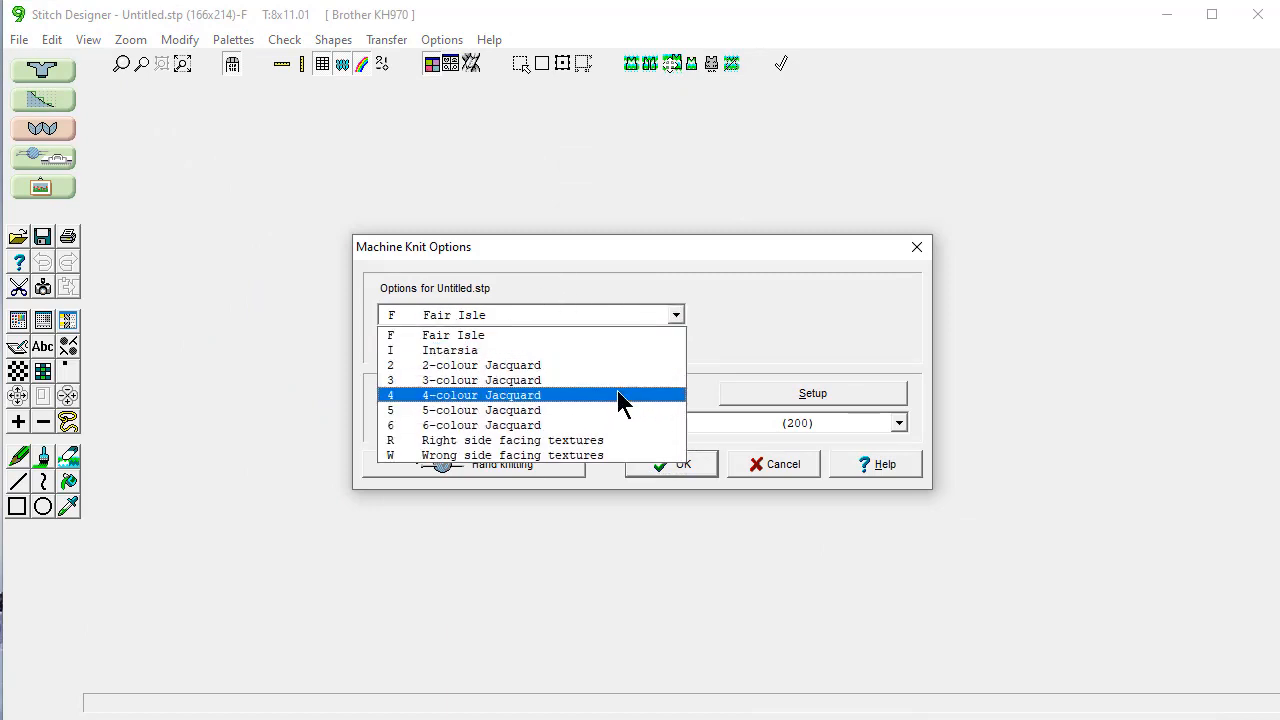
pyautogui.moveTo(624, 404)
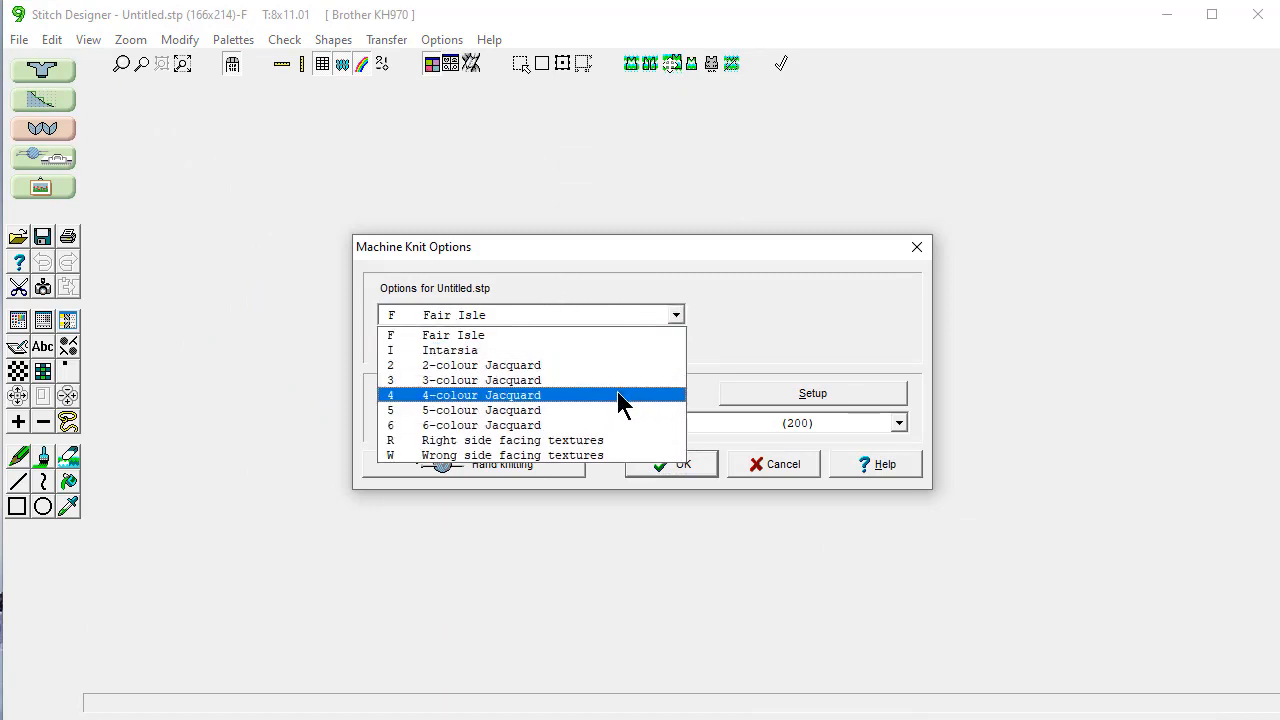
pyautogui.click(484, 394)
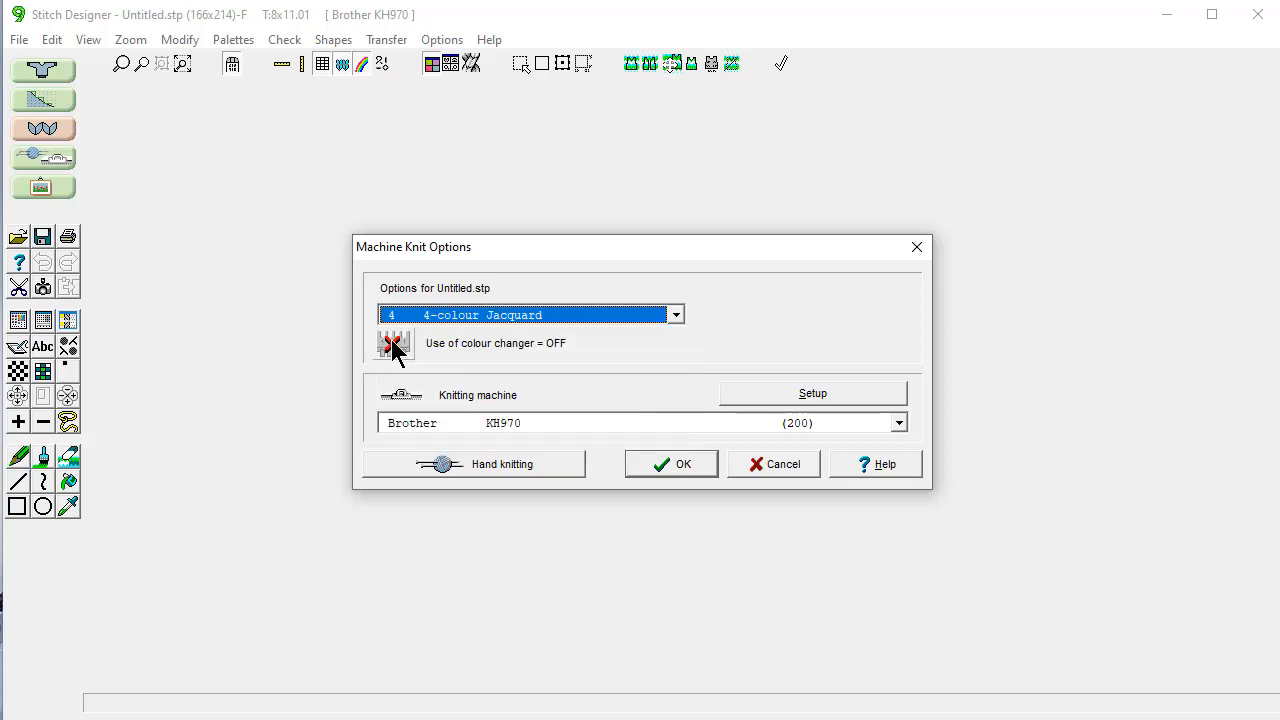
pyautogui.click(392, 344)
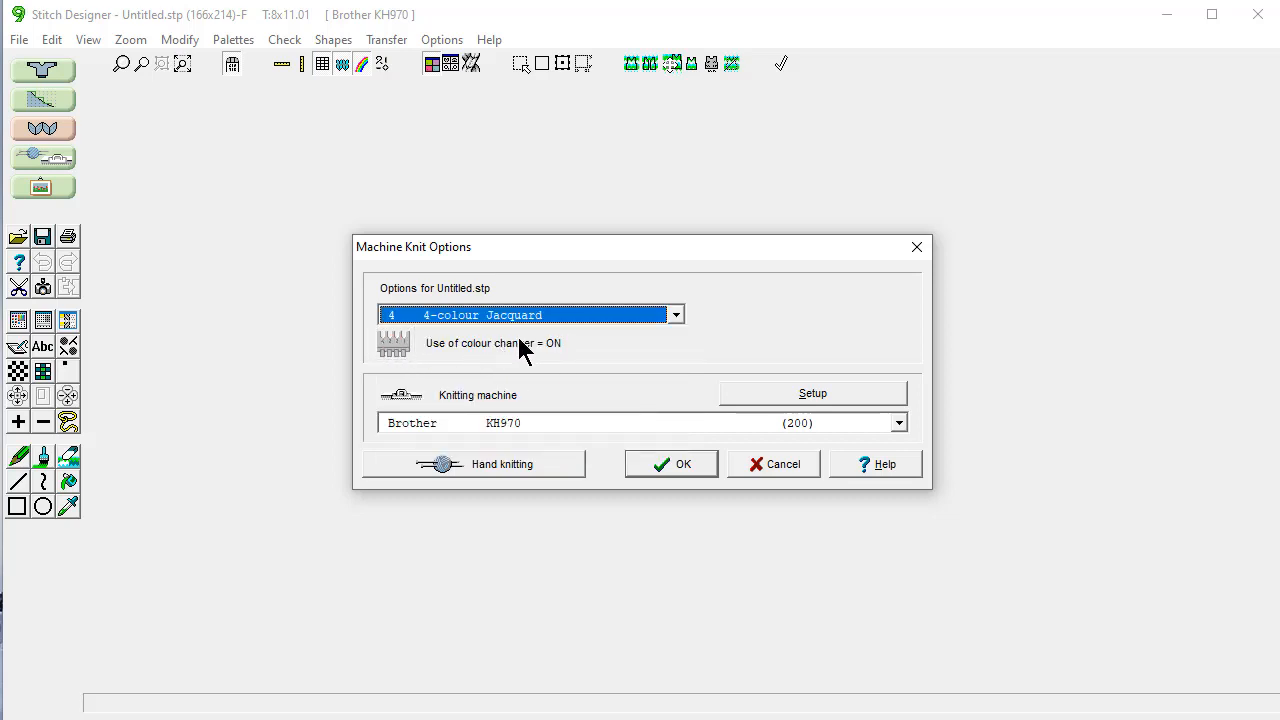
pyautogui.moveTo(600, 430)
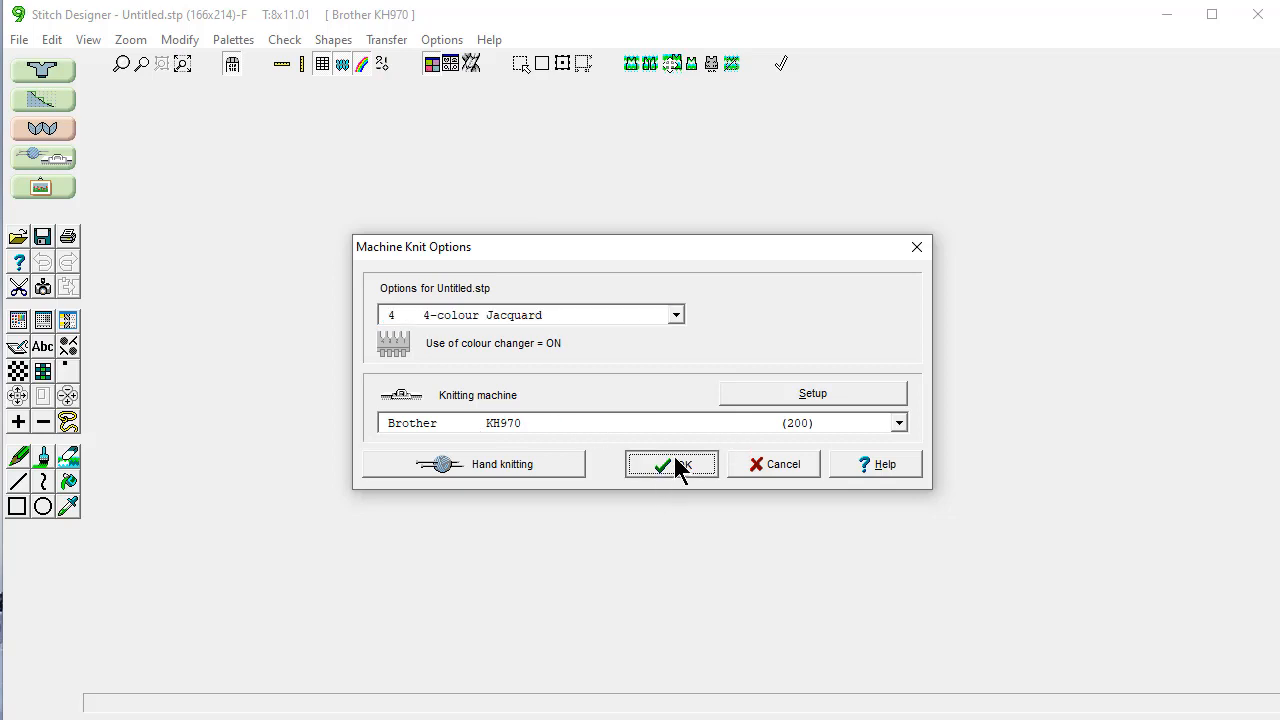
pyautogui.click(672, 464)
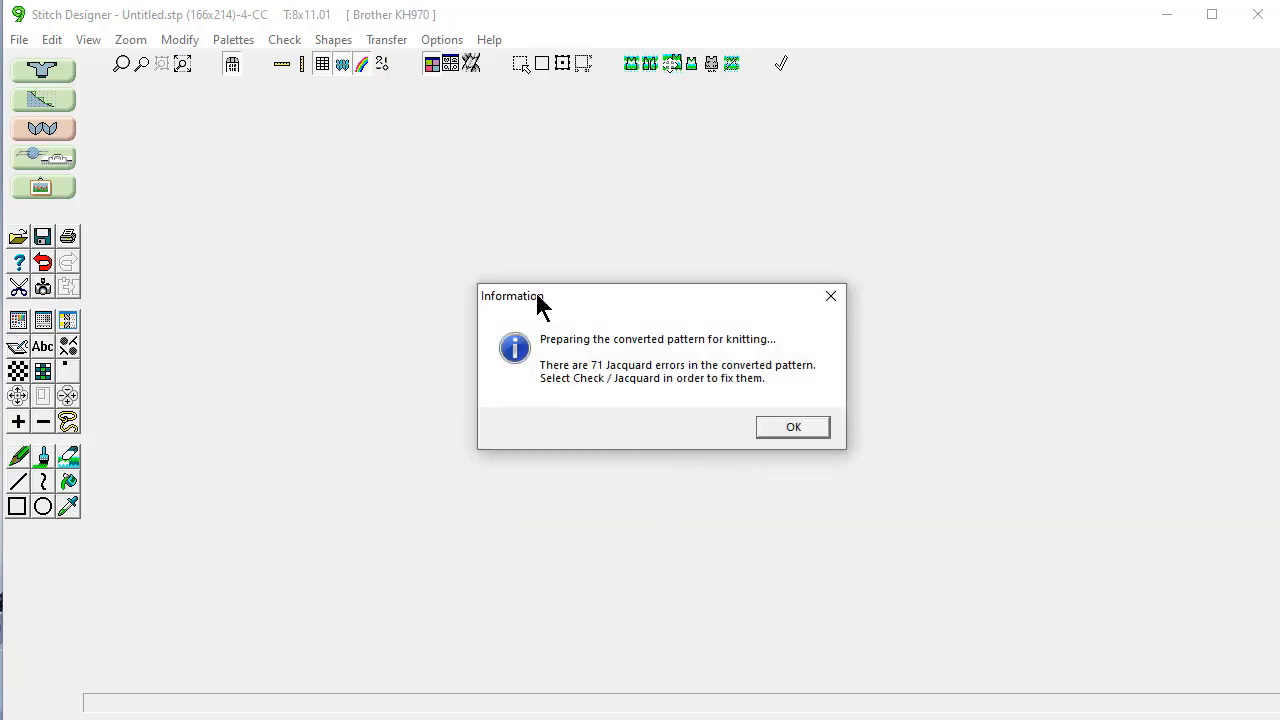
pyautogui.moveTo(756, 316)
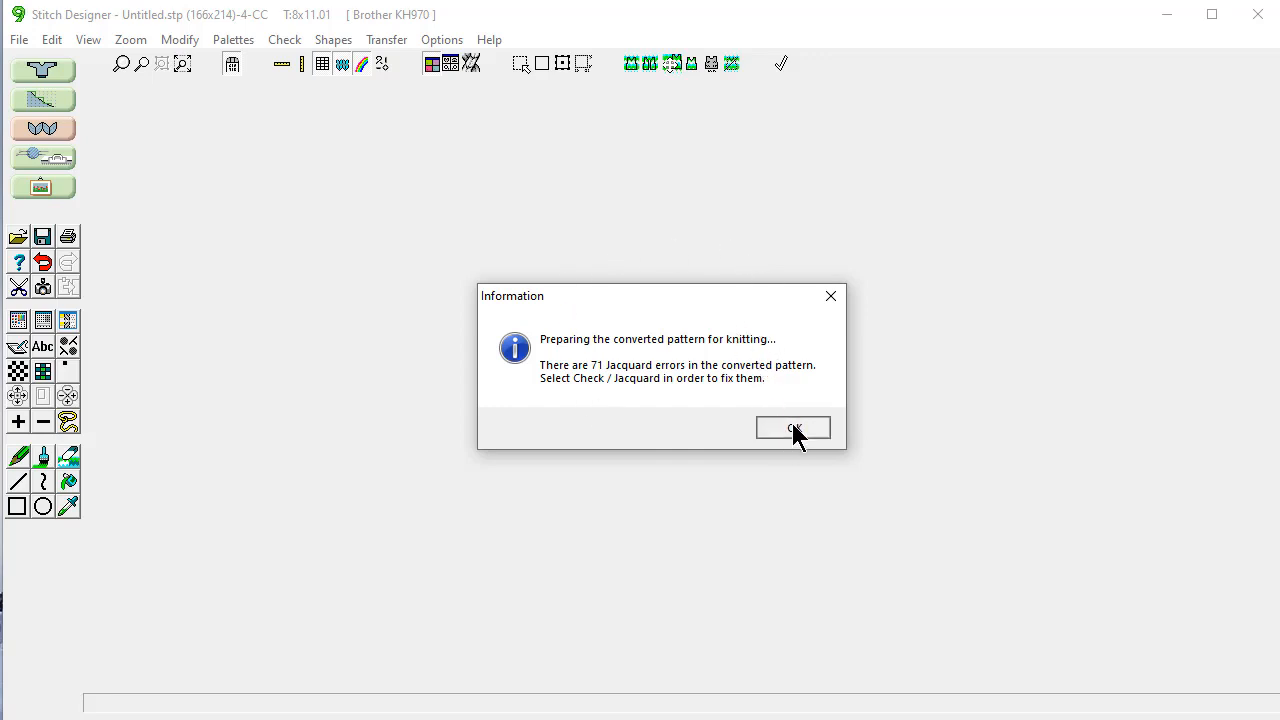
pyautogui.click(792, 428)
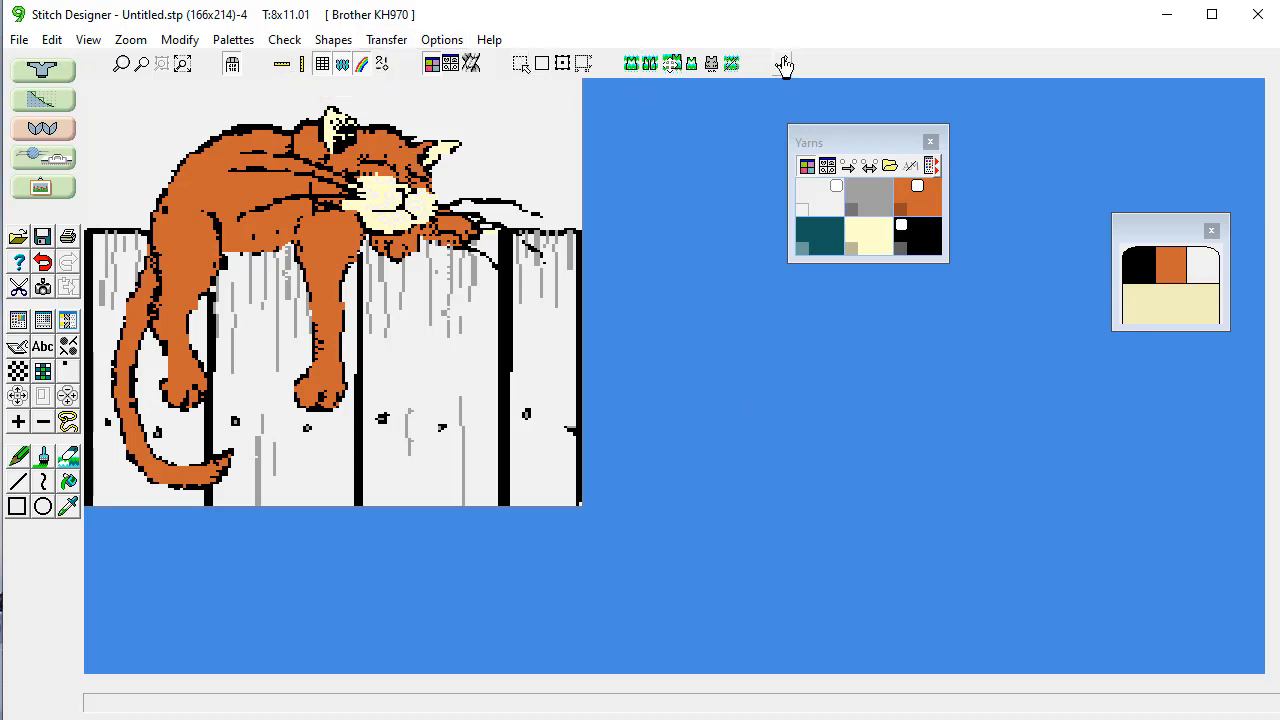
pyautogui.moveTo(784, 64)
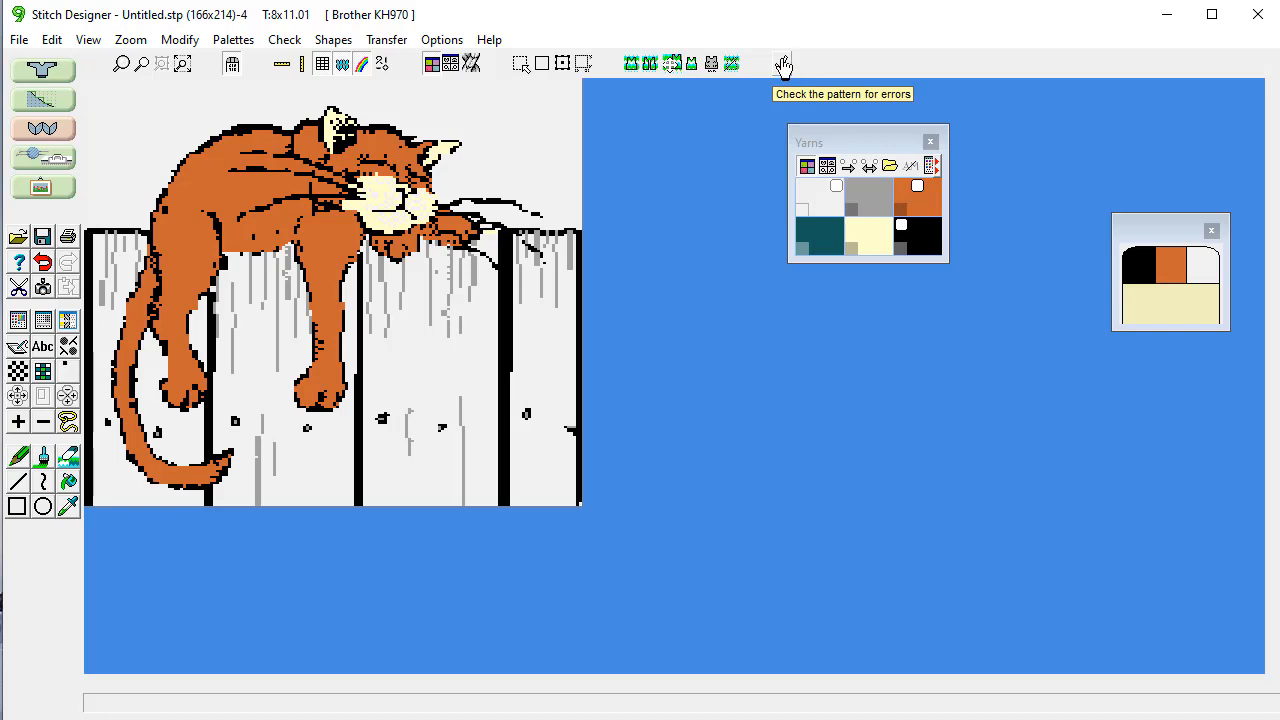
# Step: Run Jacquard error checking and correct the 71 errors automatically
pyautogui.click(784, 62)
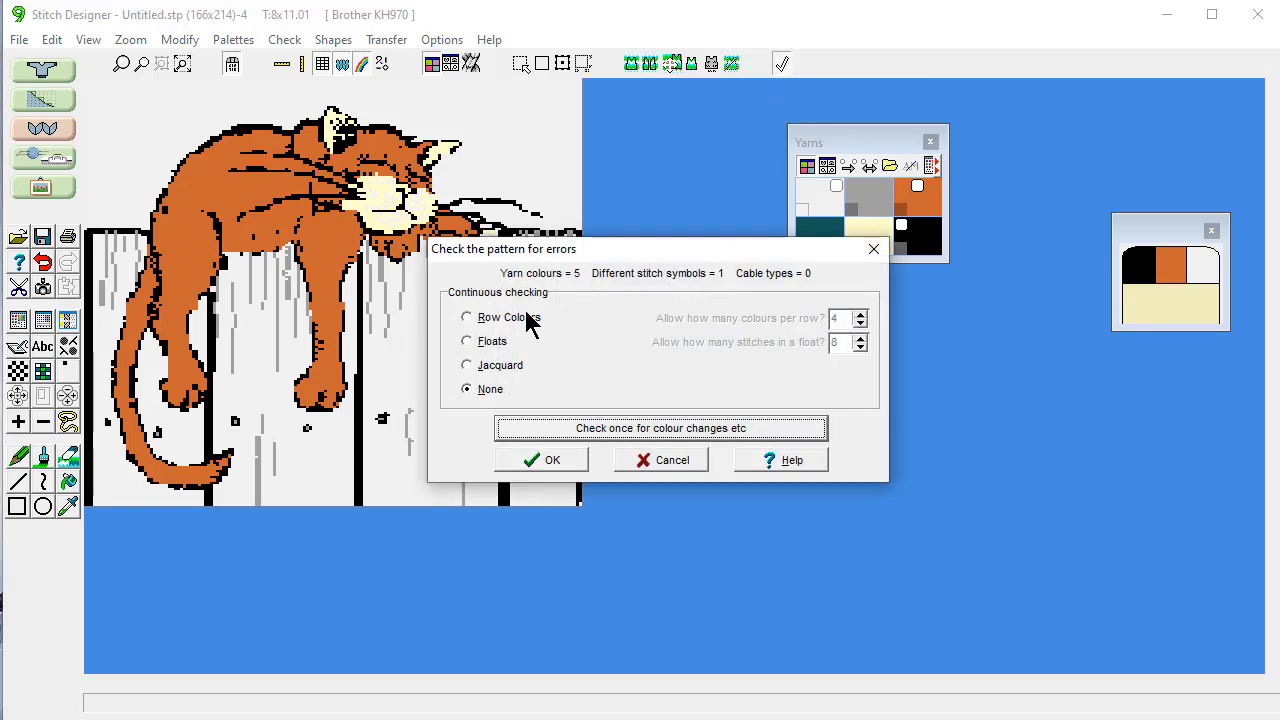
pyautogui.click(464, 364)
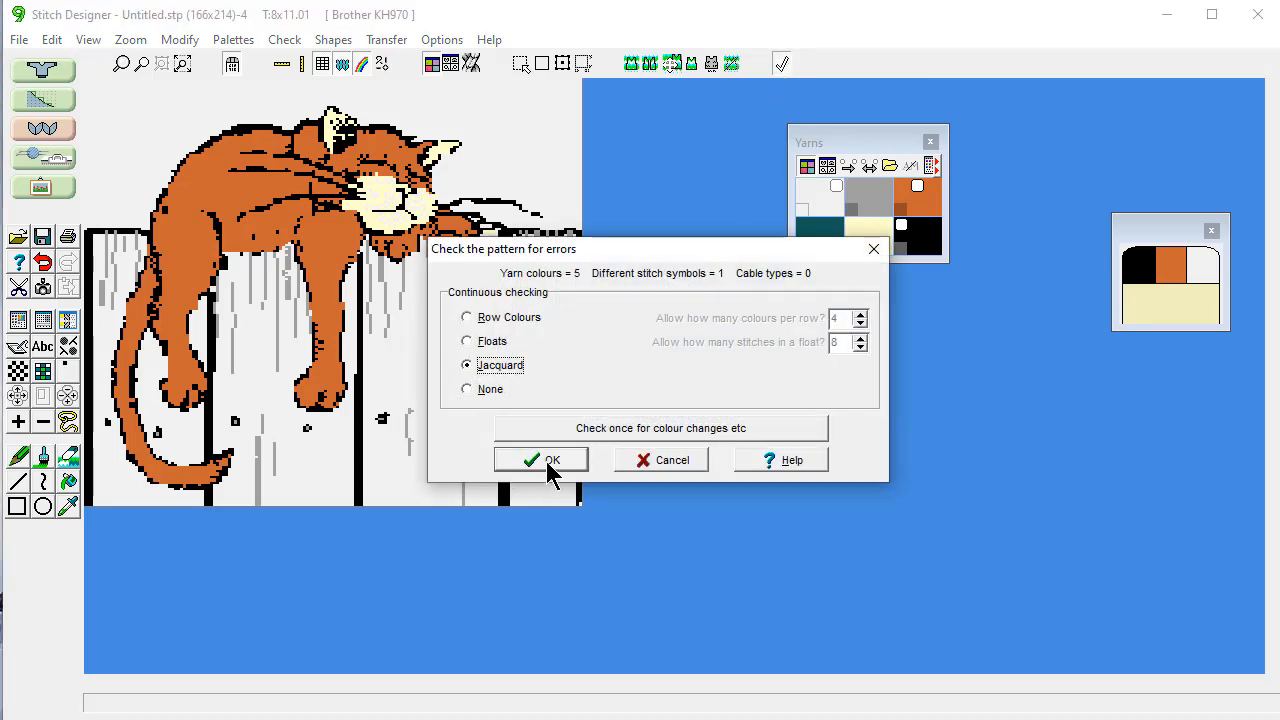
pyautogui.click(540, 460)
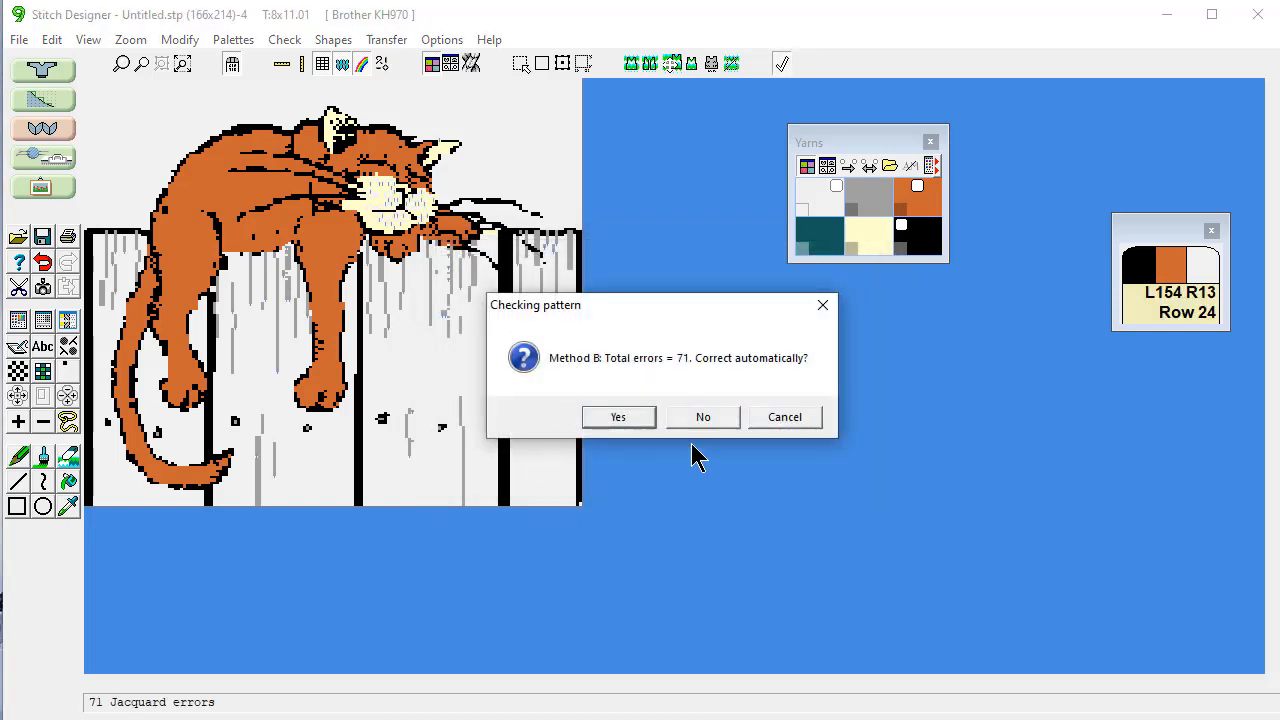
pyautogui.moveTo(752, 362)
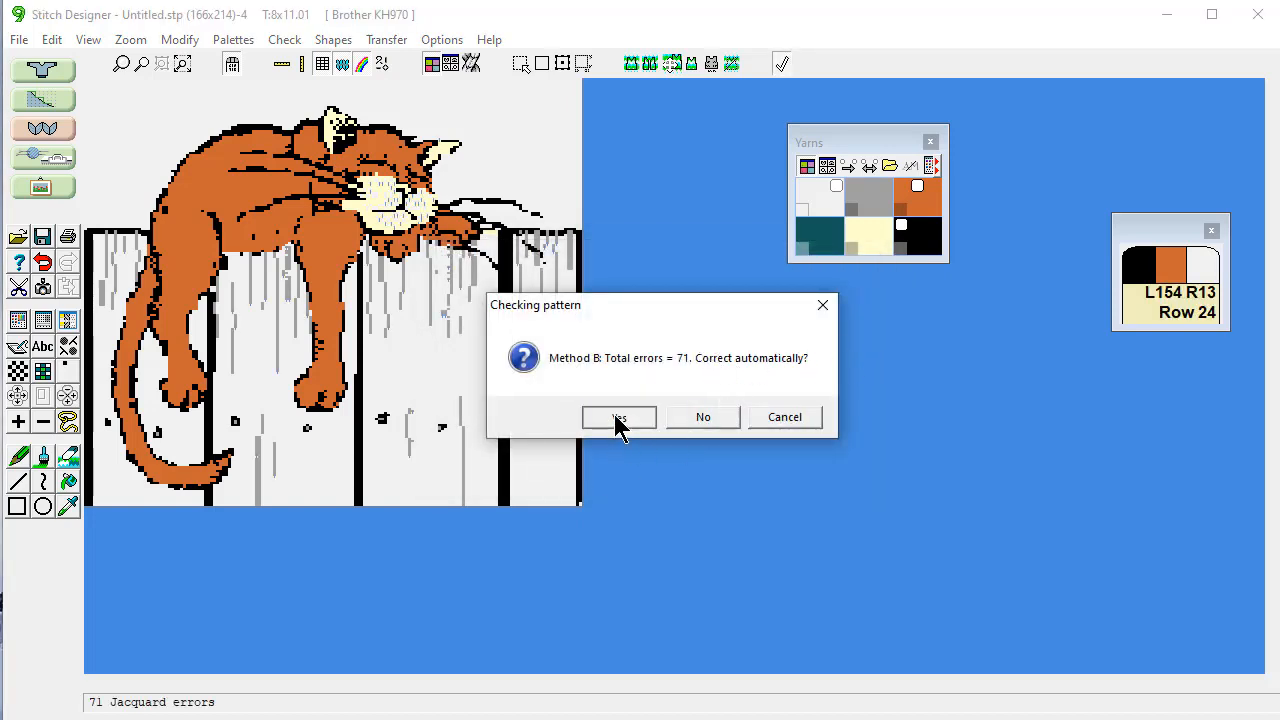
pyautogui.click(618, 418)
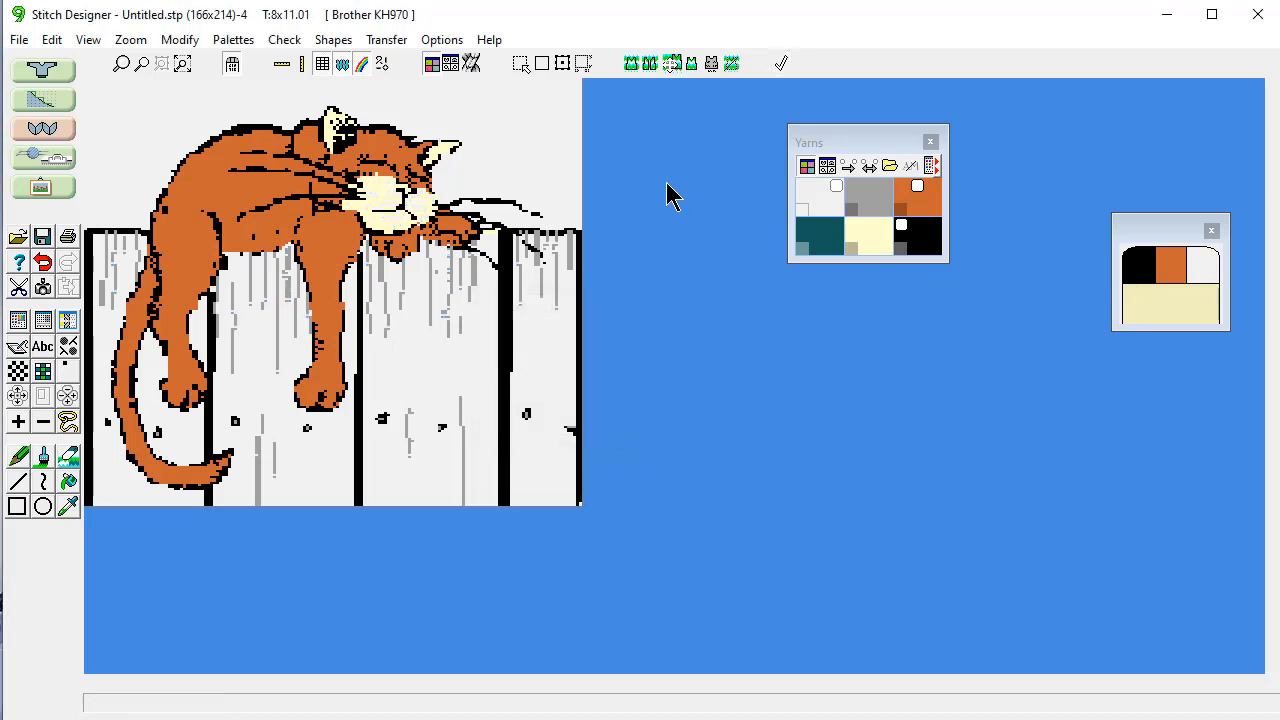
pyautogui.moveTo(692, 210)
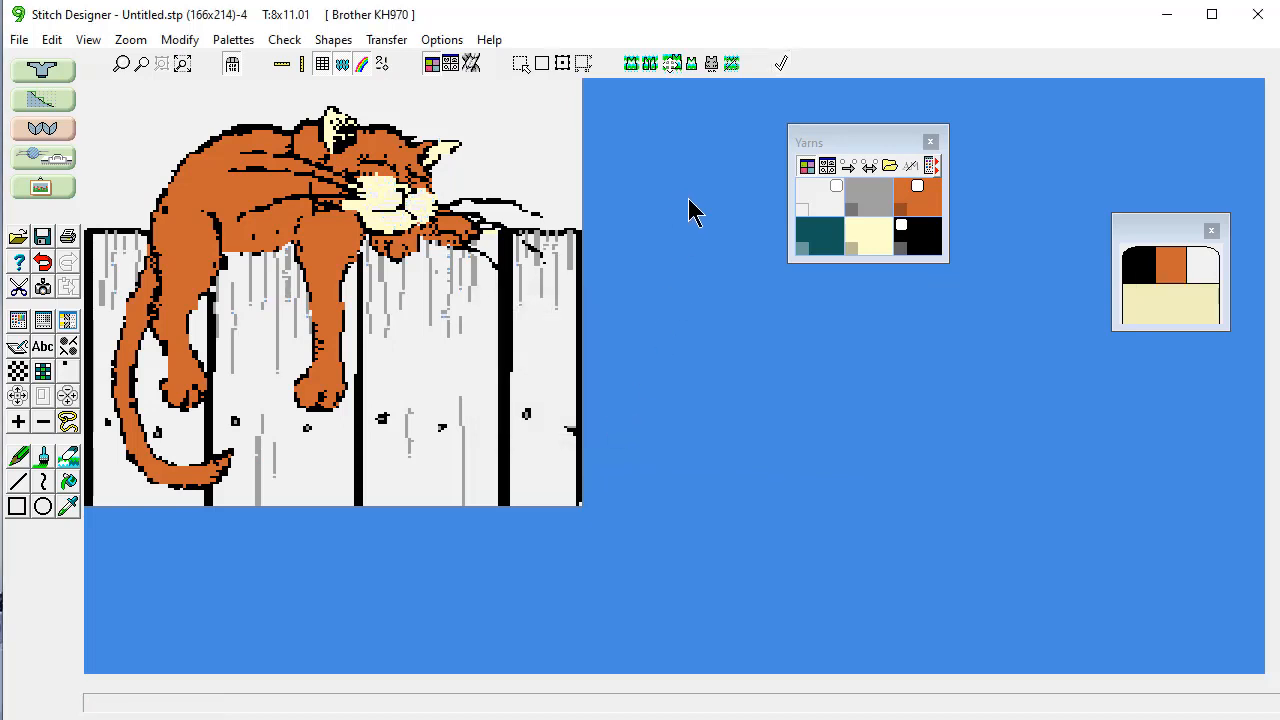
pyautogui.moveTo(670, 140)
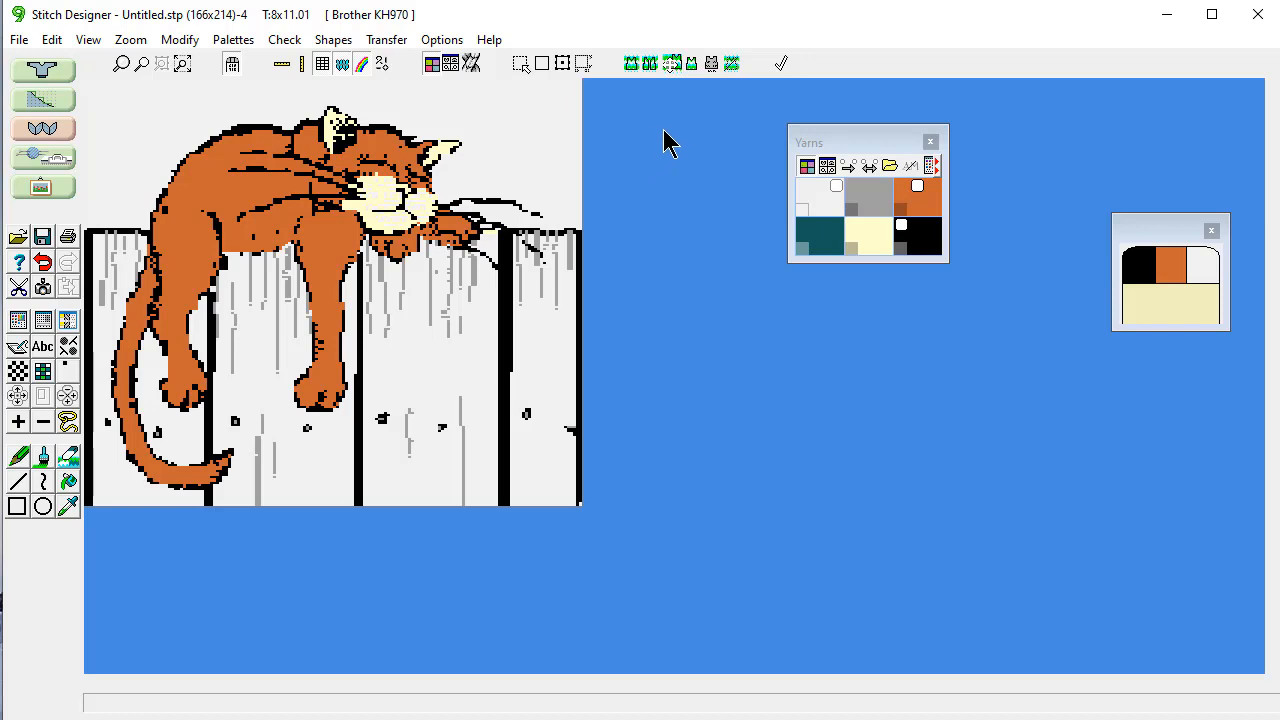
pyautogui.moveTo(552, 112)
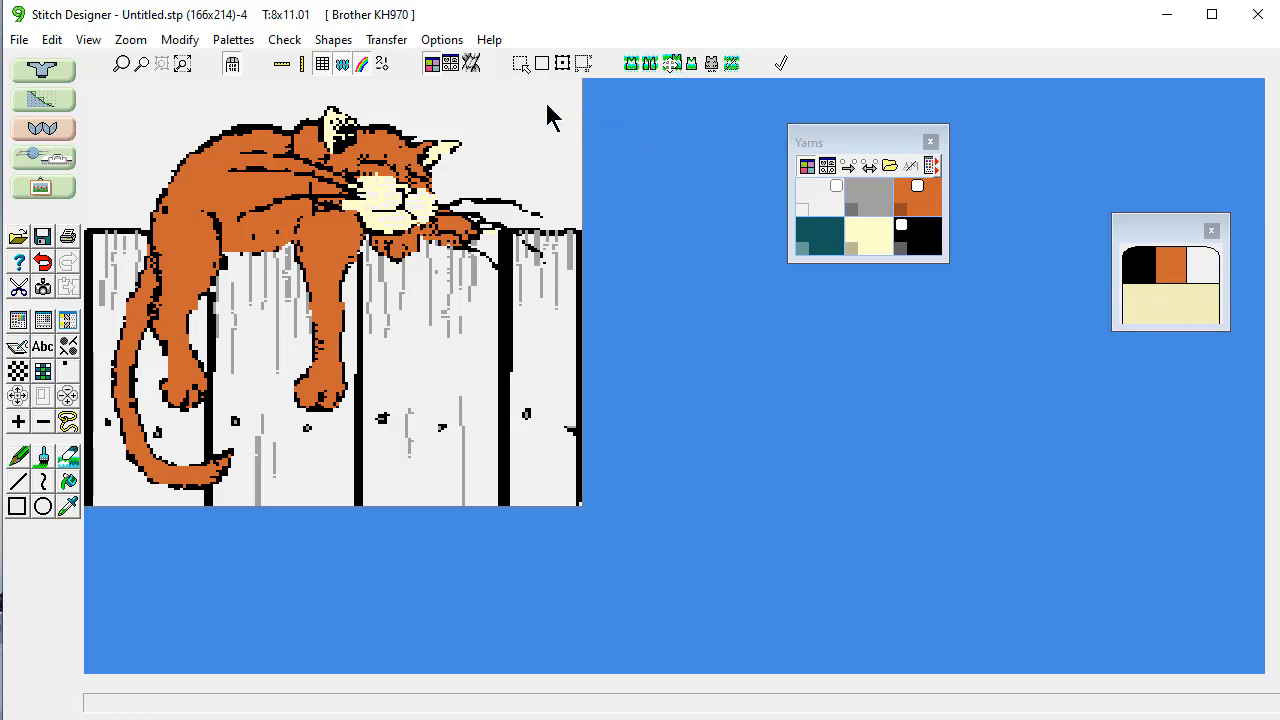
# Step: Add a new blue yarn colour in an empty palette slot via yarn colour setup
pyautogui.click(232, 40)
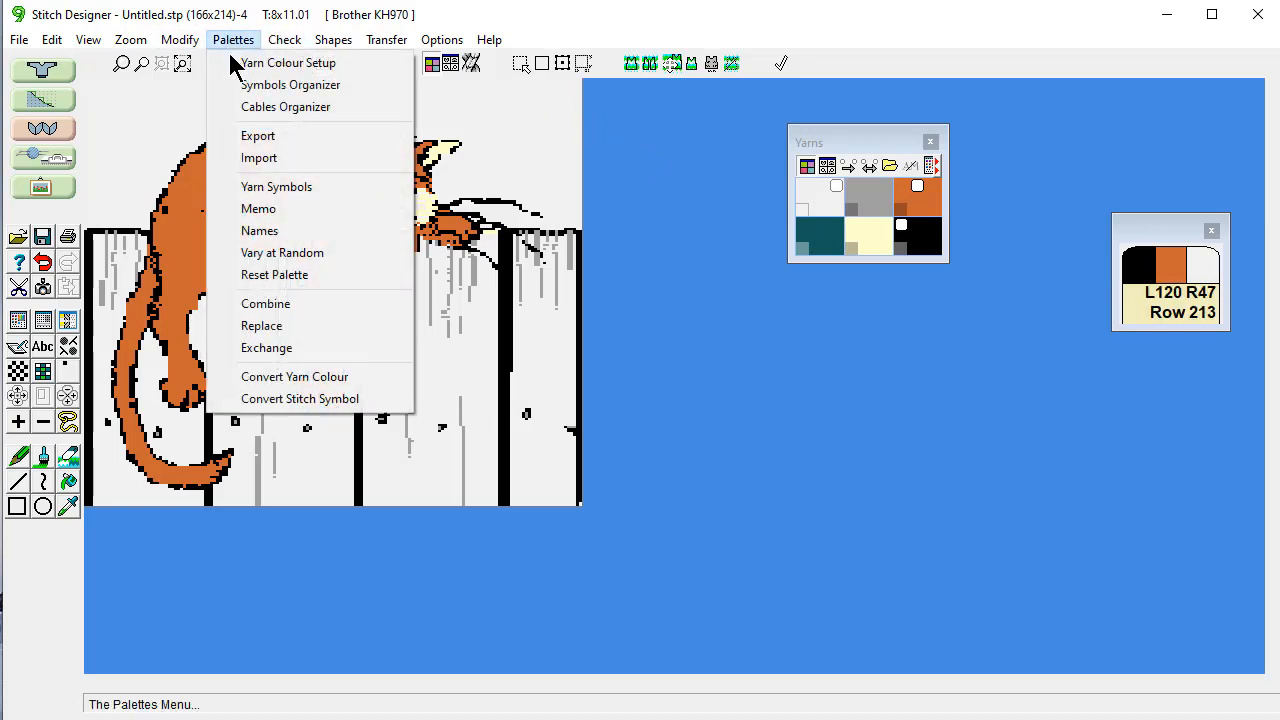
pyautogui.click(288, 62)
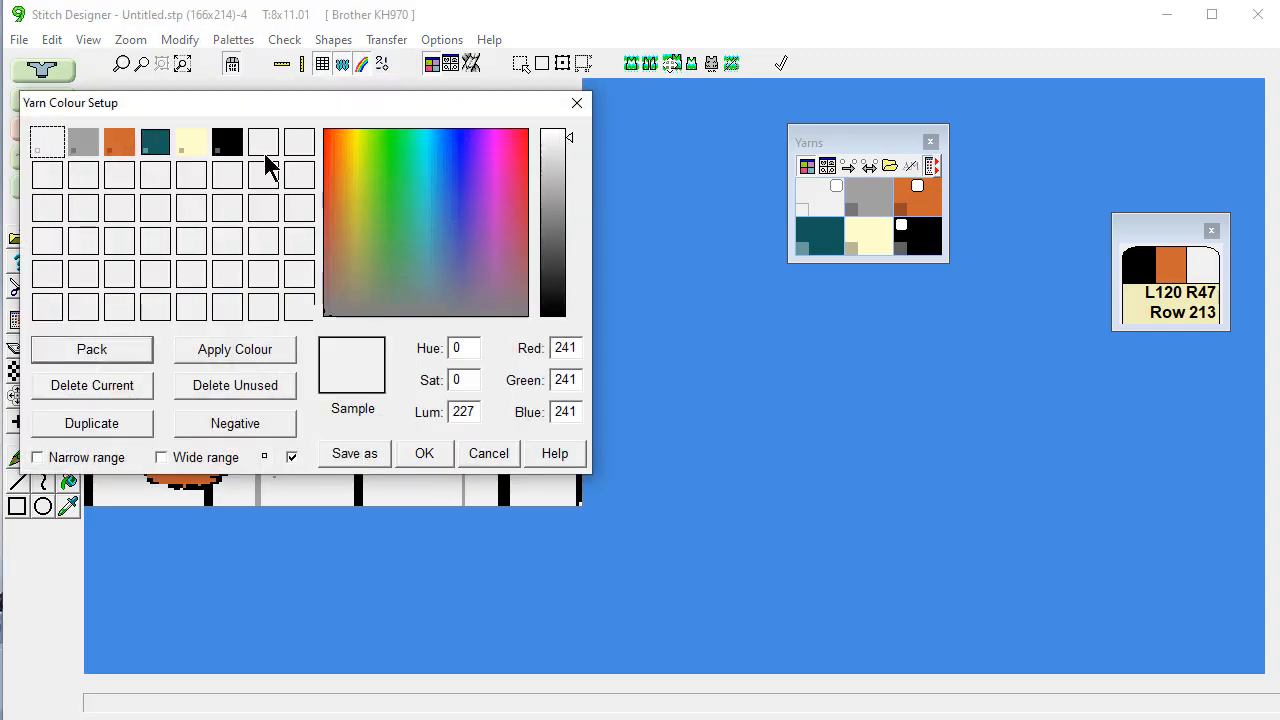
pyautogui.click(264, 140)
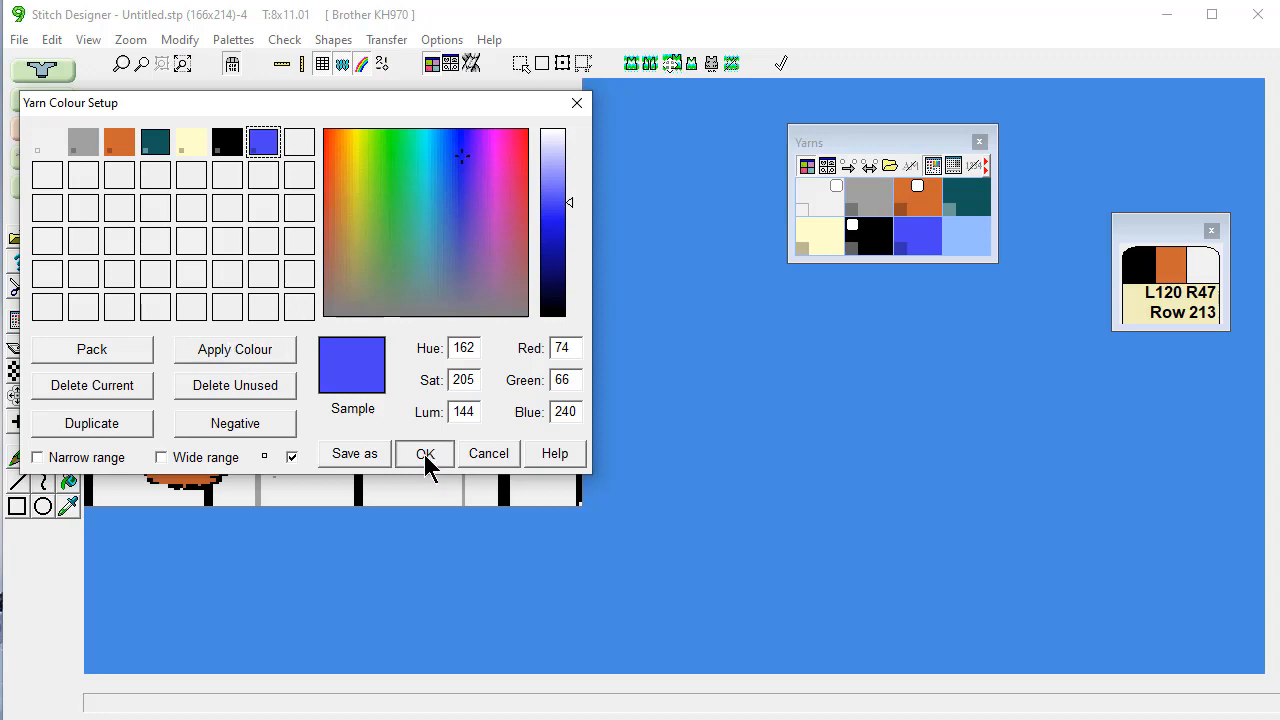
pyautogui.click(424, 452)
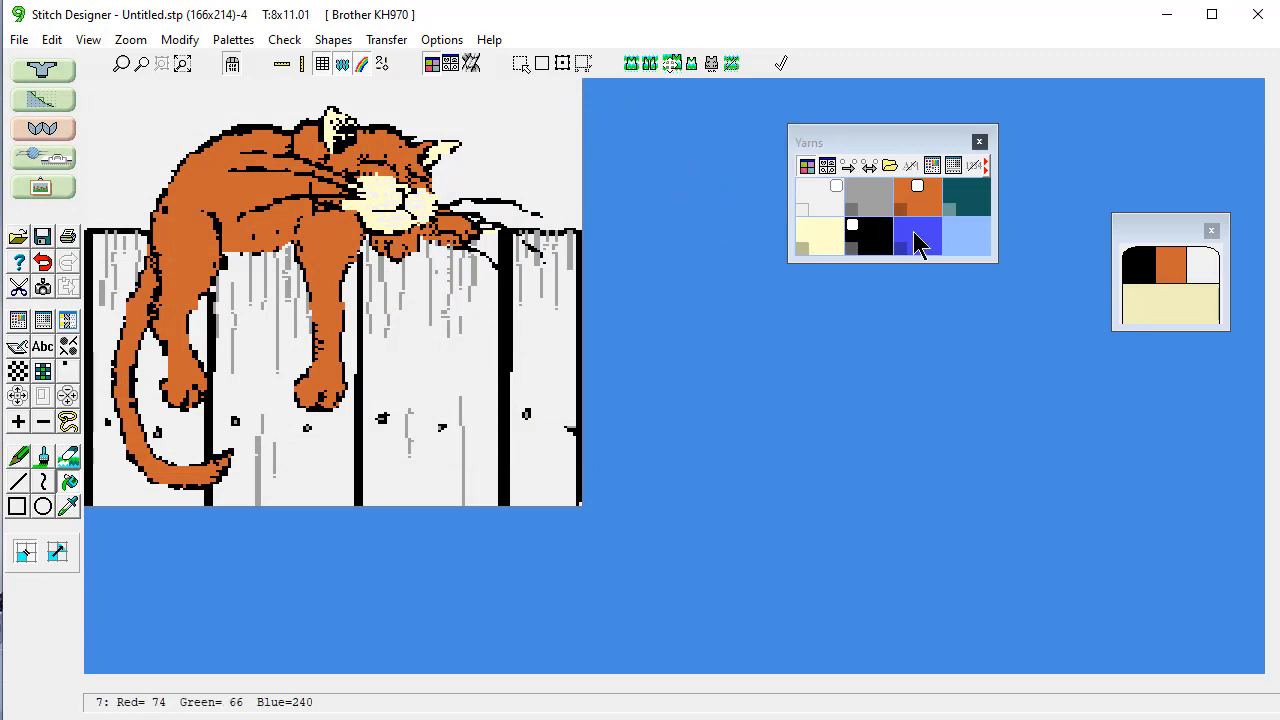
# Step: Fill the sky background behind the cat with the new blue yarn
pyautogui.click(916, 236)
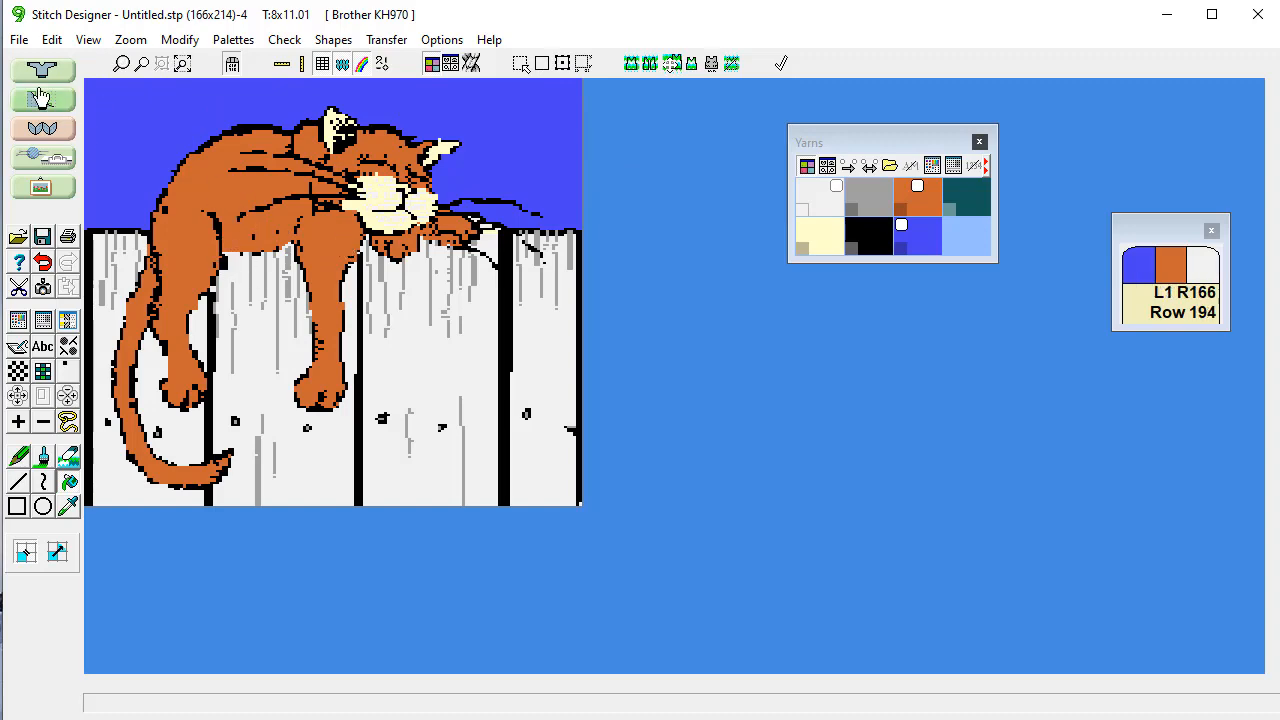
pyautogui.click(18, 40)
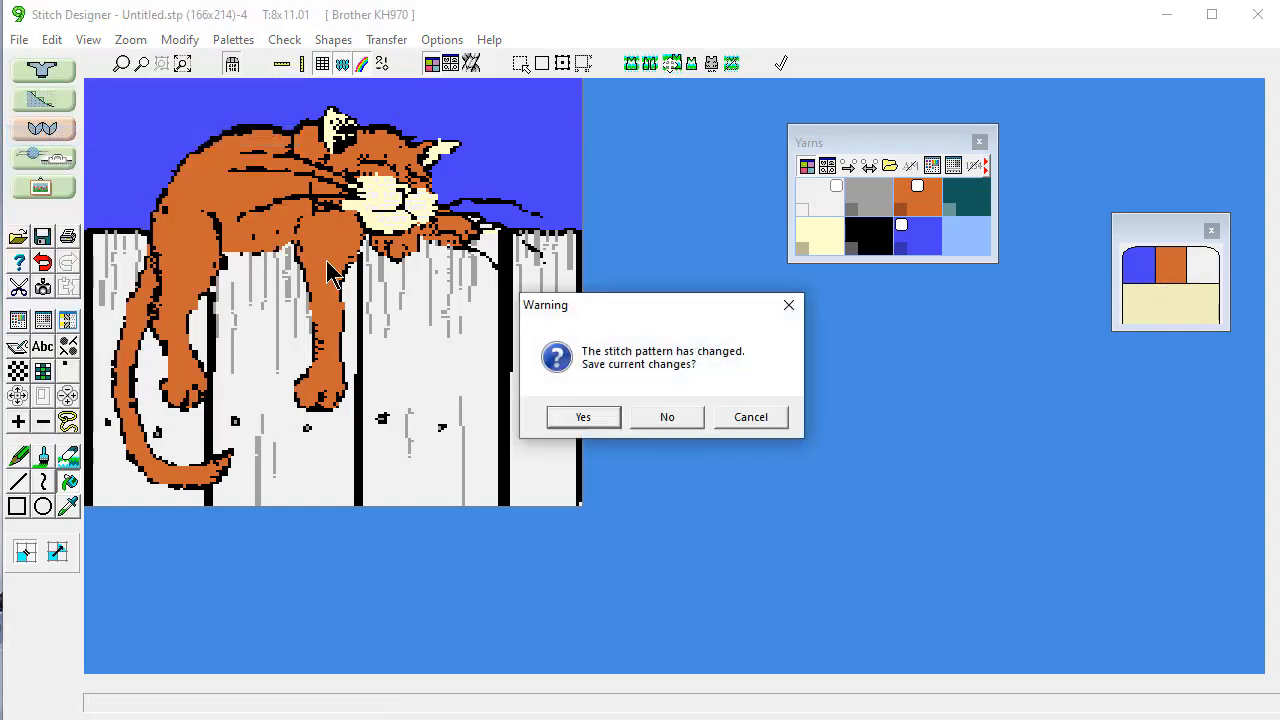
# Step: Discard current changes and browse to the tutorial stitch patterns folder for catnew.stp
pyautogui.click(666, 418)
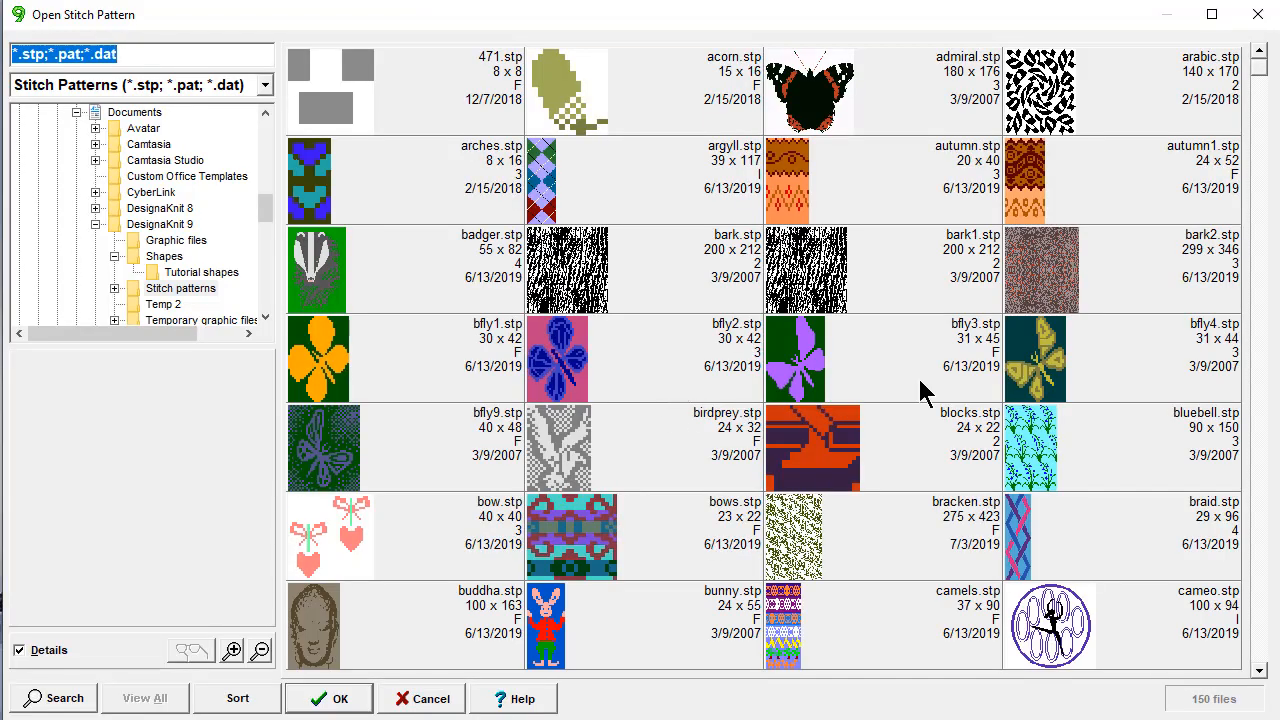
pyautogui.click(200, 272)
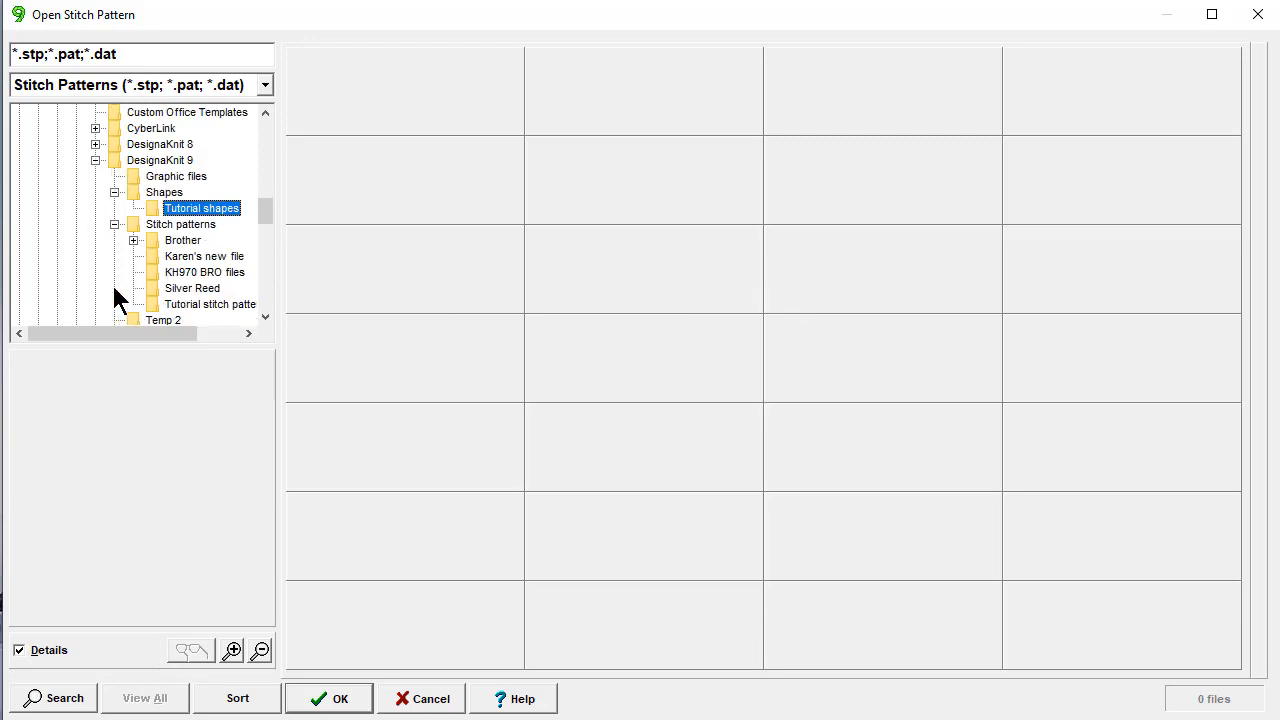
pyautogui.click(210, 304)
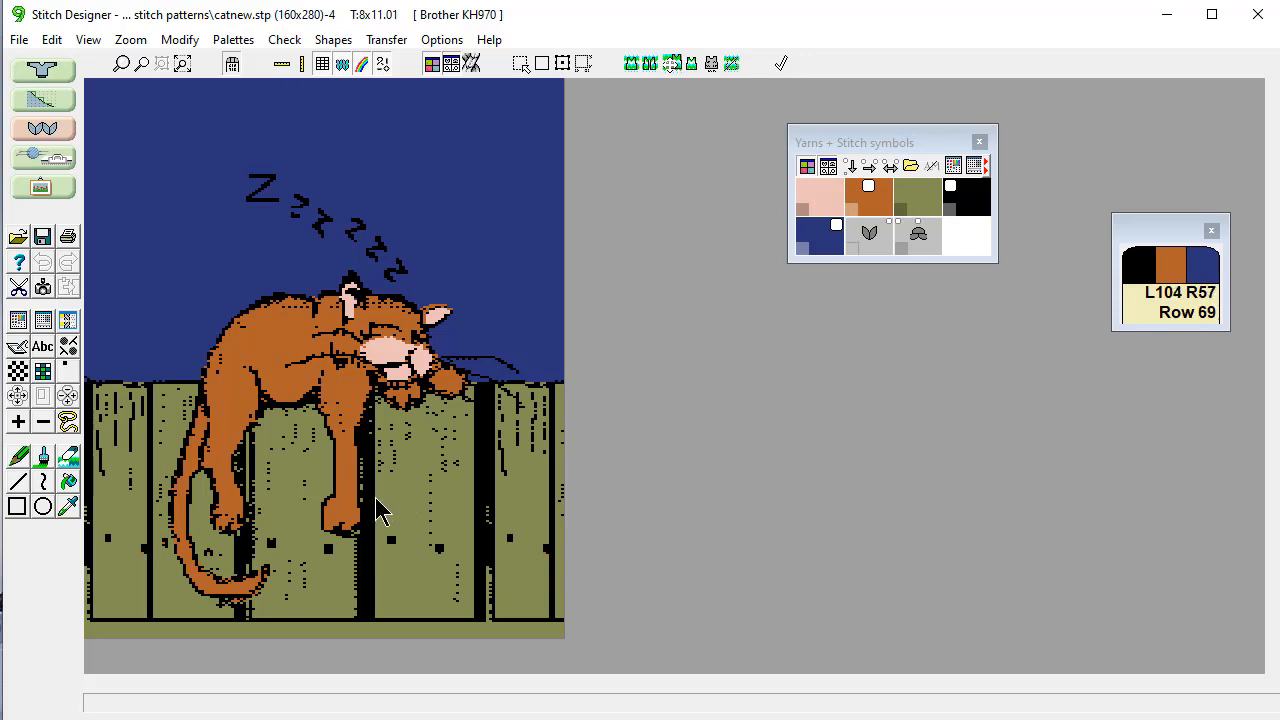
pyautogui.moveTo(408, 528)
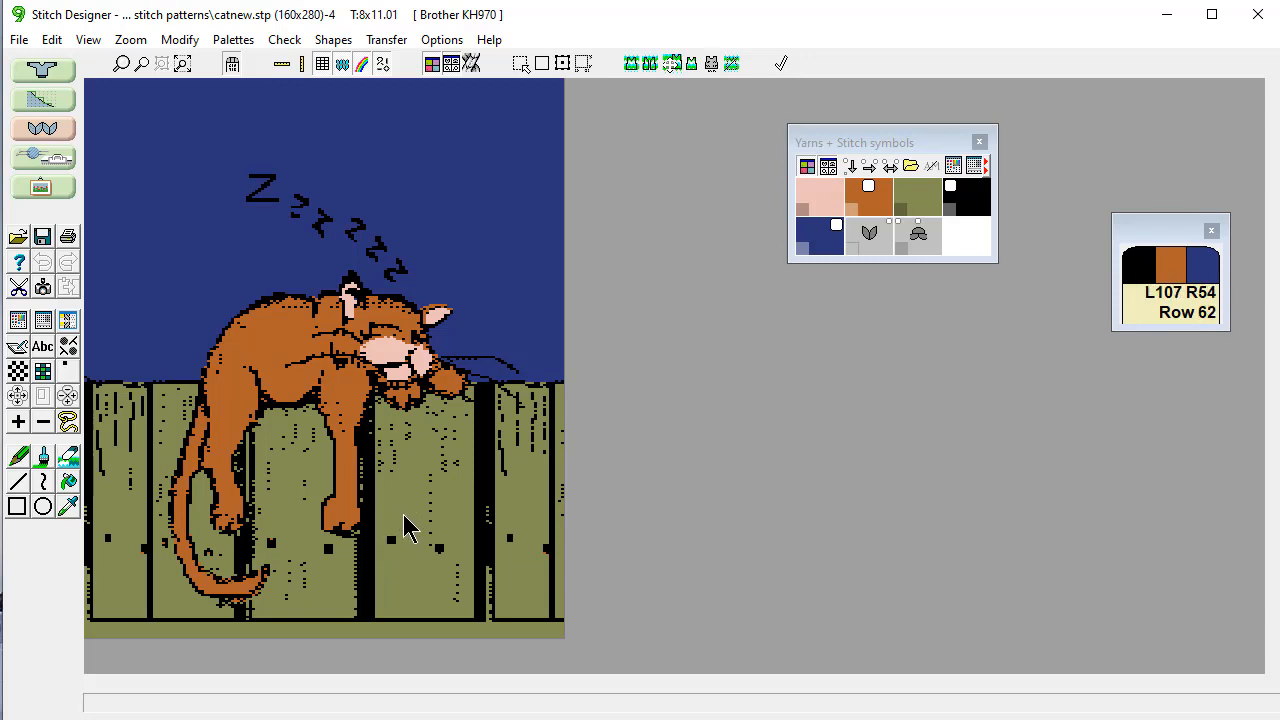
pyautogui.moveTo(248, 164)
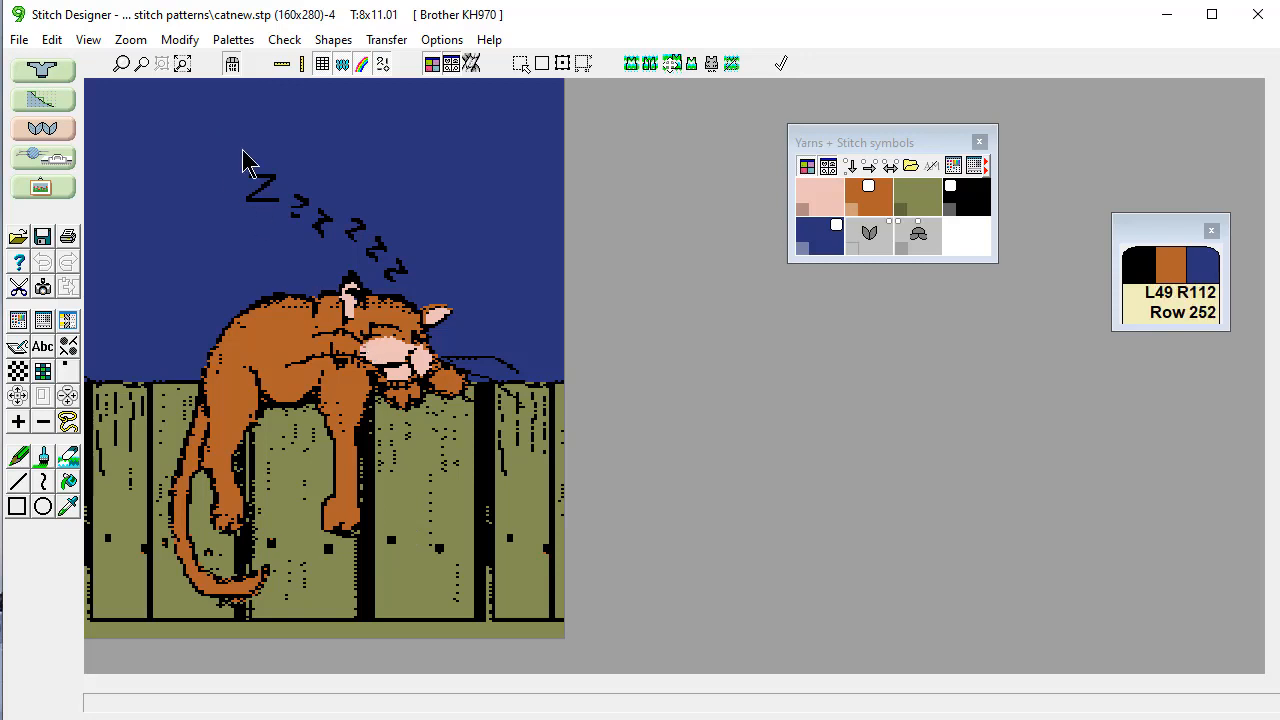
pyautogui.moveTo(378, 276)
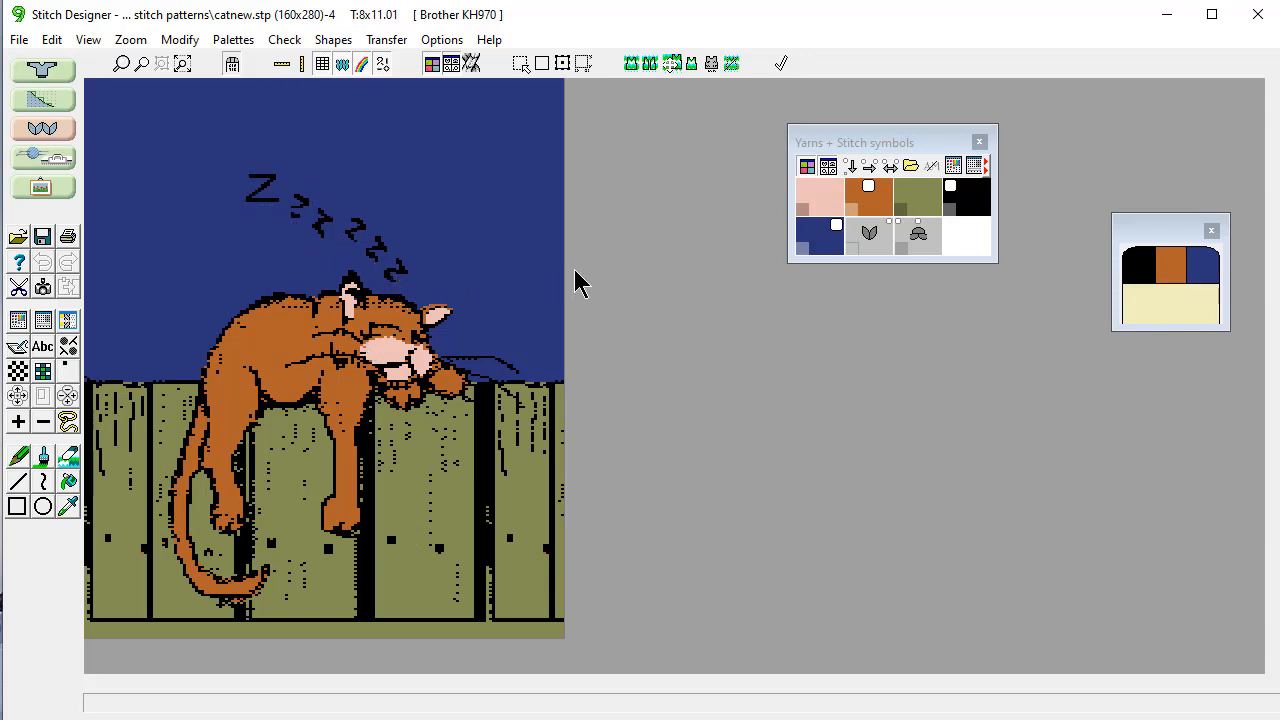
pyautogui.moveTo(264, 328)
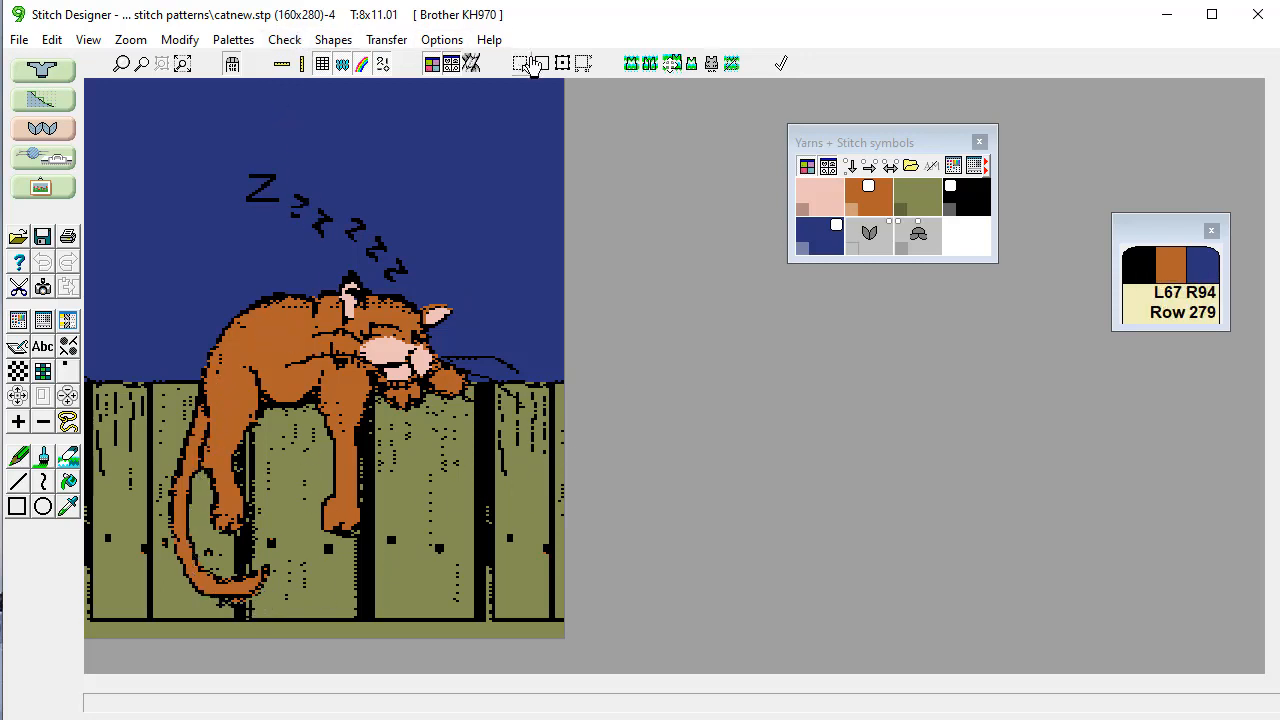
# Step: Show the FRONT tunic piece outline over the repeating cat pattern via View Piece(s)
pyautogui.click(332, 40)
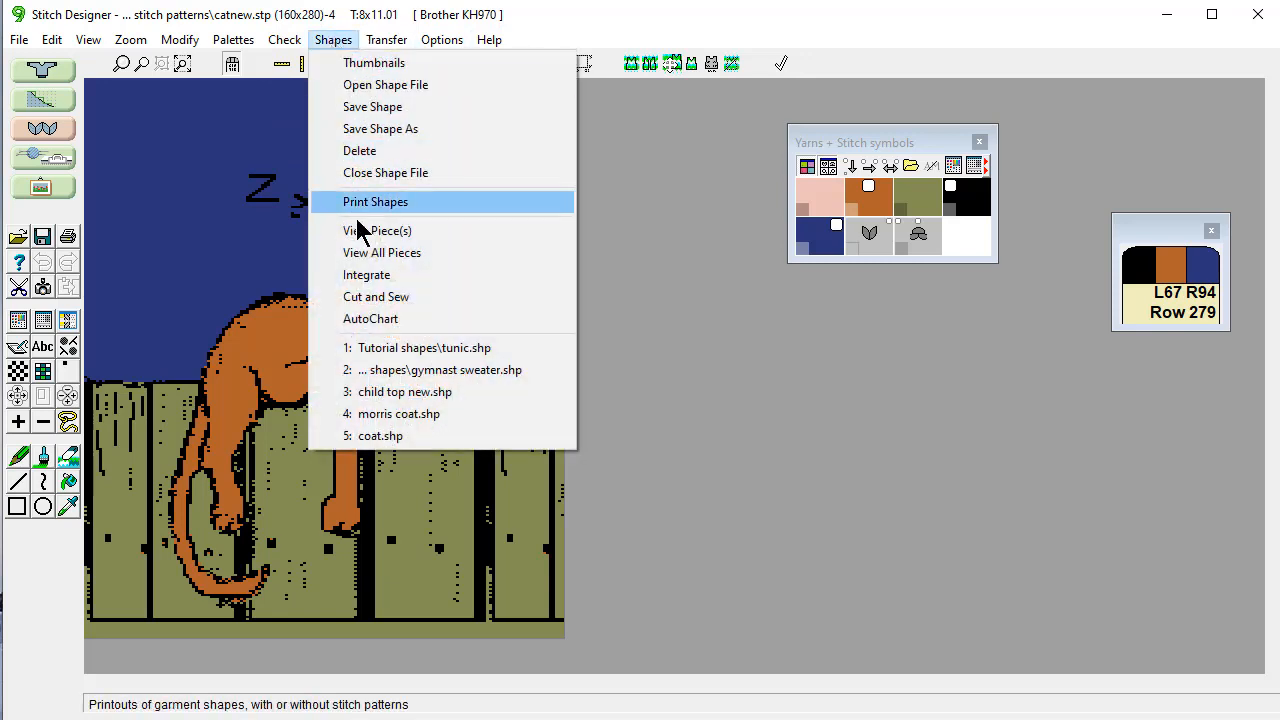
pyautogui.moveTo(378, 232)
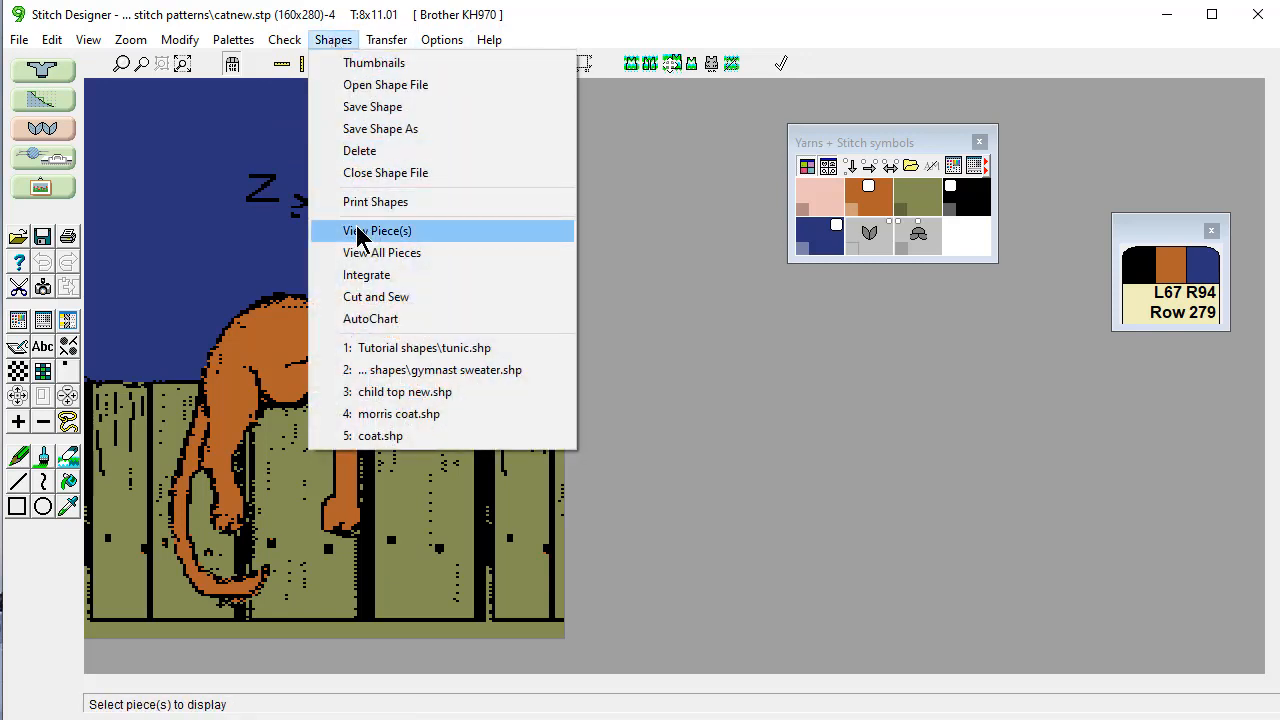
pyautogui.click(376, 230)
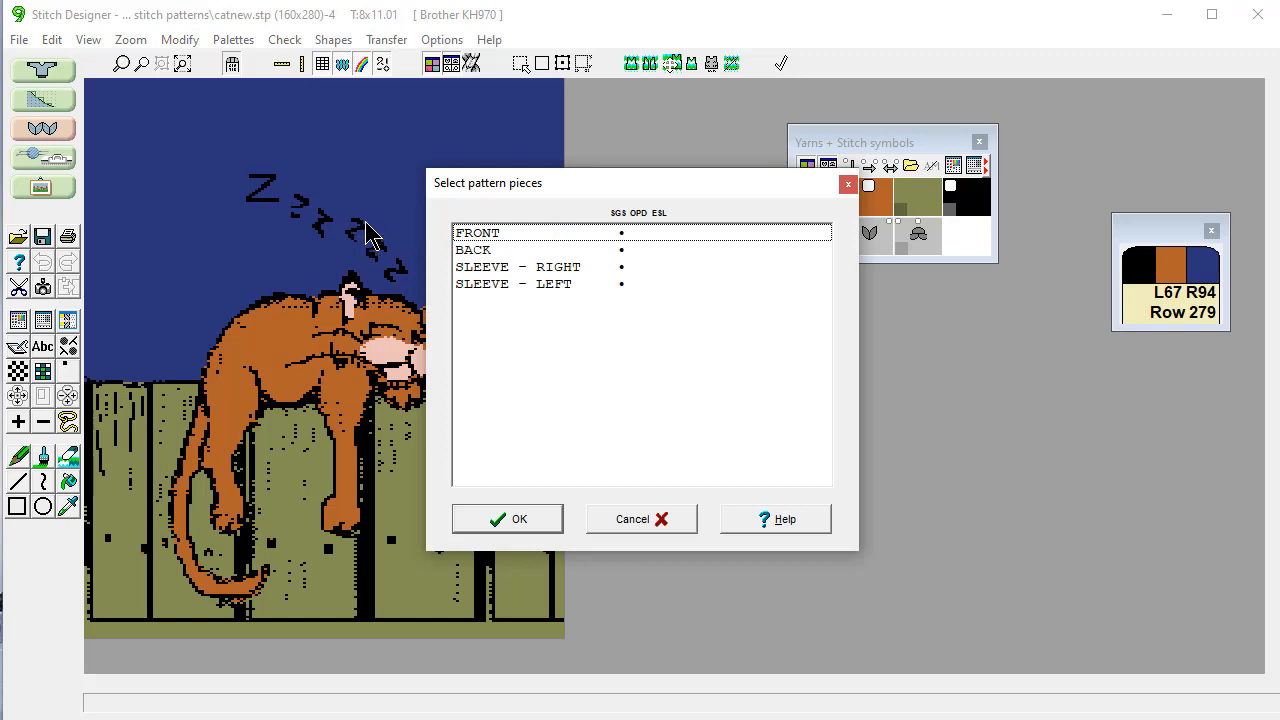
pyautogui.moveTo(110, 240)
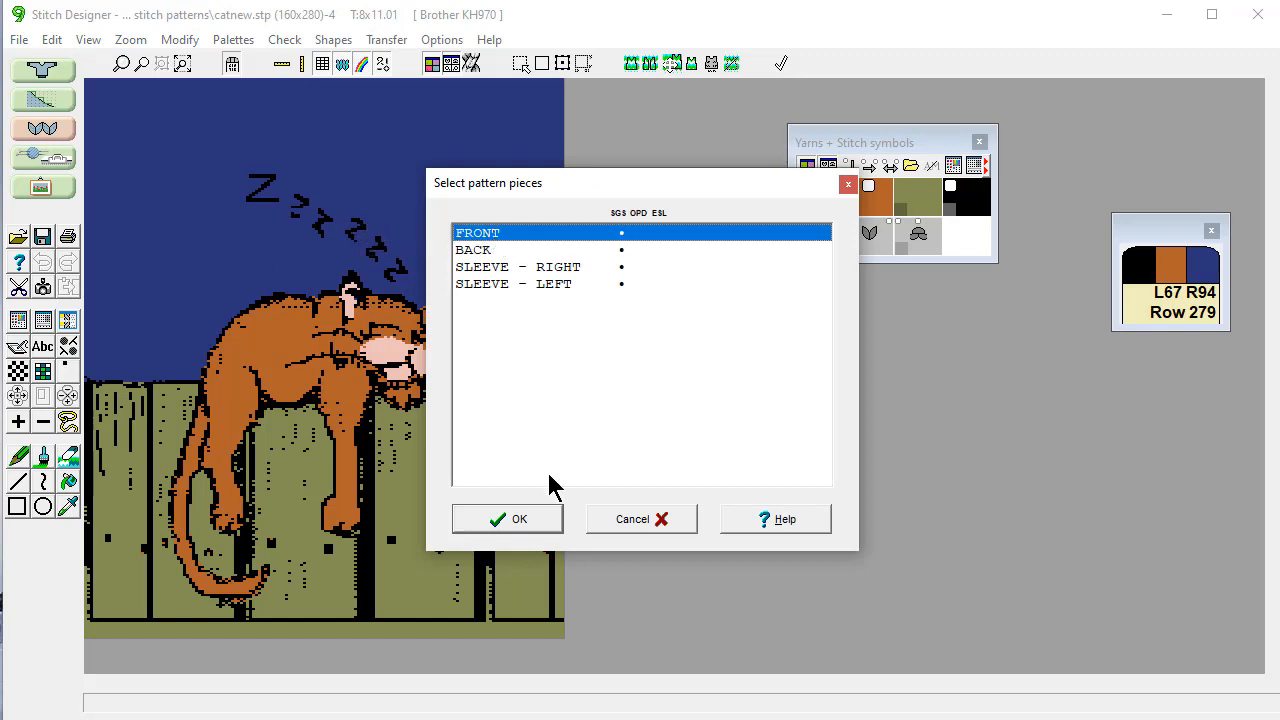
pyautogui.click(508, 518)
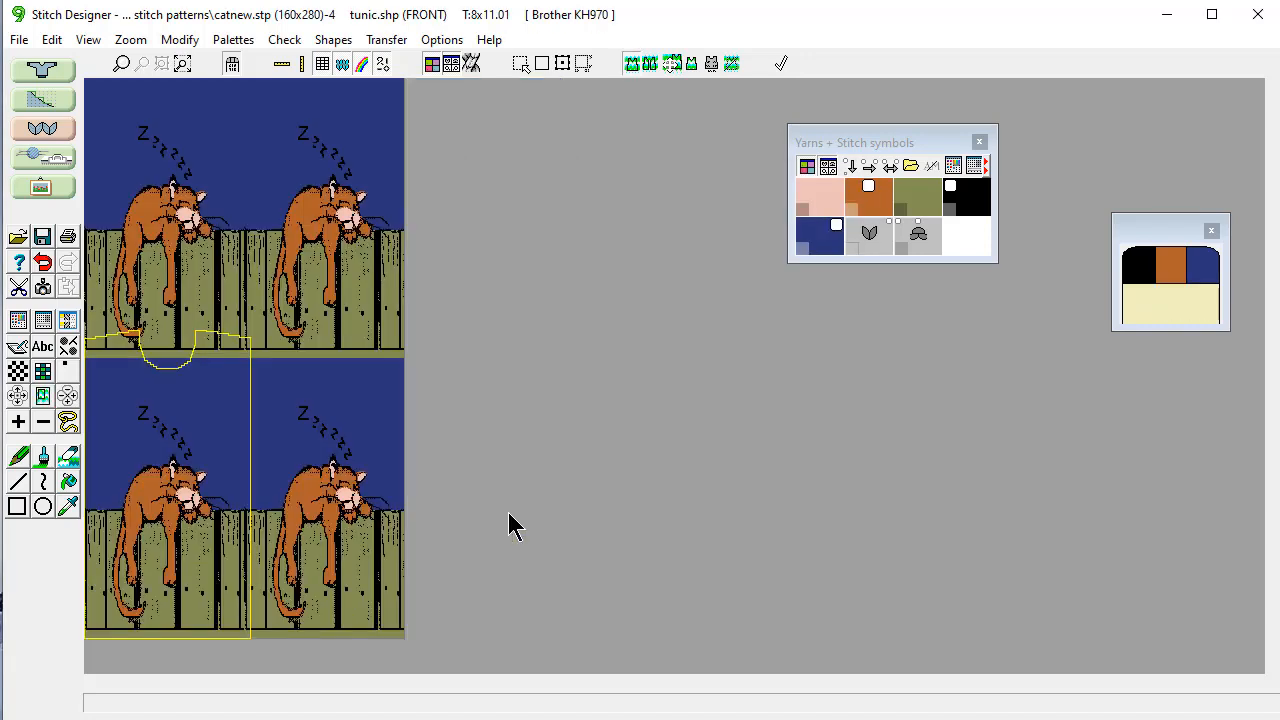
pyautogui.moveTo(610, 264)
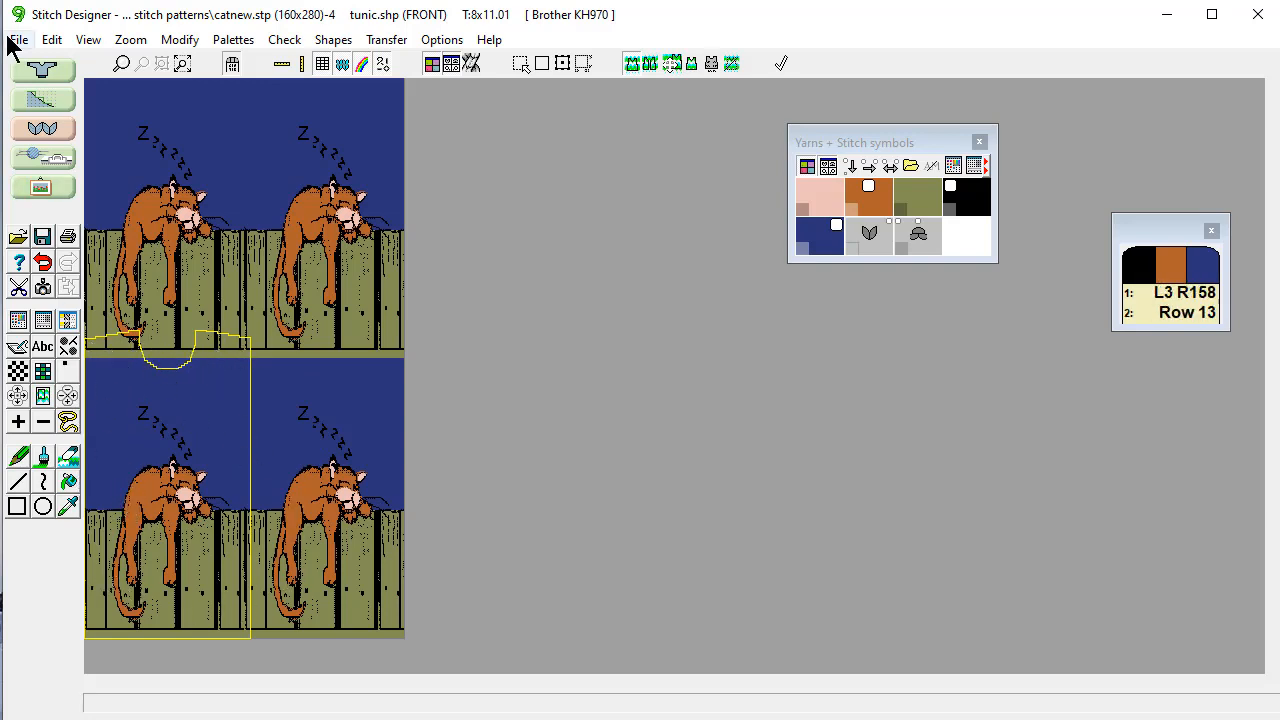
# Step: Set up a new pattern sized from the FRONT piece, 174 x 312 stitches, default palette
pyautogui.click(16, 40)
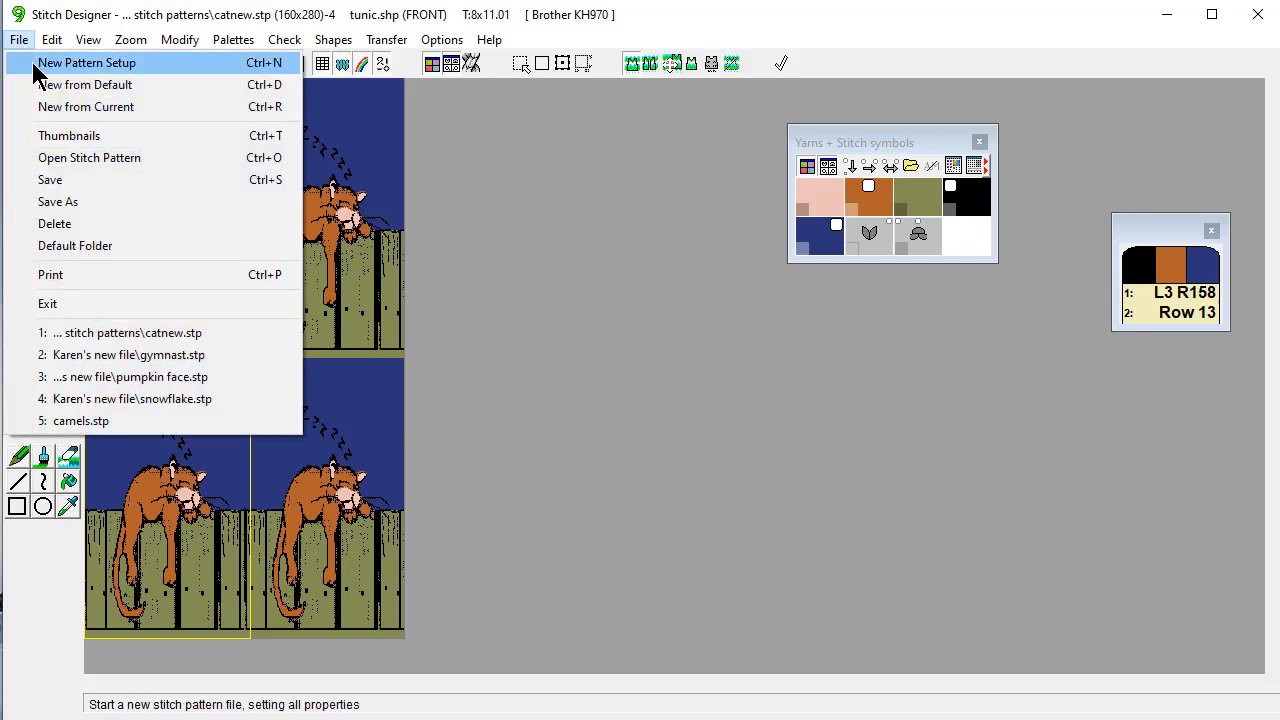
pyautogui.click(86, 62)
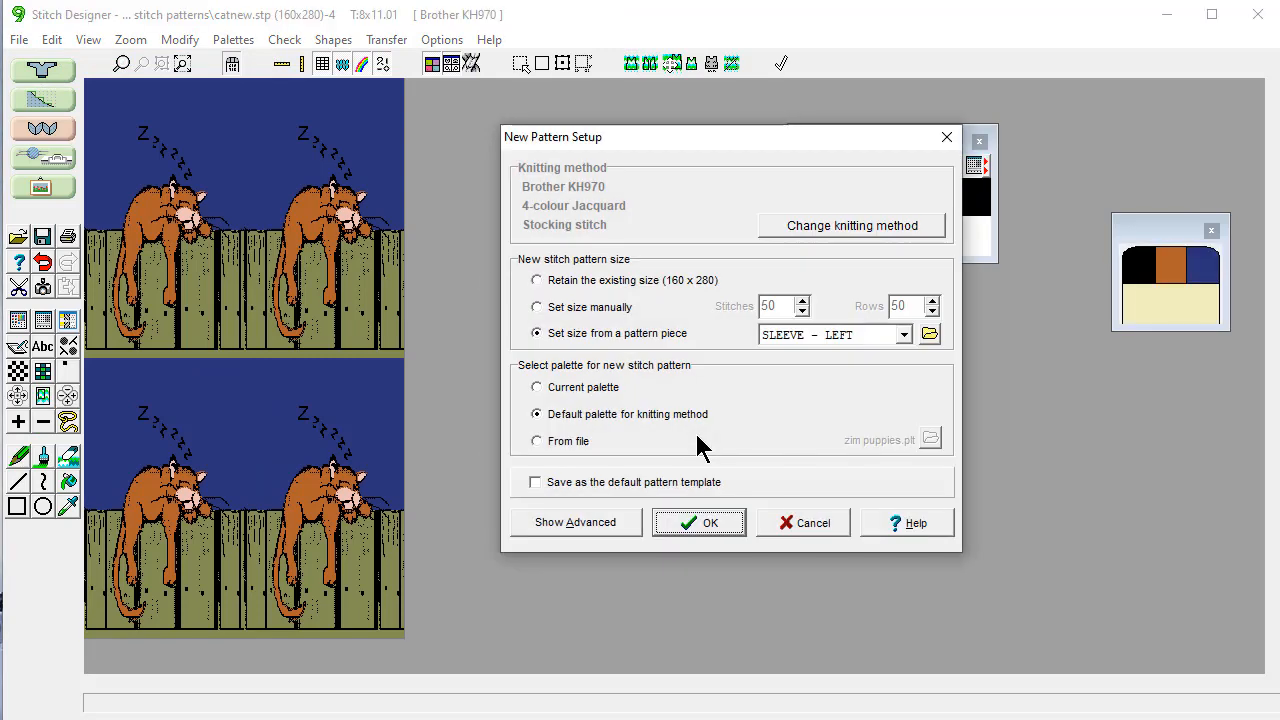
pyautogui.click(904, 334)
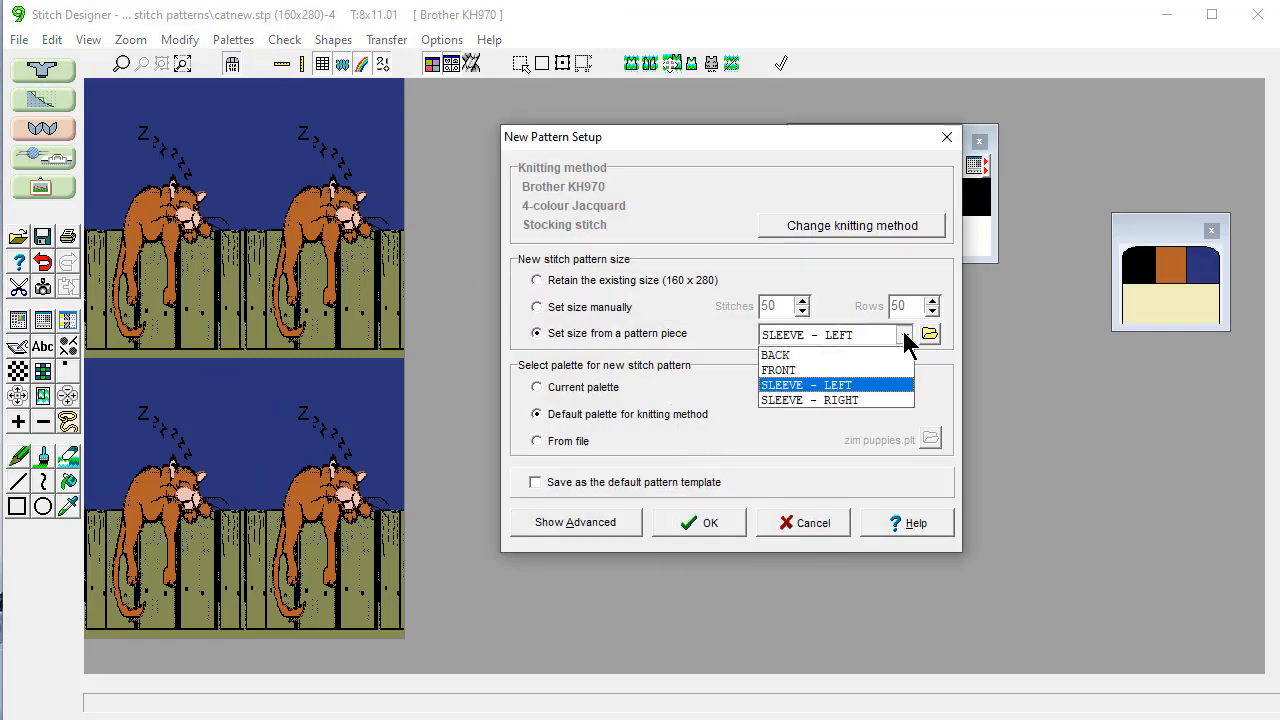
pyautogui.click(778, 370)
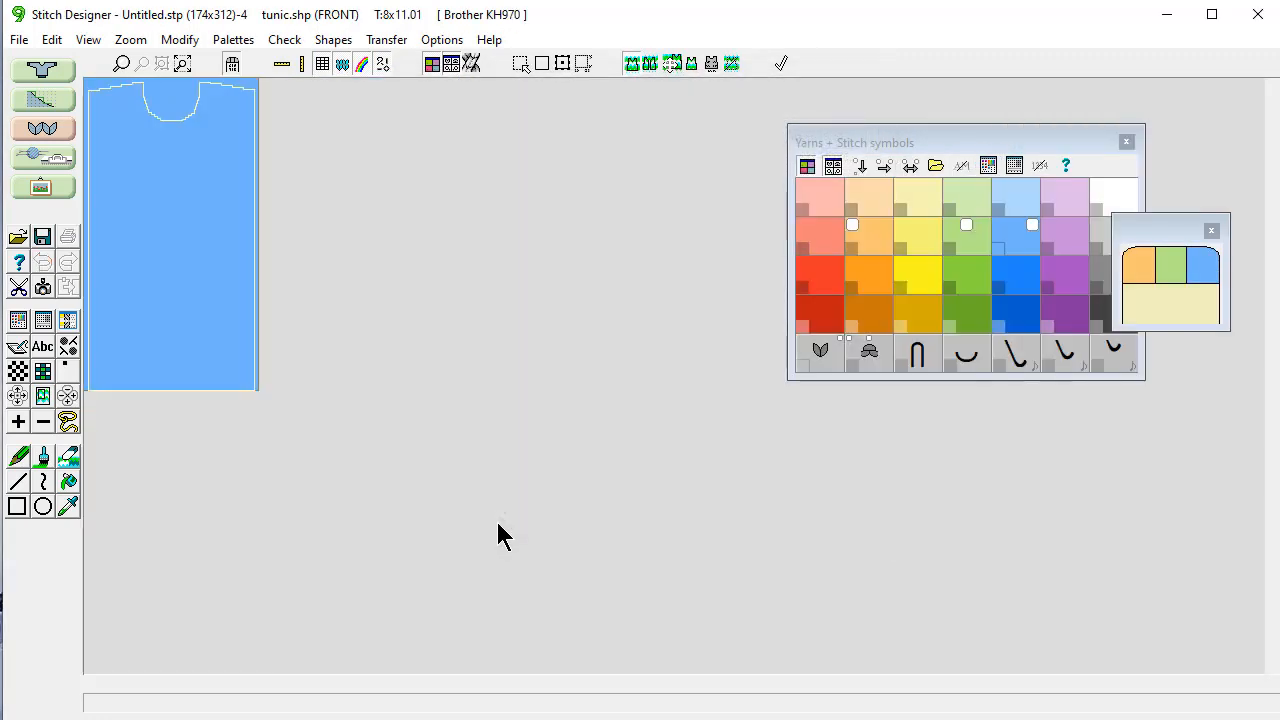
pyautogui.moveTo(88, 40)
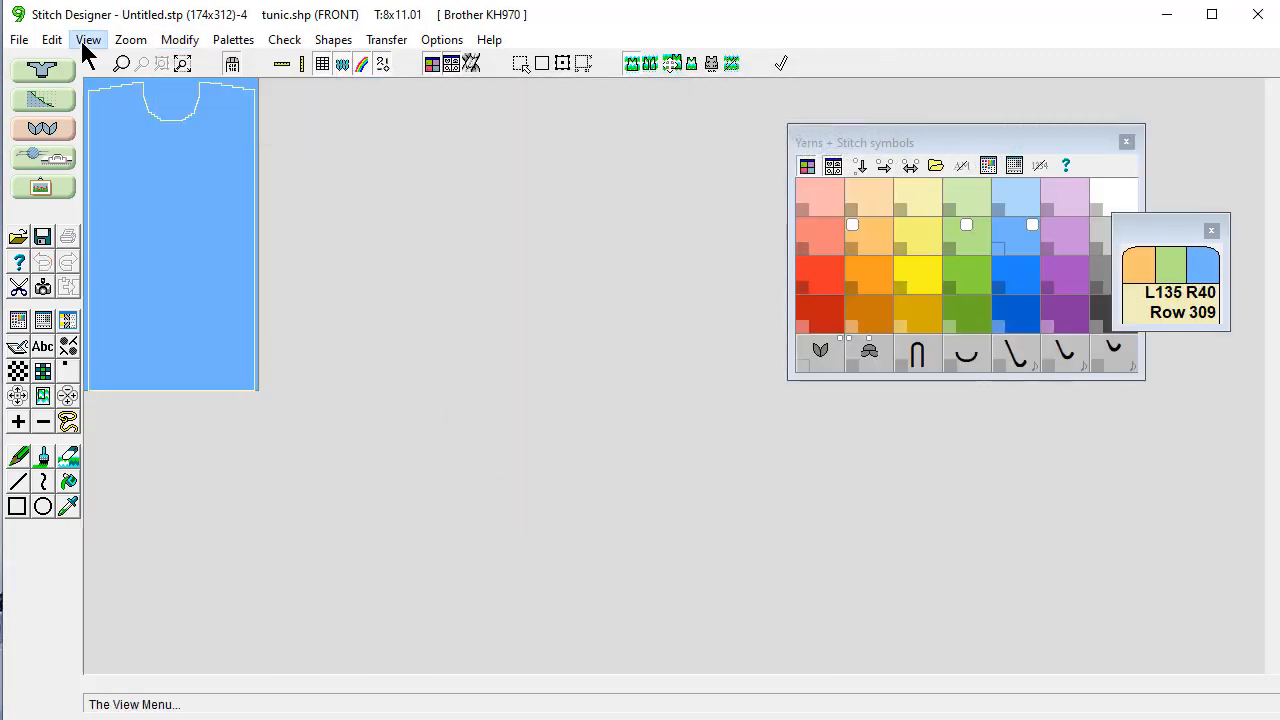
# Step: Import catnew.stp as a single motif into the tunic front pattern
pyautogui.click(52, 40)
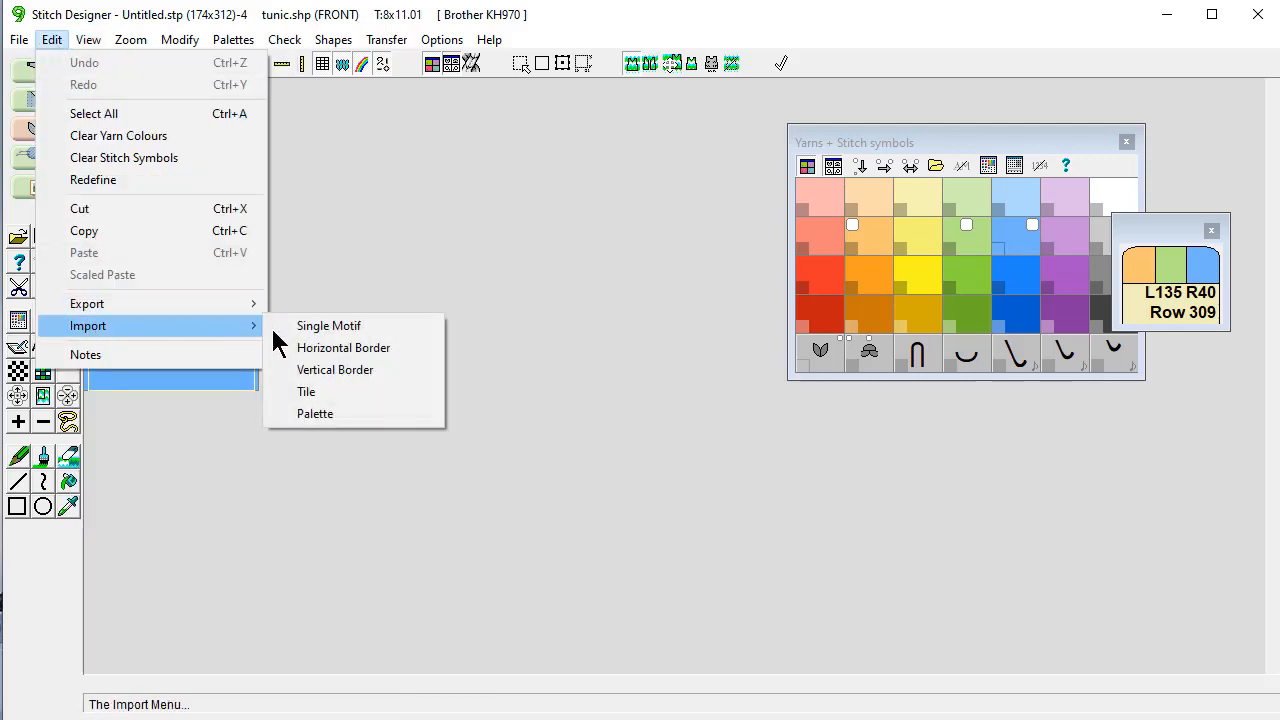
pyautogui.click(328, 324)
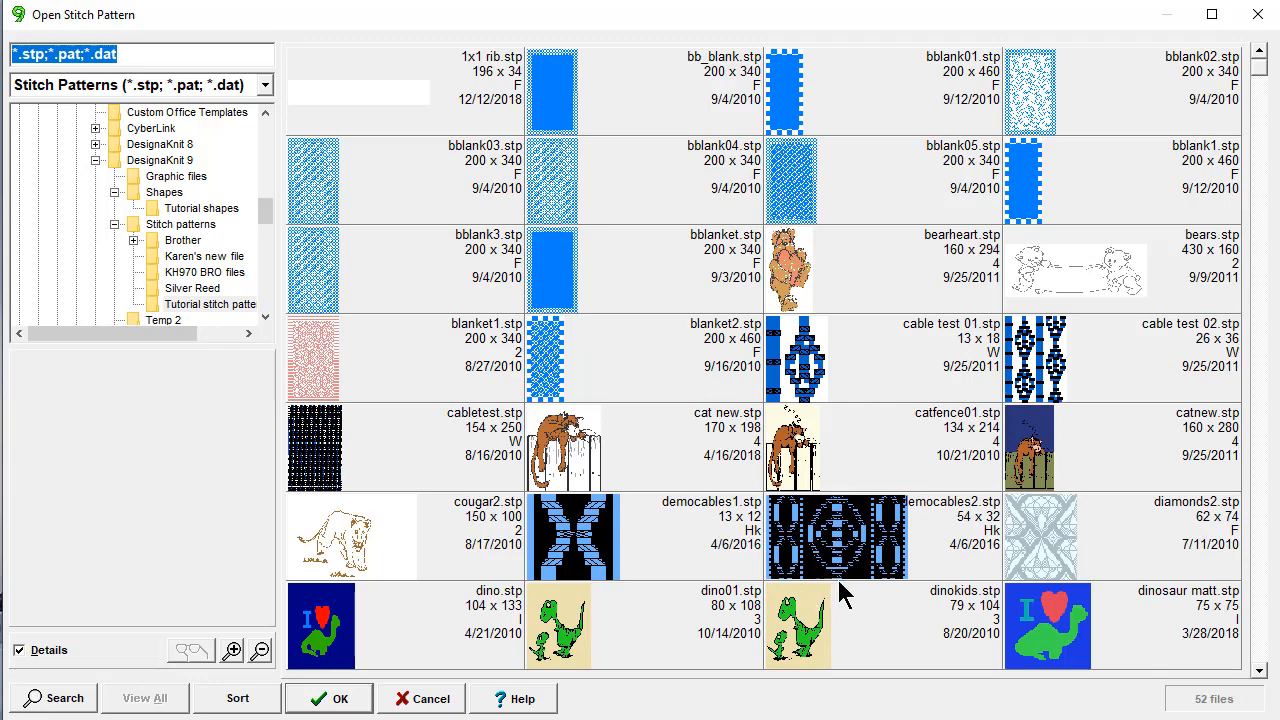
pyautogui.click(1028, 448)
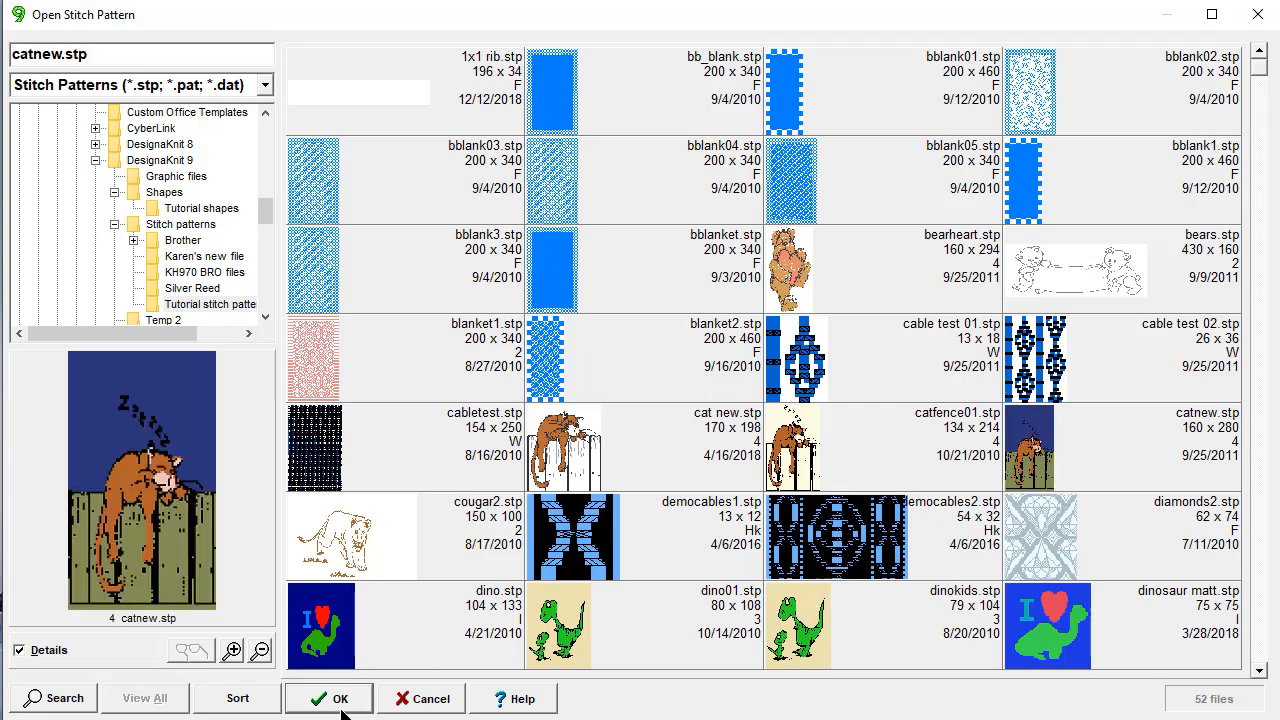
pyautogui.click(328, 698)
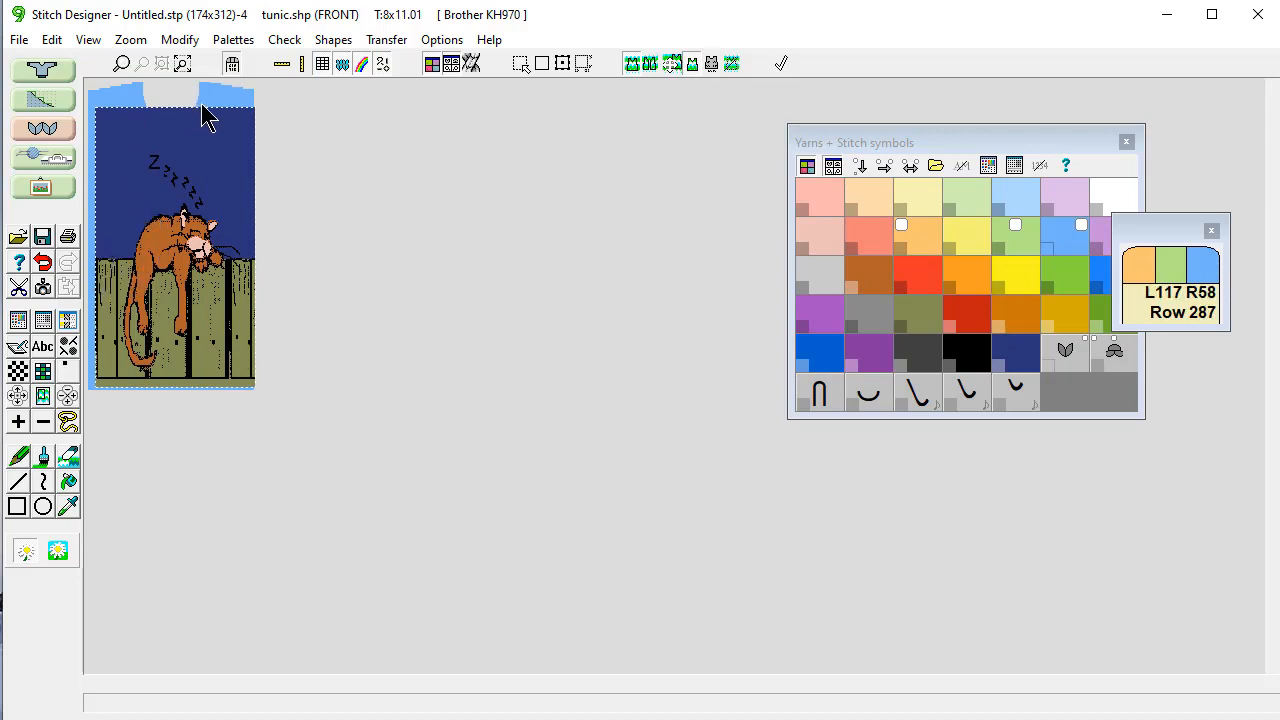
pyautogui.moveTo(124, 110)
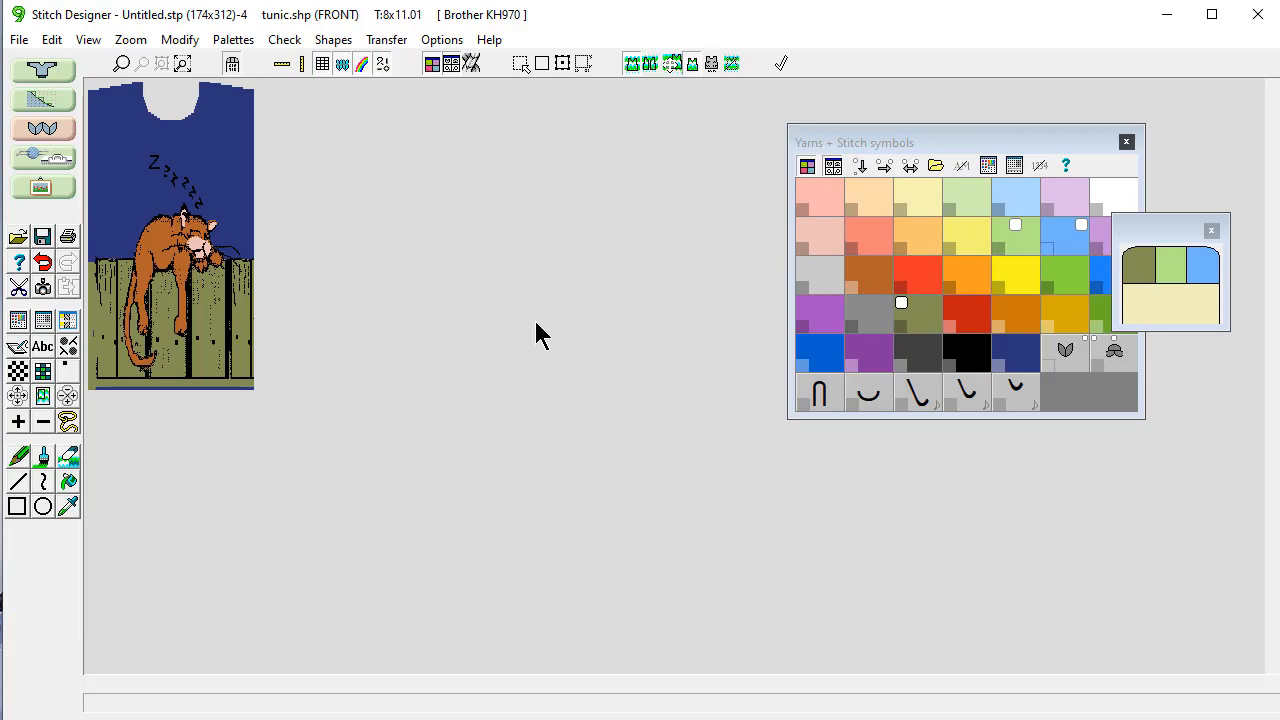
pyautogui.moveTo(1100, 610)
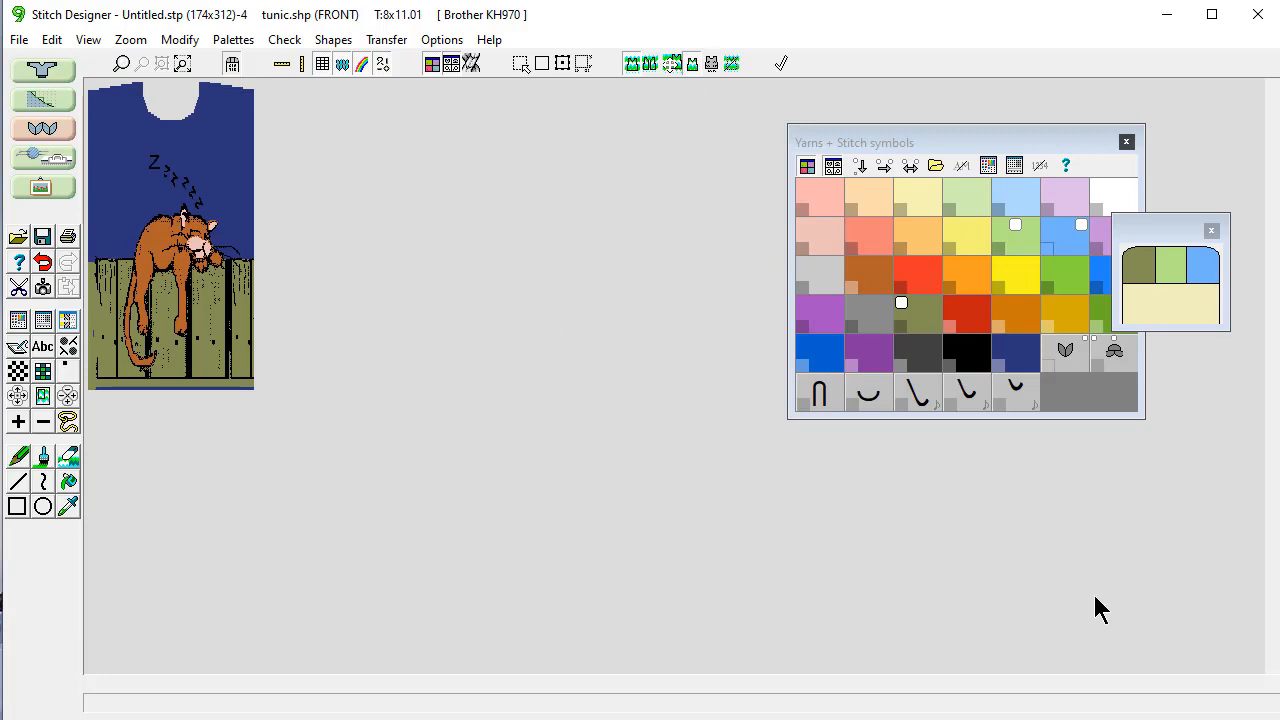